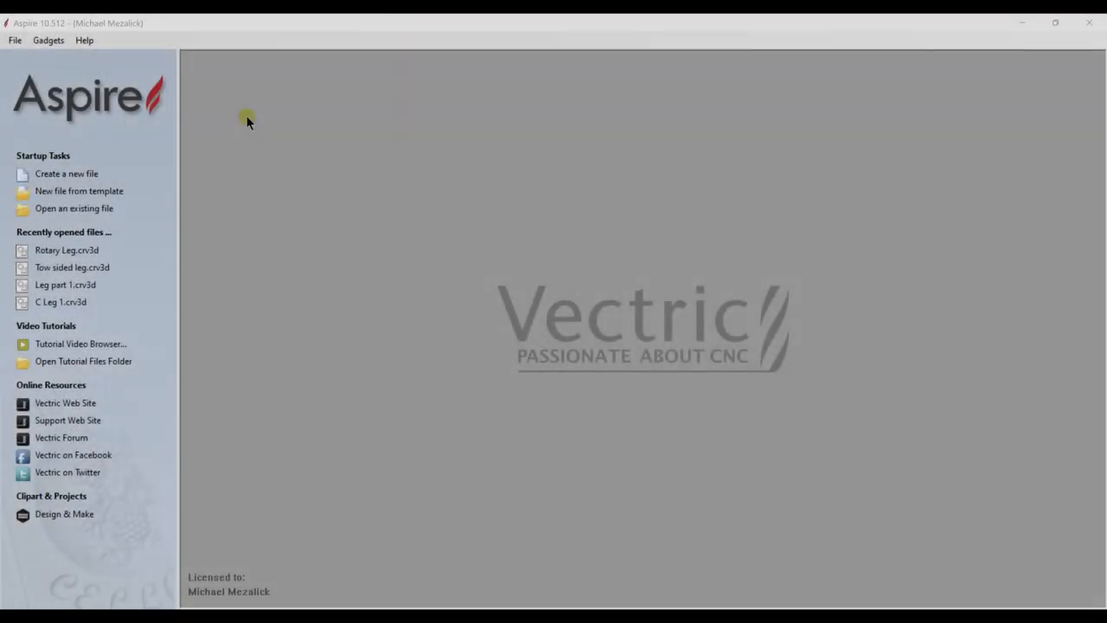
Step: Create a new 12 x 12 inch job, 1 inch thick, with the XY origin at the material centre
left_click(65, 172)
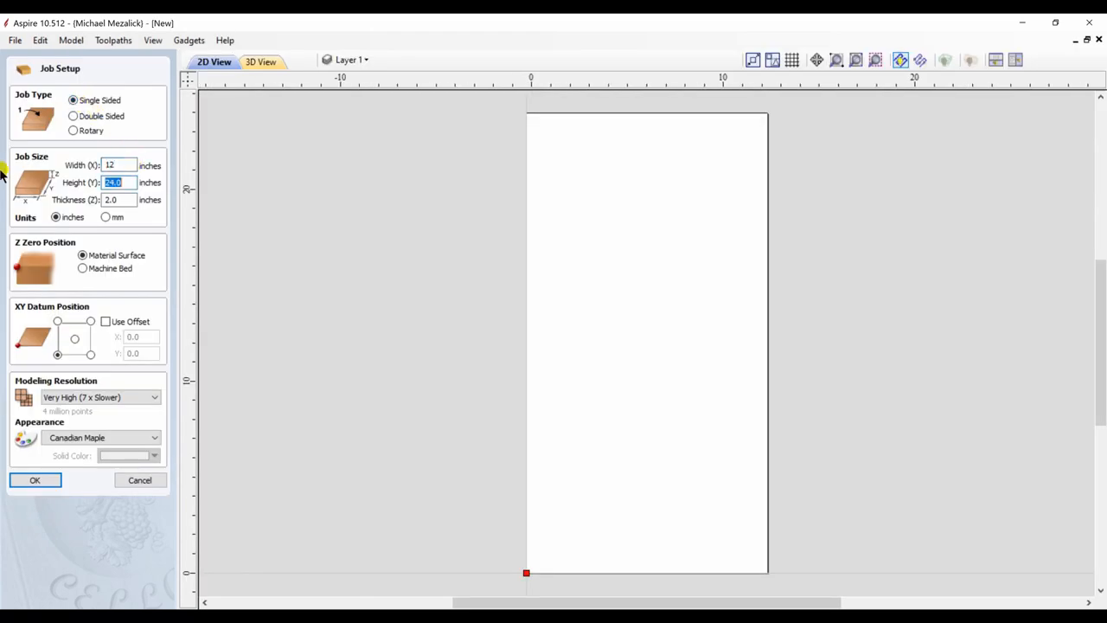
type("12")
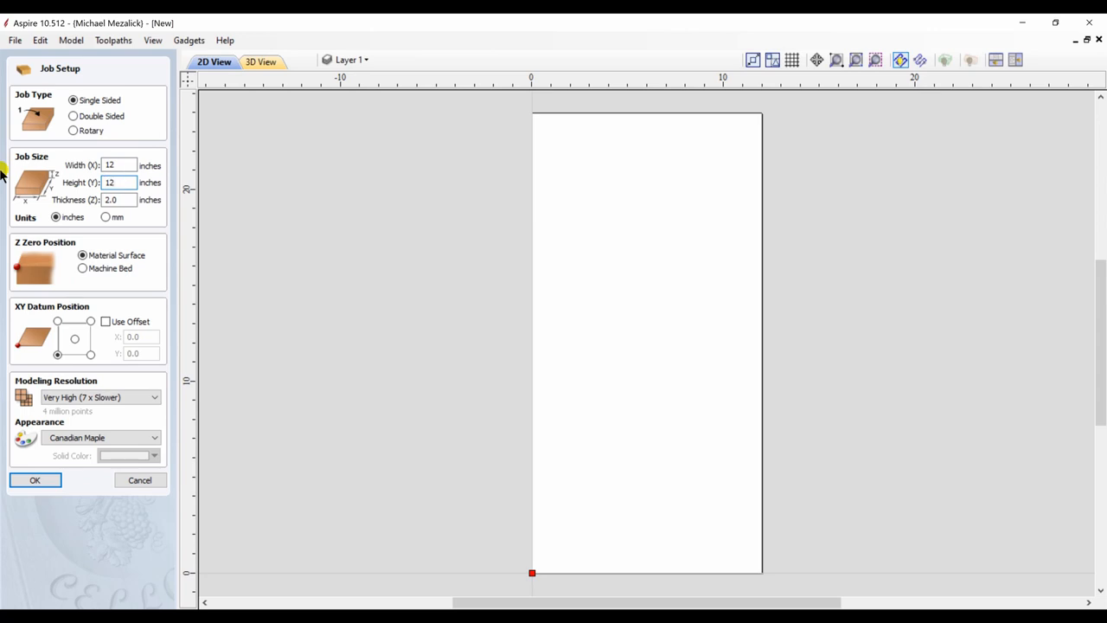
left_click(119, 200)
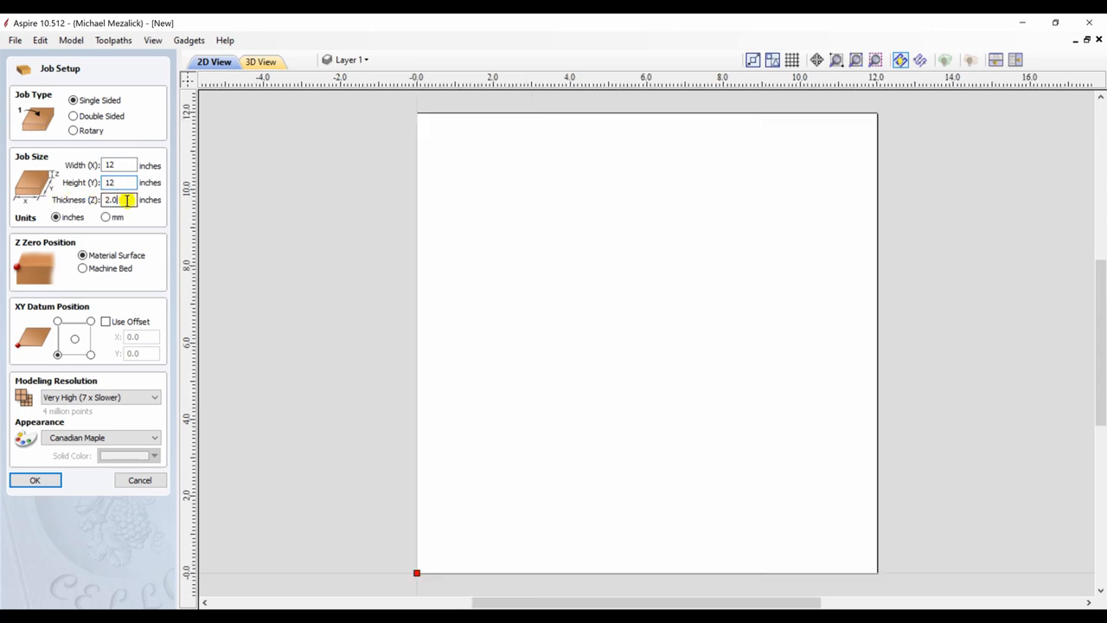
type("1")
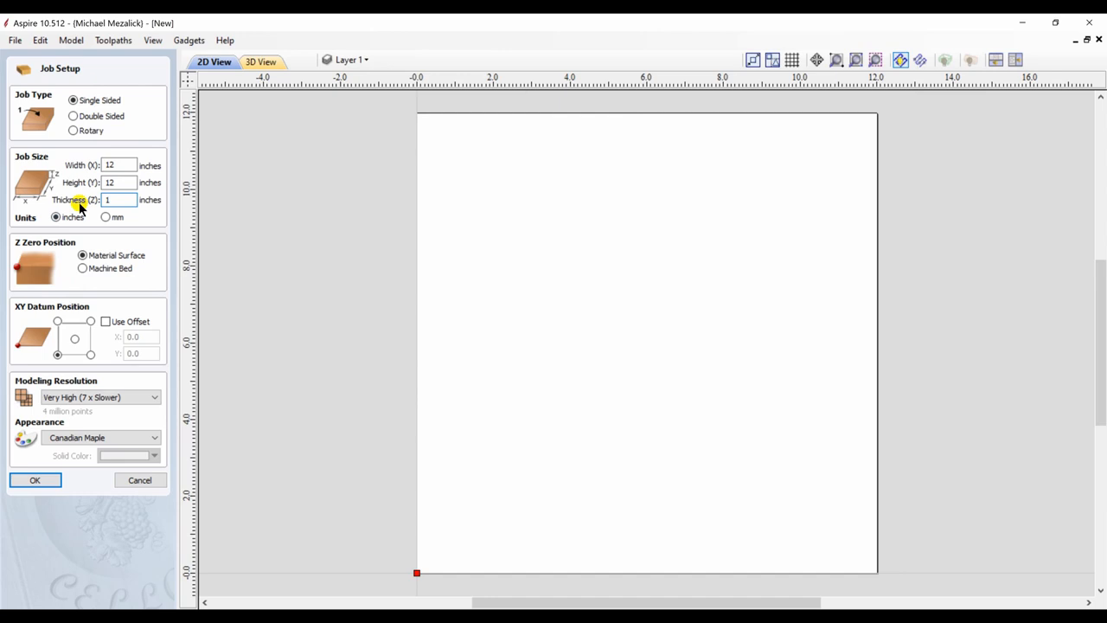
left_click(72, 339)
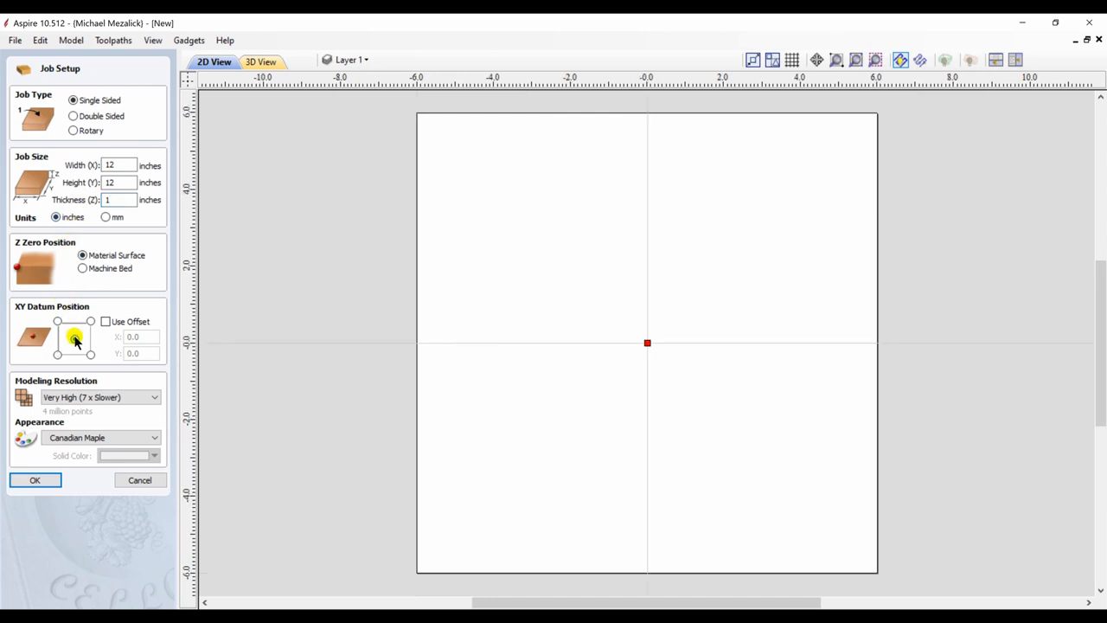
left_click(35, 480)
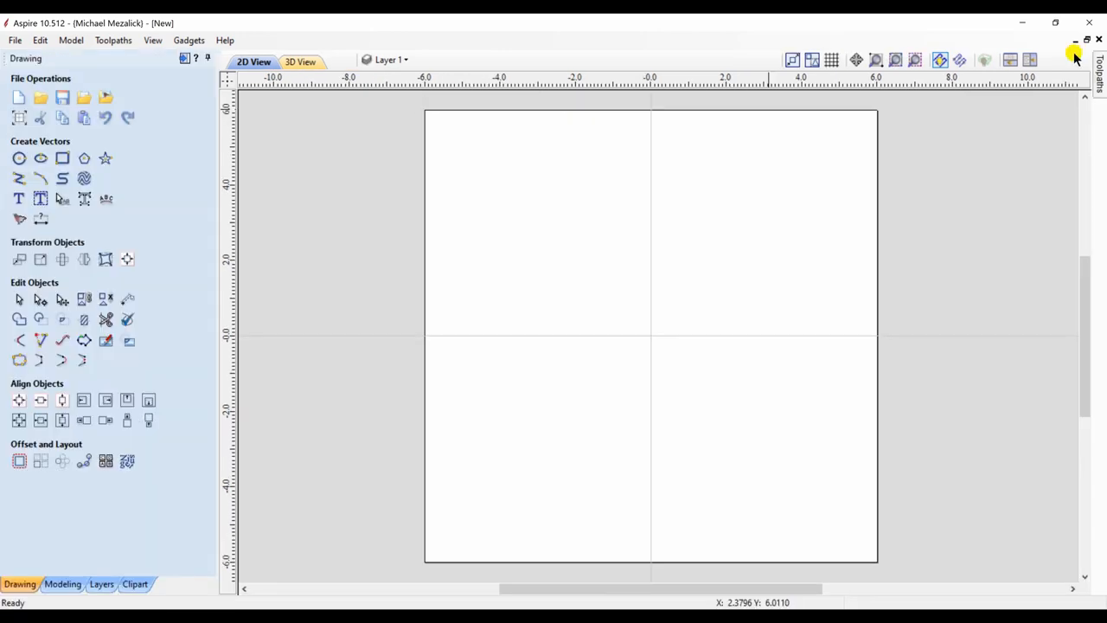
Step: Draw a circle at upper left and a rectangle at upper right of the sheet
left_click(18, 158)
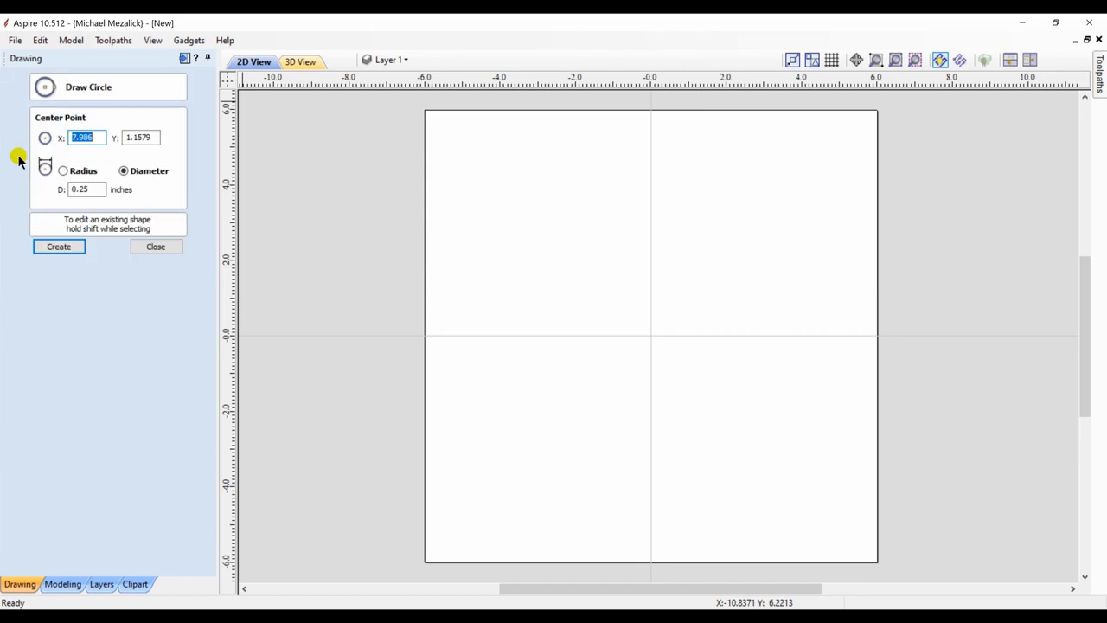
mouse_move(498, 211)
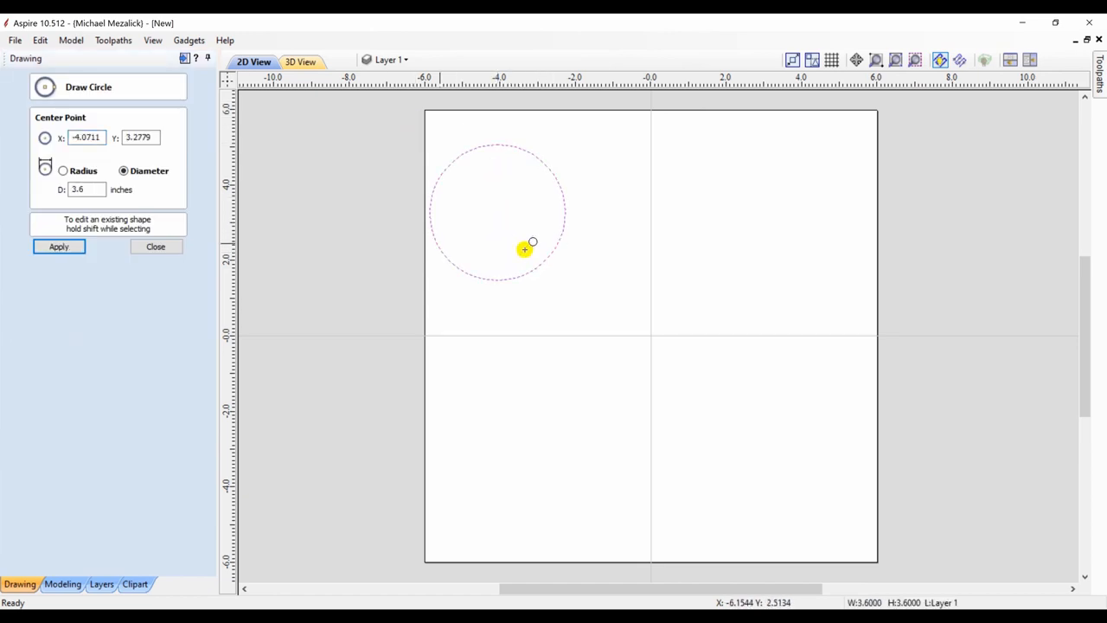
left_click(156, 245)
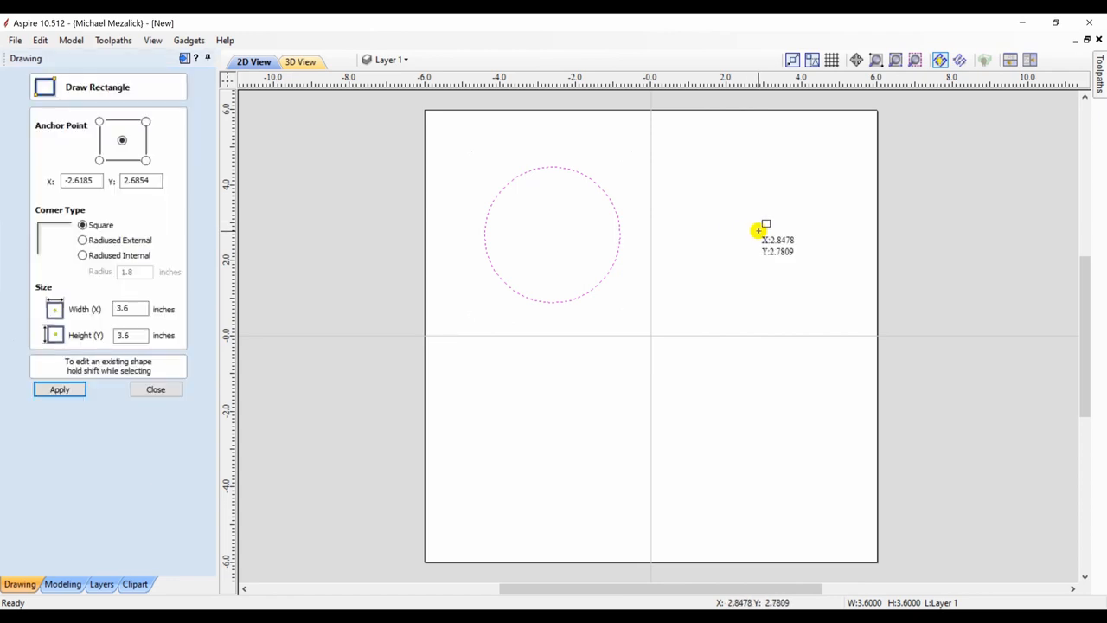
left_click_drag(759, 230, 828, 308)
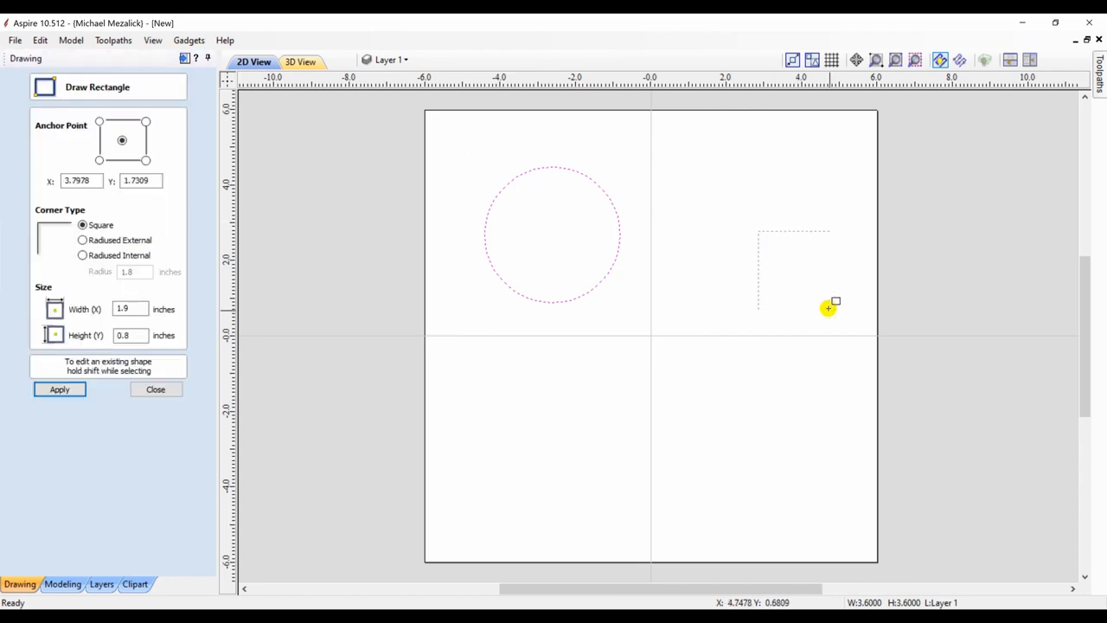
left_click_drag(828, 307, 895, 356)
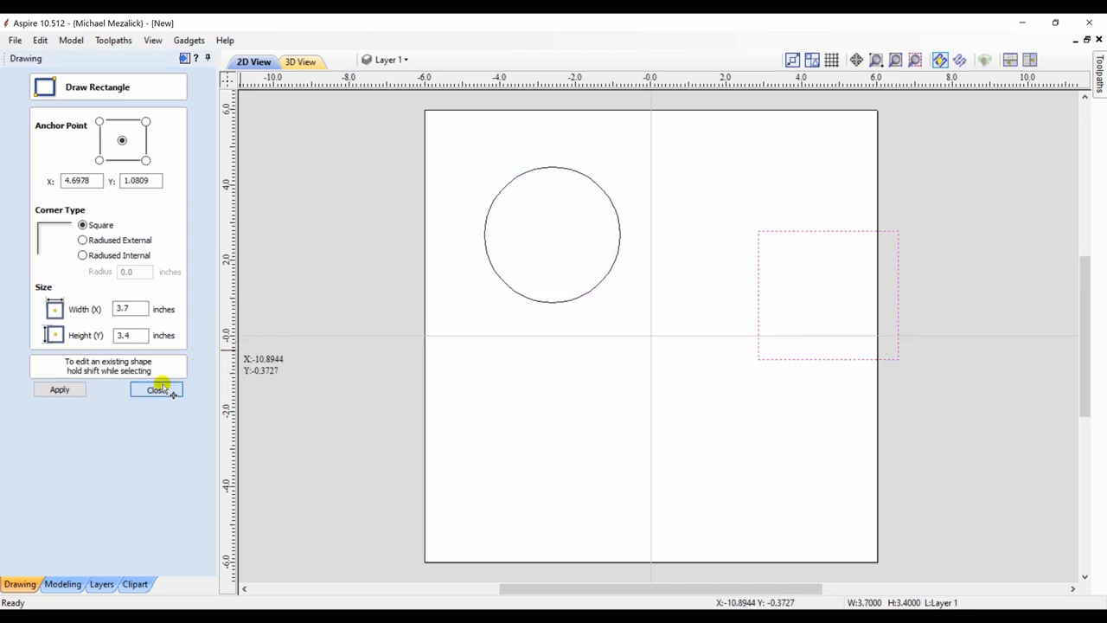
left_click(159, 391)
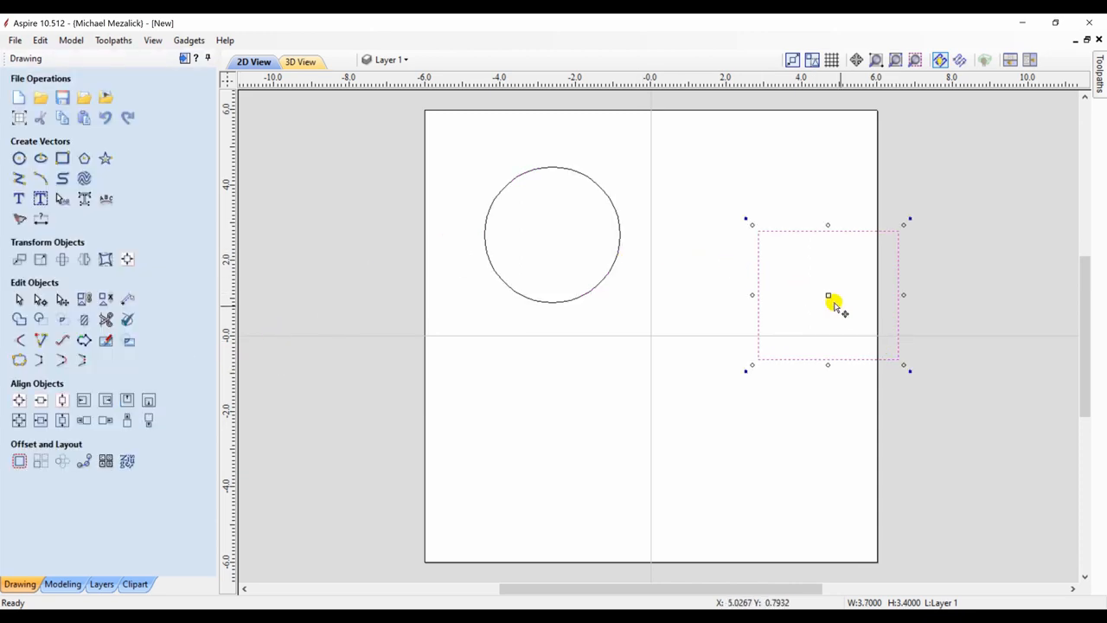
Step: Move the rectangle into the upper right quarter and start a 3-sided polygon below
left_click_drag(827, 294, 792, 267)
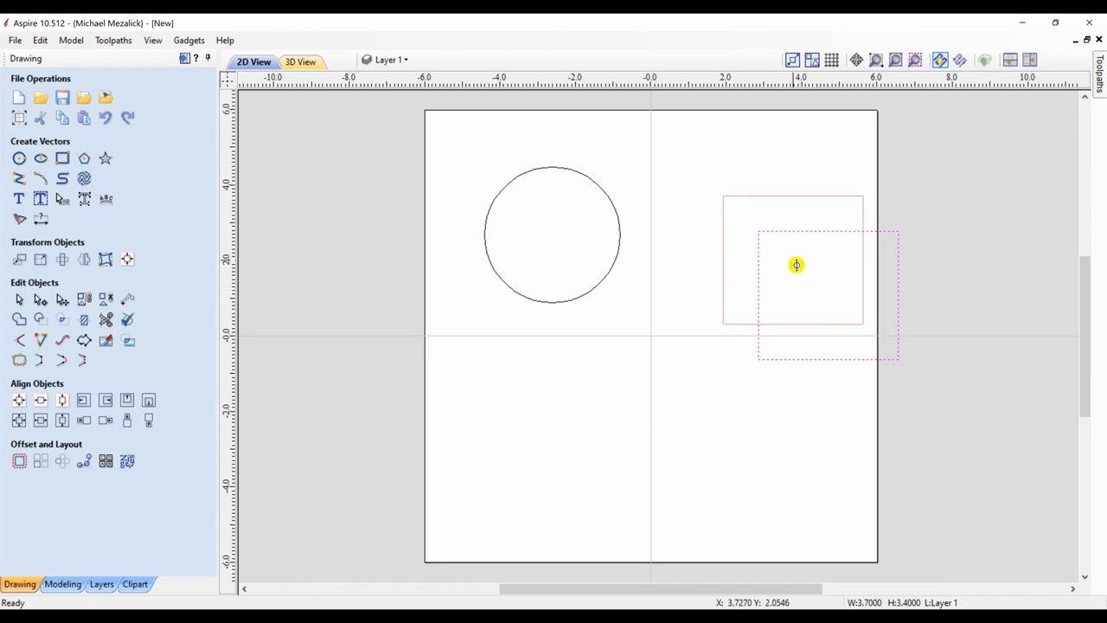
left_click_drag(796, 264, 767, 232)
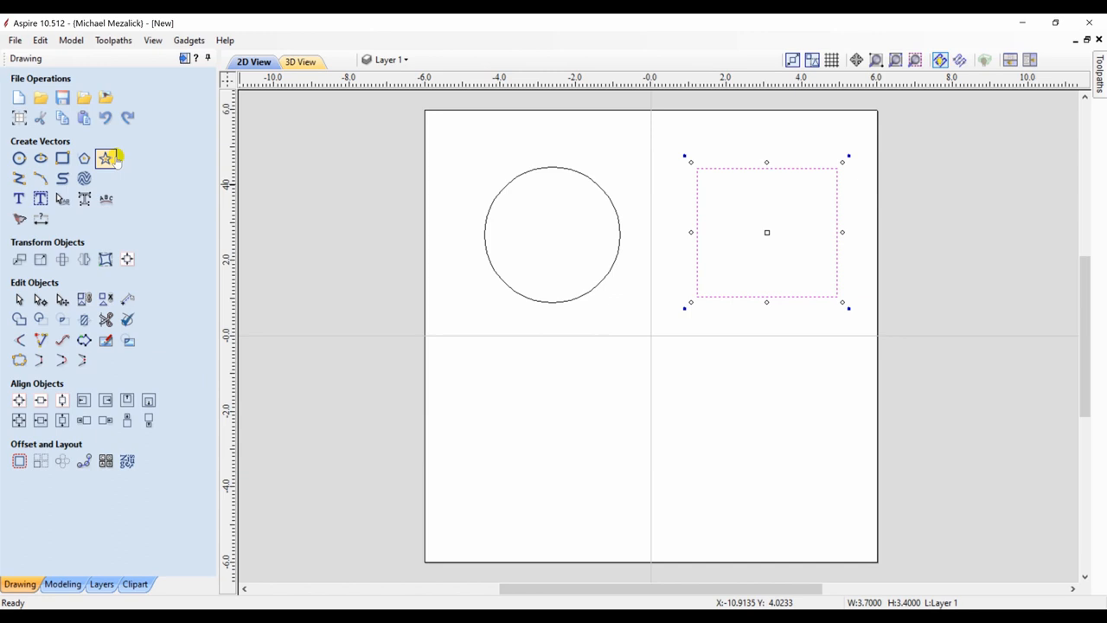
left_click(104, 159)
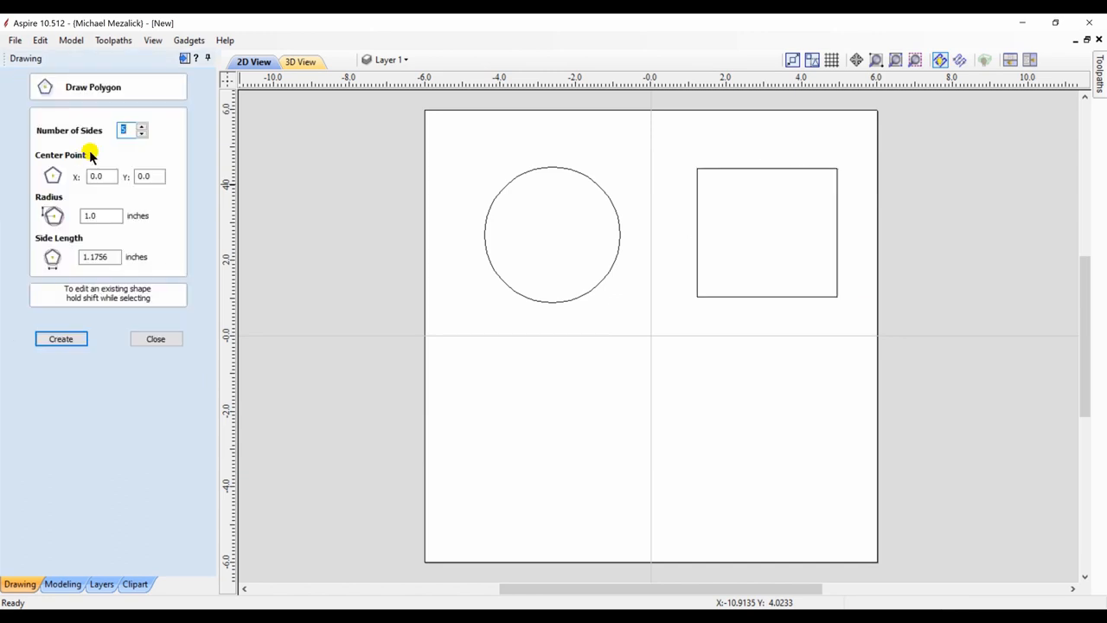
left_click(142, 134)
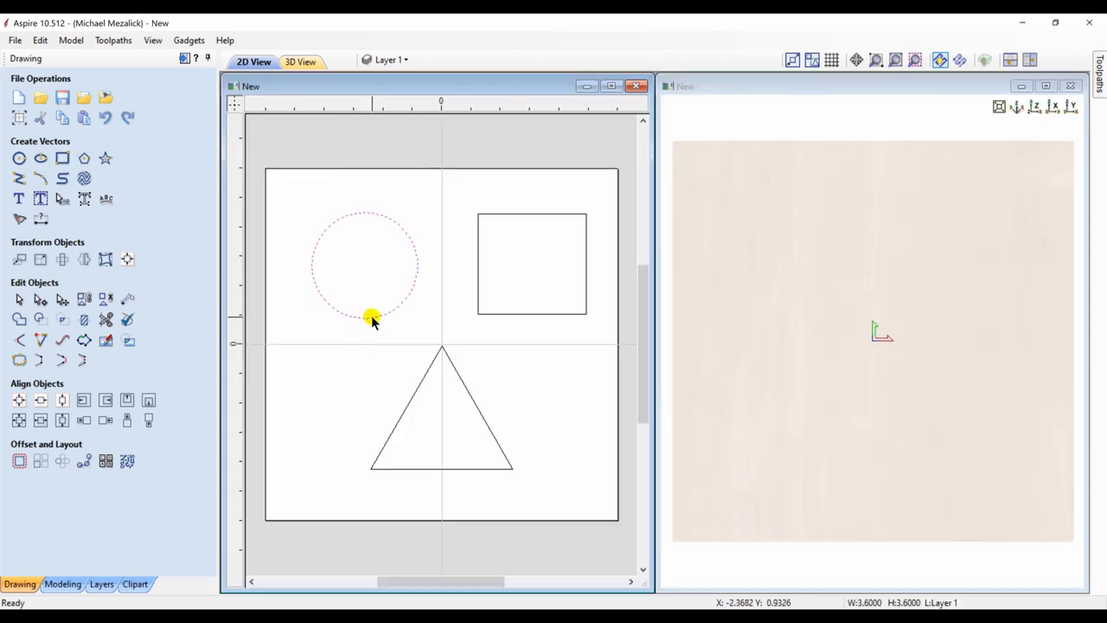
Step: Turn the circle into a Dome shape at about 55.8 degrees, checking it in 3D
left_click(59, 584)
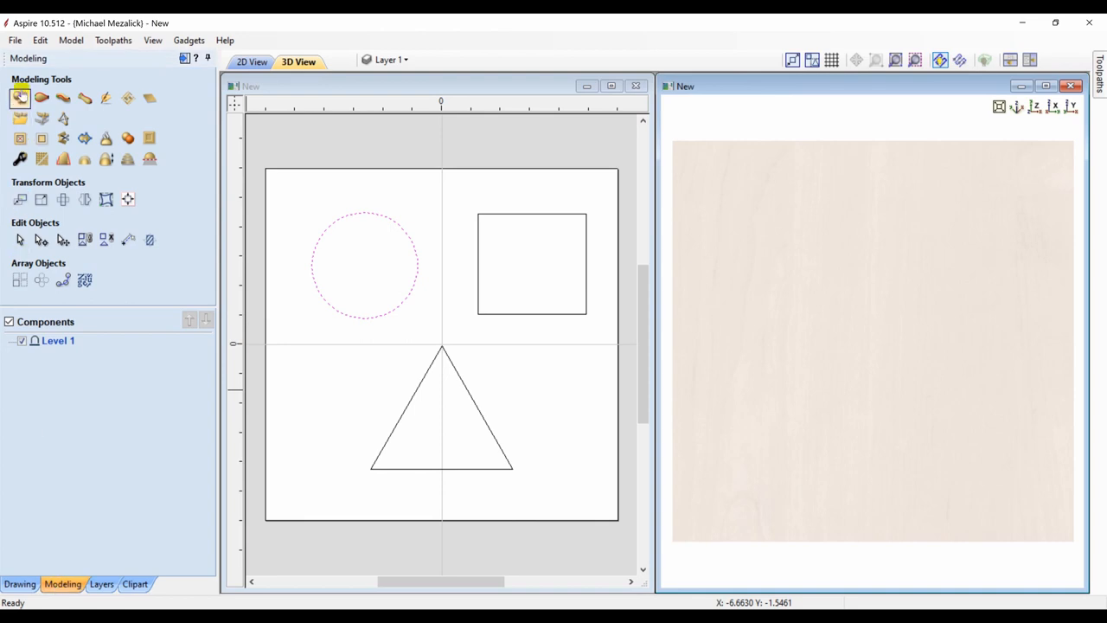
left_click(17, 97)
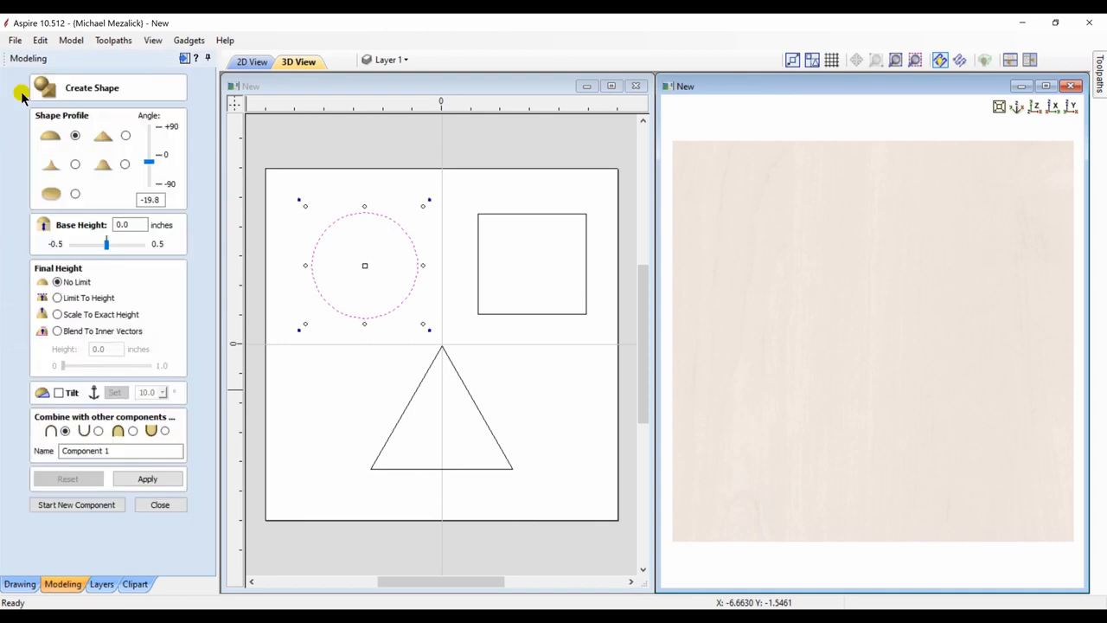
left_click_drag(148, 162, 149, 158)
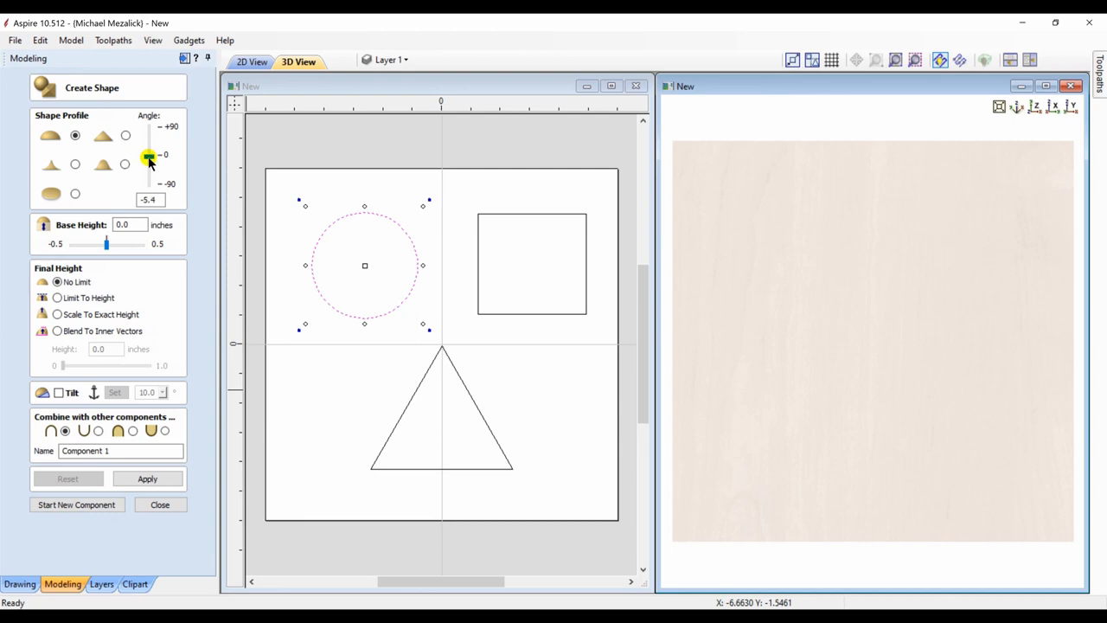
left_click_drag(148, 157, 150, 138)
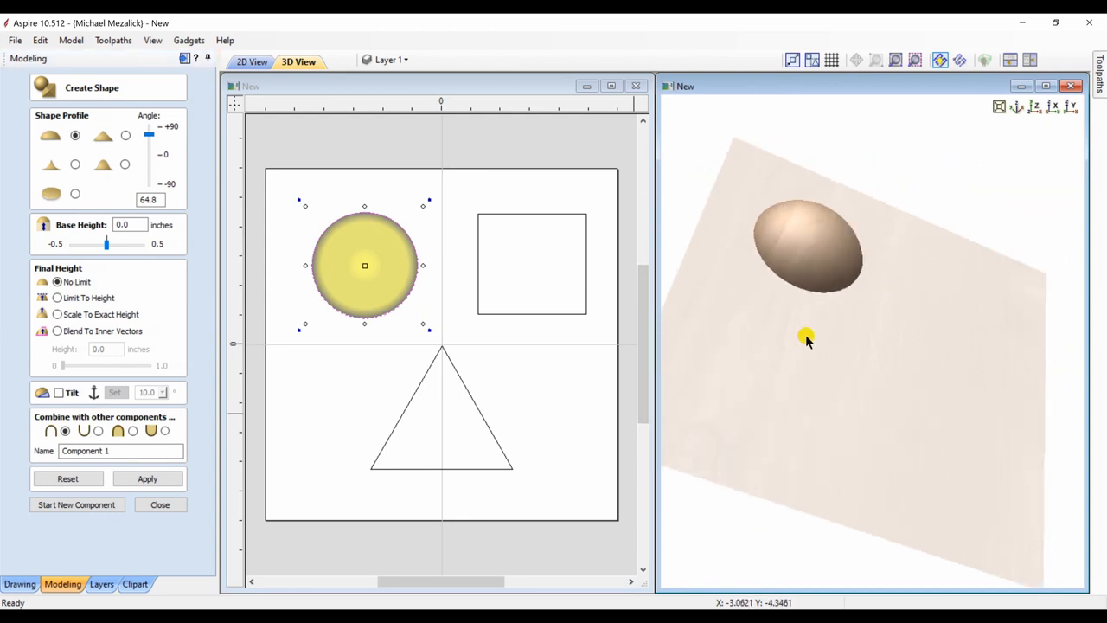
left_click_drag(806, 337, 866, 301)
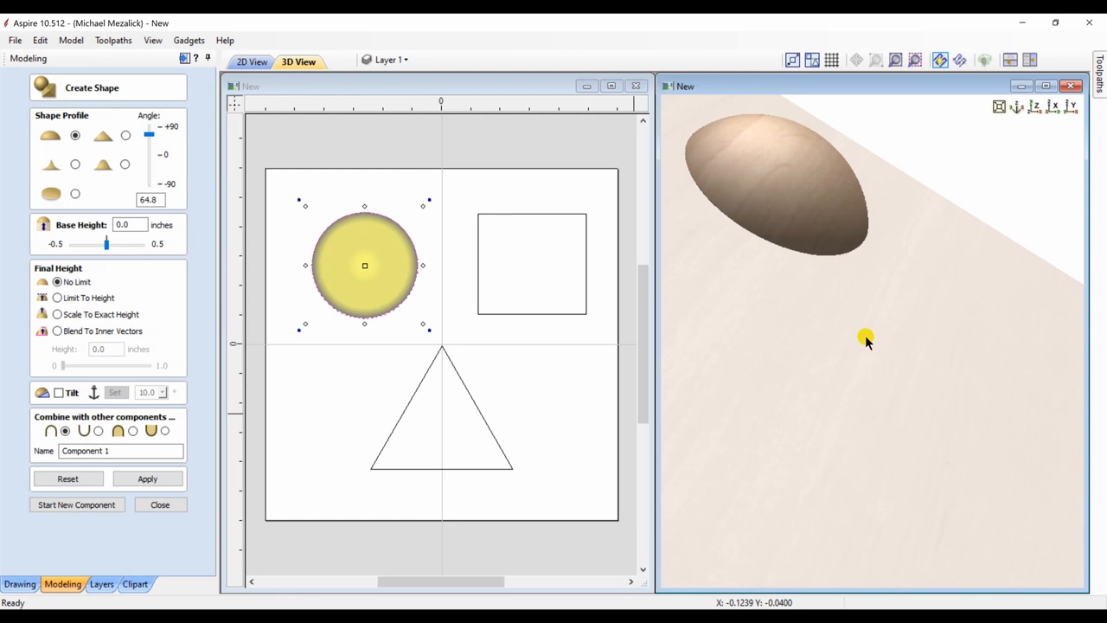
left_click_drag(866, 338, 692, 358)
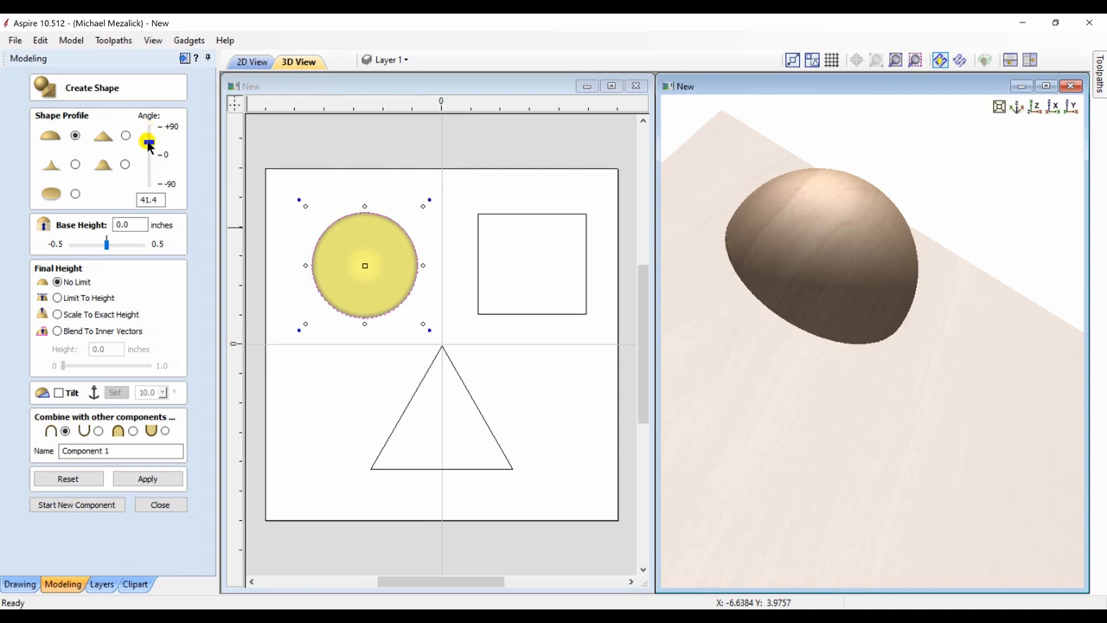
Step: Try a sunken recess, return to the dome and raise it on a 0.5-inch base
left_click_drag(148, 142, 149, 173)
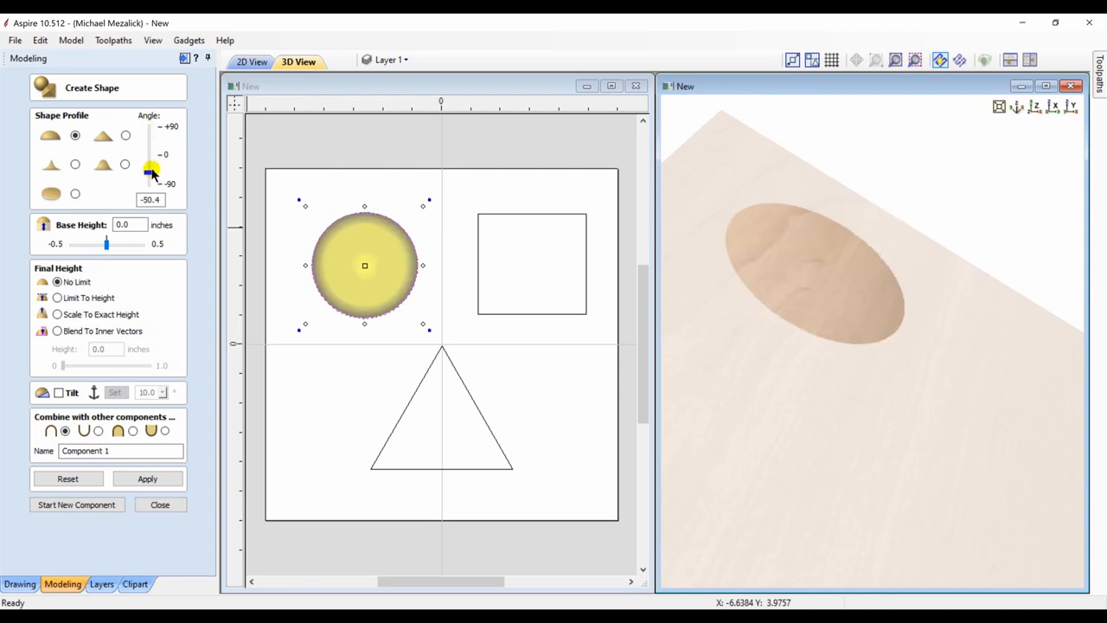
left_click_drag(152, 173, 152, 176)
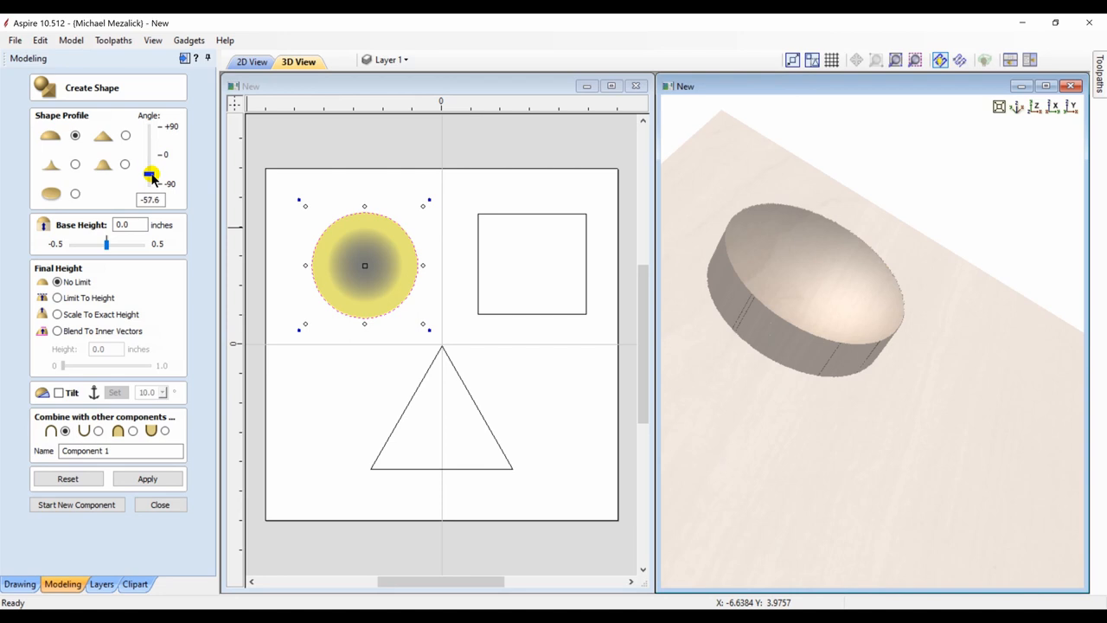
left_click_drag(152, 177, 152, 142)
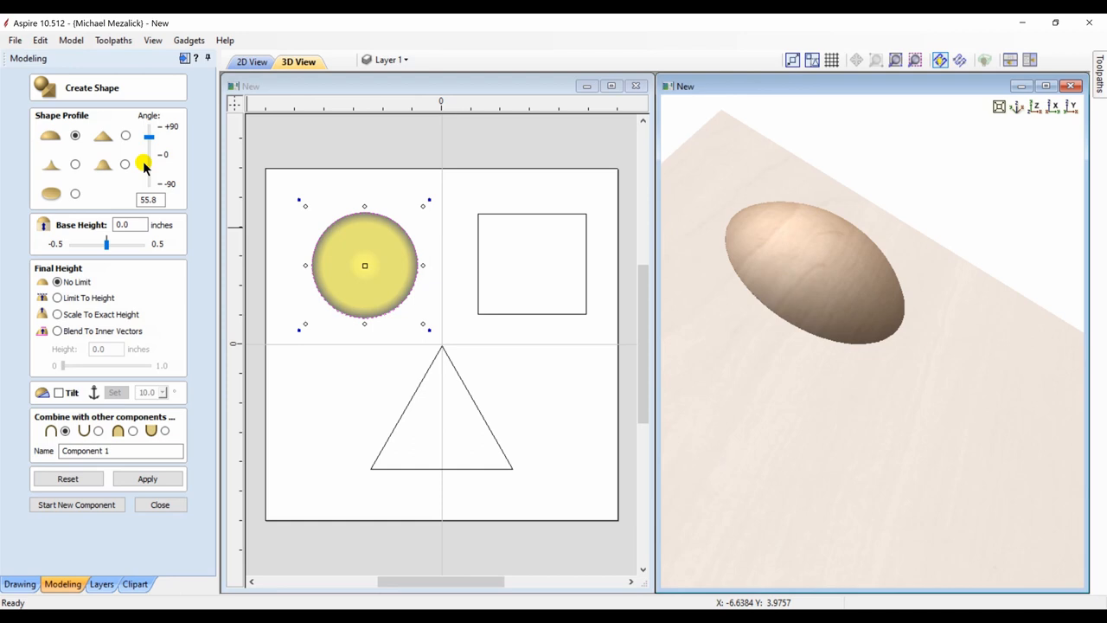
left_click_drag(107, 242, 118, 242)
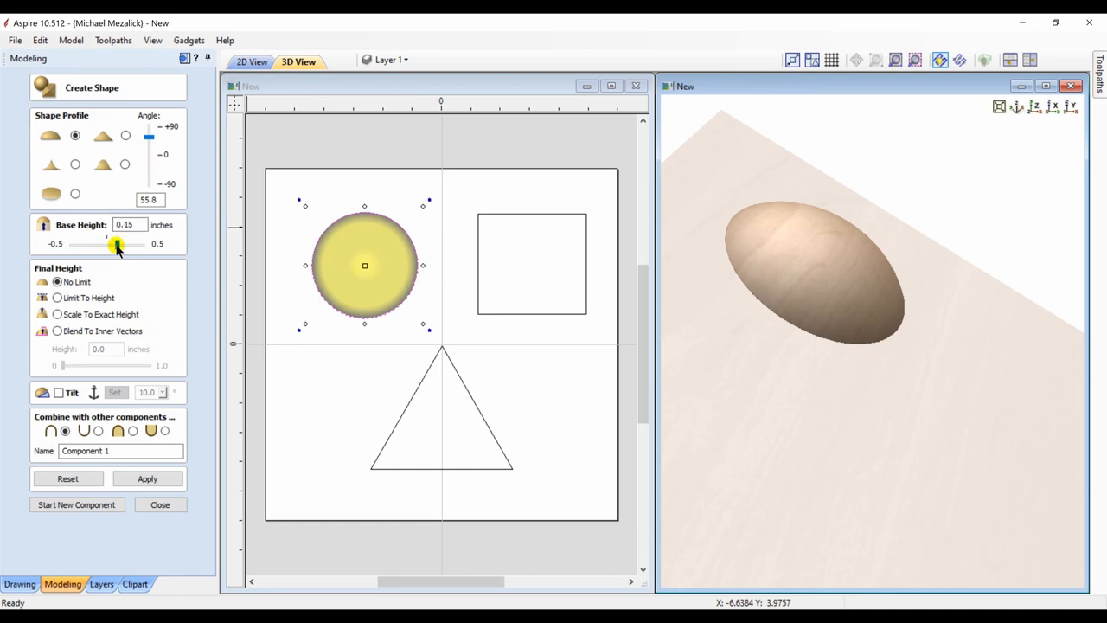
left_click_drag(117, 246, 130, 246)
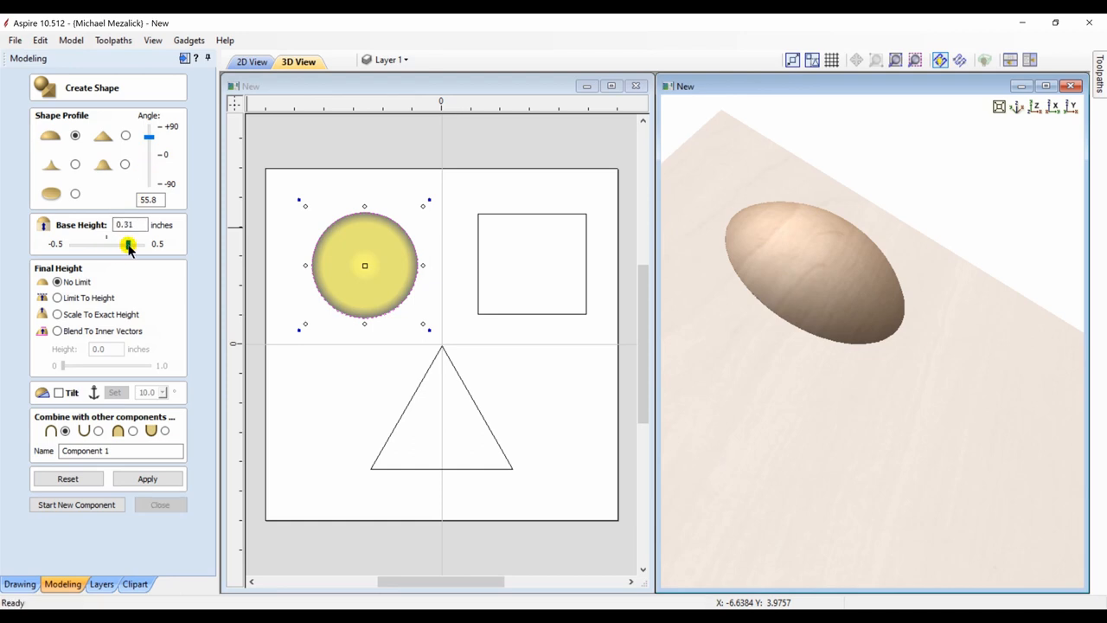
left_click_drag(128, 244, 138, 244)
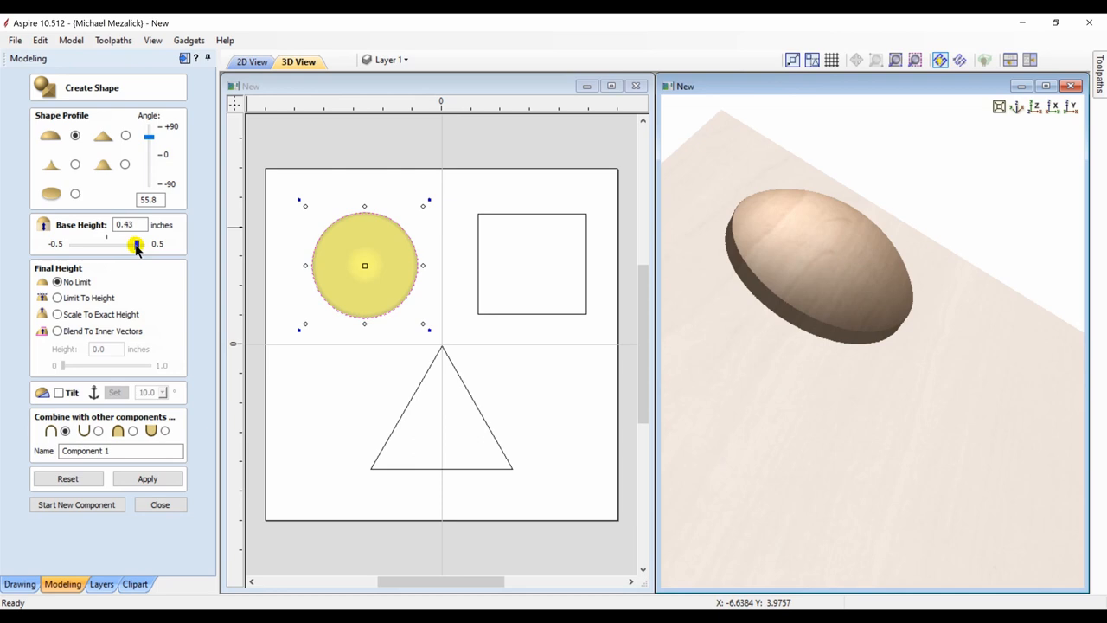
left_click_drag(135, 244, 142, 244)
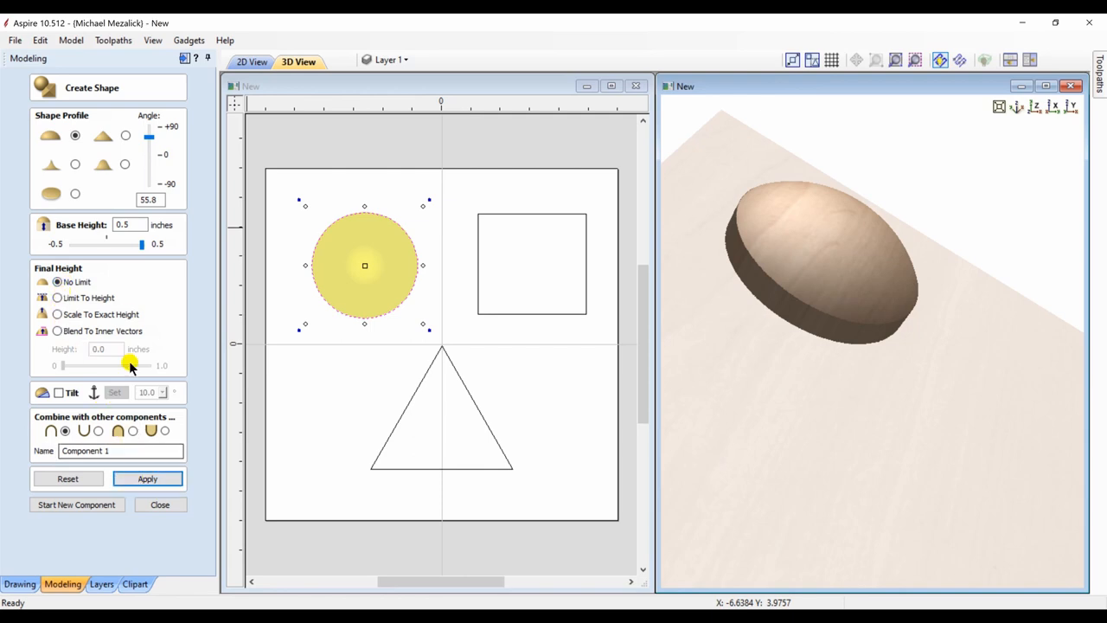
mouse_move(124, 139)
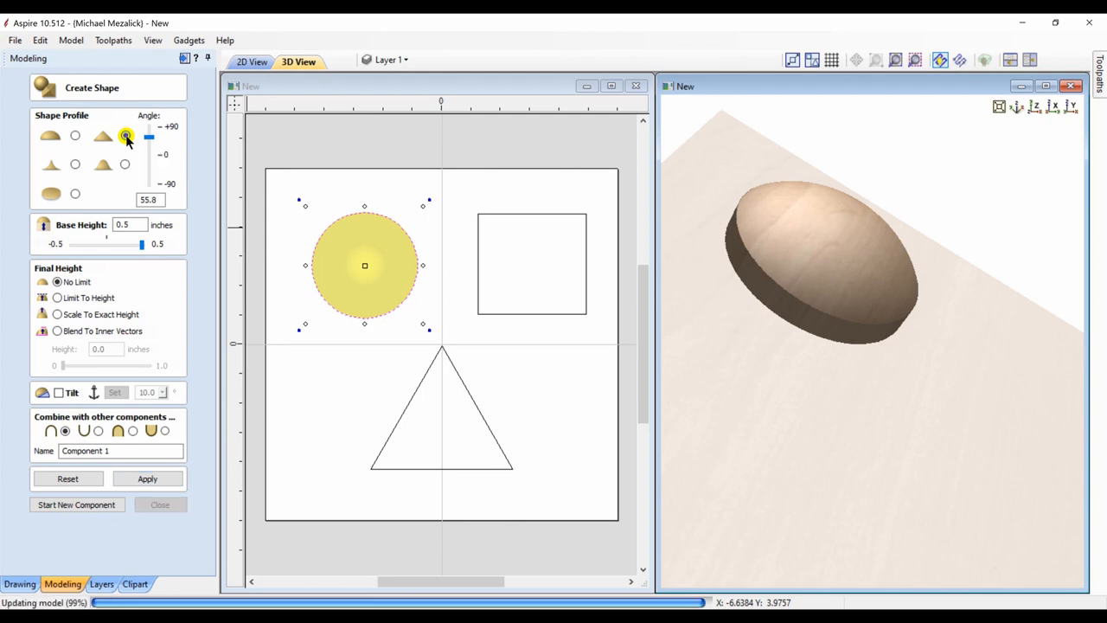
Step: Make the circle a cone with its base height sunk to -0.2 inches
left_click_drag(124, 135, 147, 154)
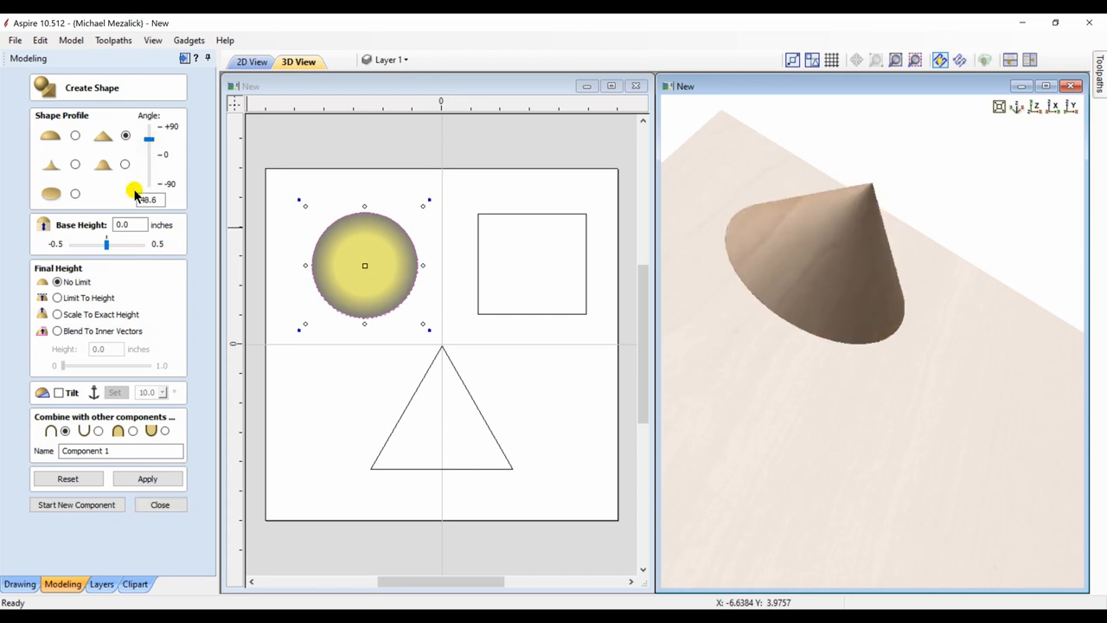
left_click_drag(108, 243, 123, 242)
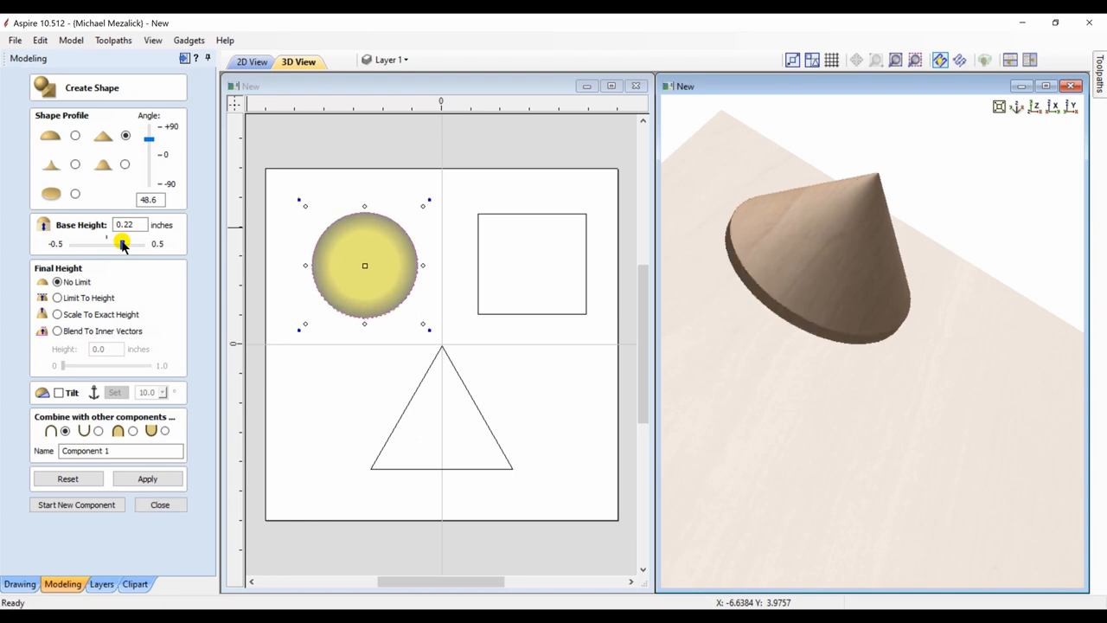
left_click_drag(121, 244, 100, 243)
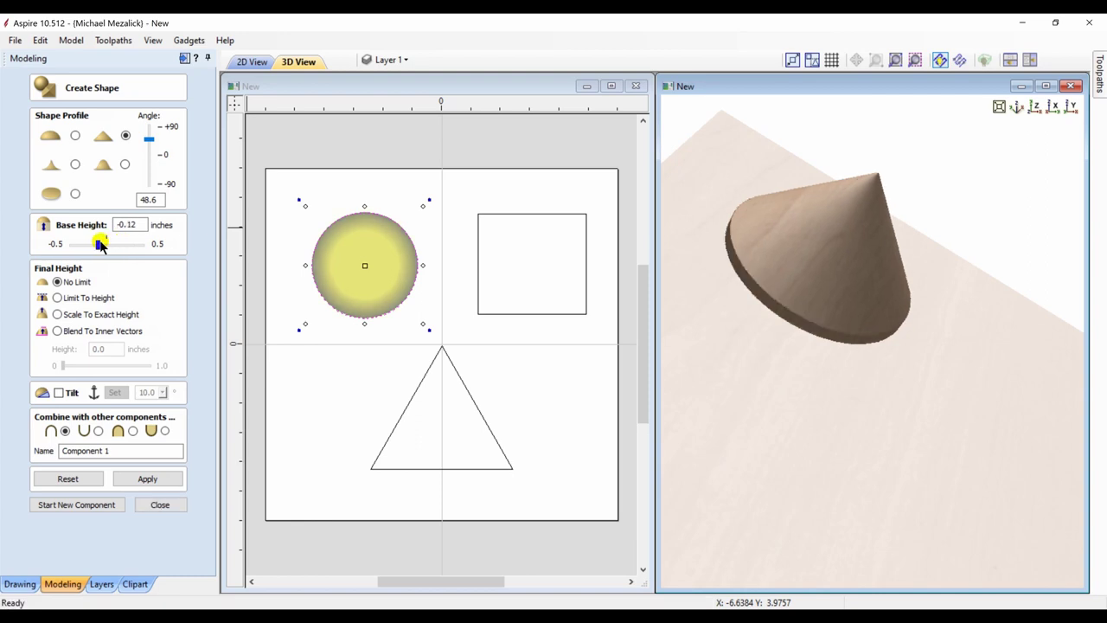
left_click_drag(102, 243, 93, 242)
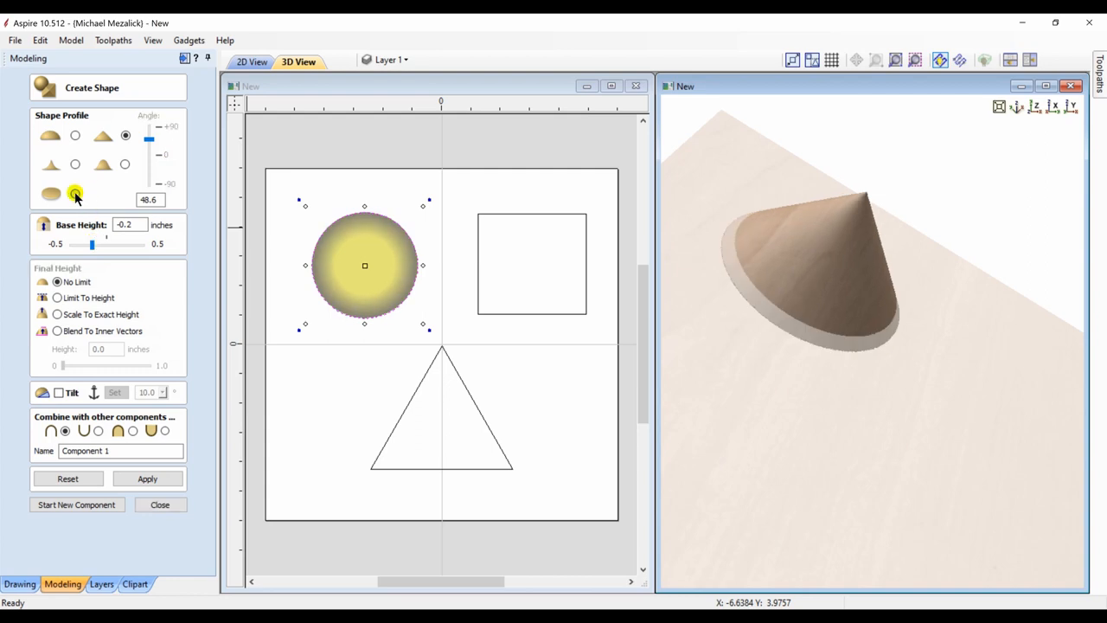
Step: Make the circle a flat disc raised 0.32 inches and close the Create Shape form
left_click(74, 193)
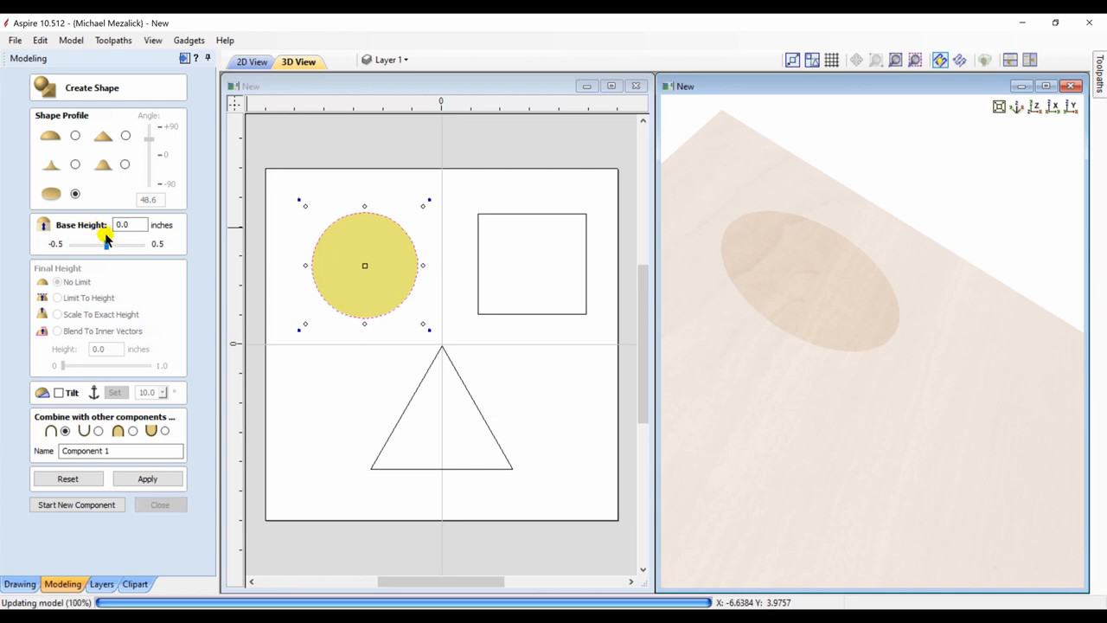
left_click_drag(108, 242, 112, 242)
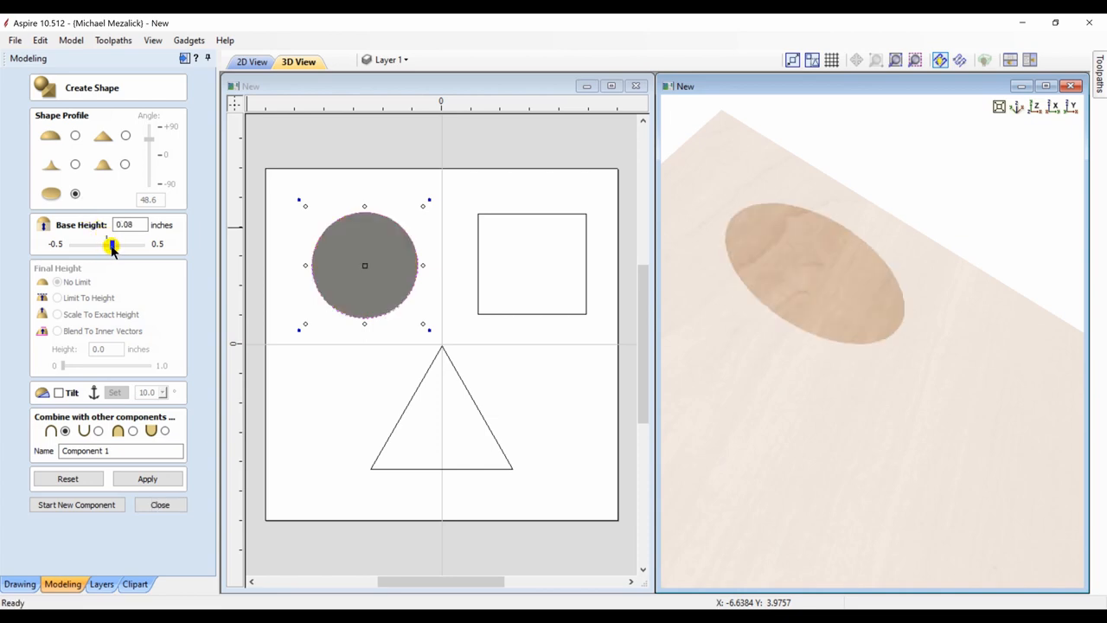
left_click_drag(111, 244, 125, 243)
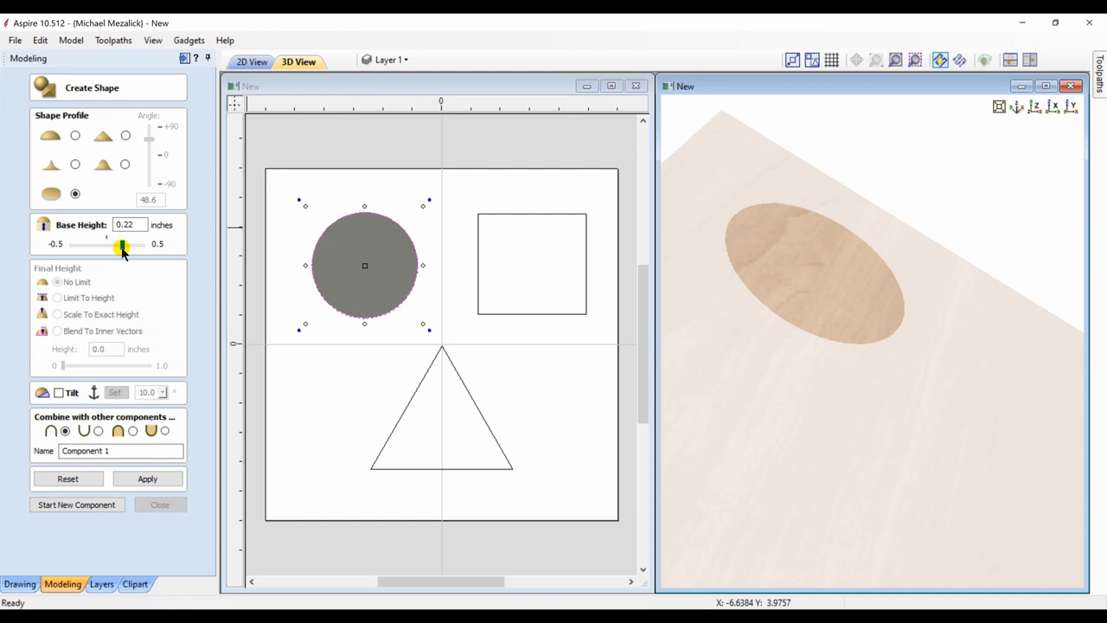
left_click_drag(119, 247, 130, 247)
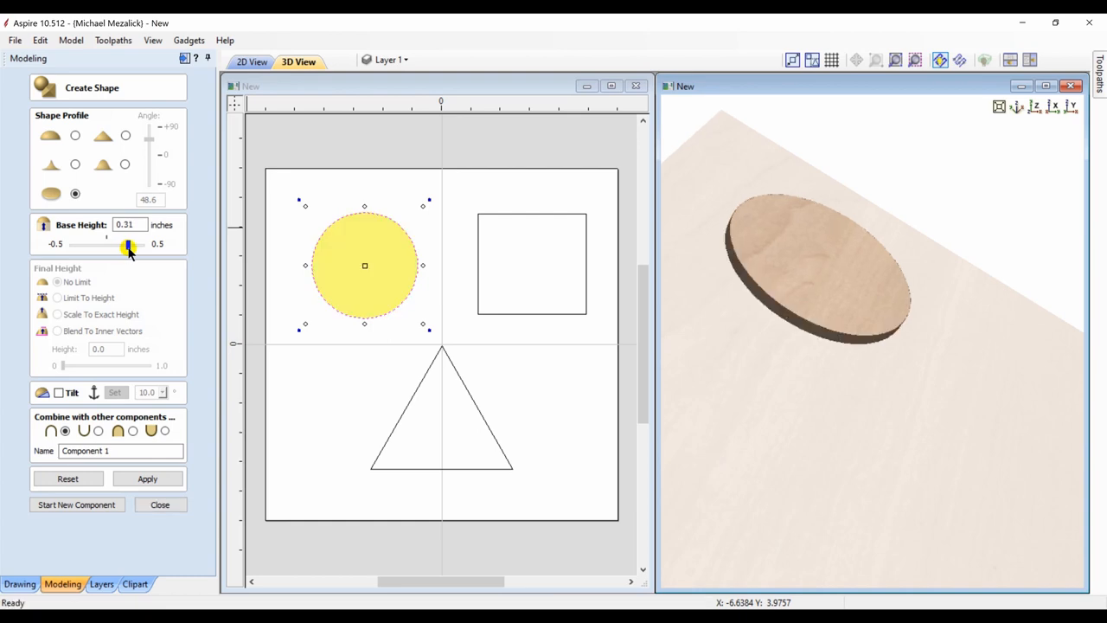
left_click_drag(128, 242, 132, 242)
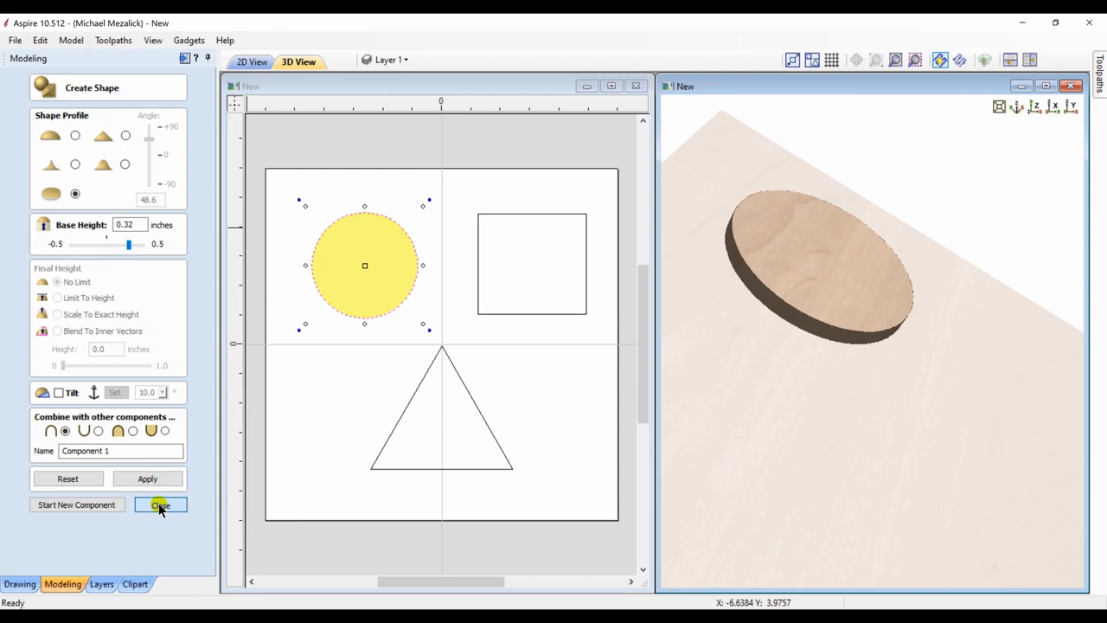
left_click(159, 505)
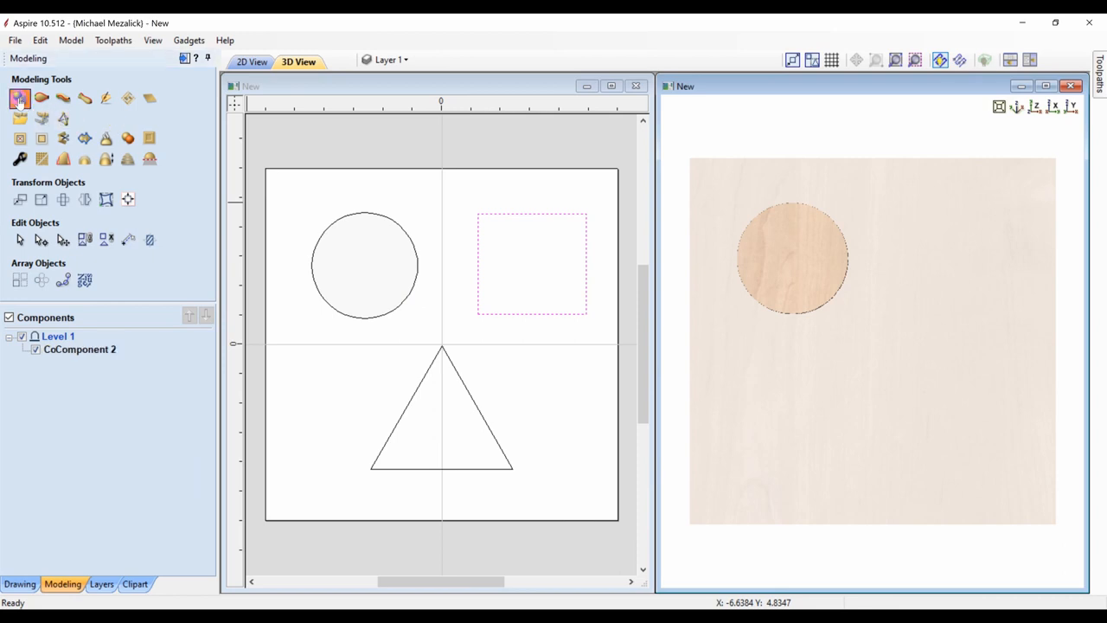
Step: Give the square a Dome profile, trying shallower and steeper angles in the tilted 3D view
left_click(16, 102)
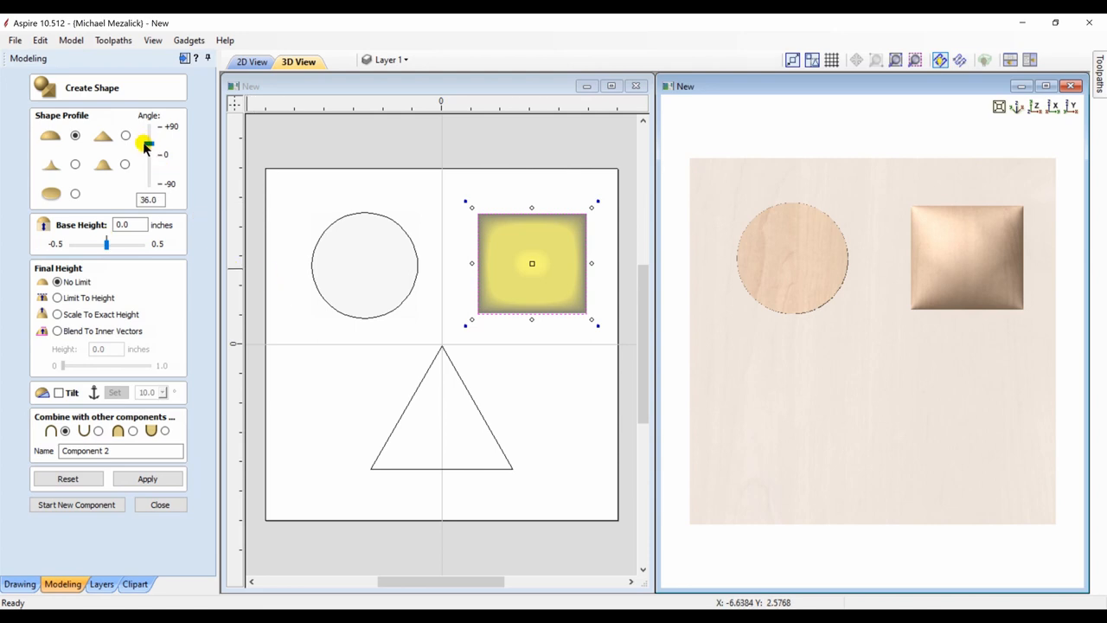
left_click_drag(145, 142, 149, 154)
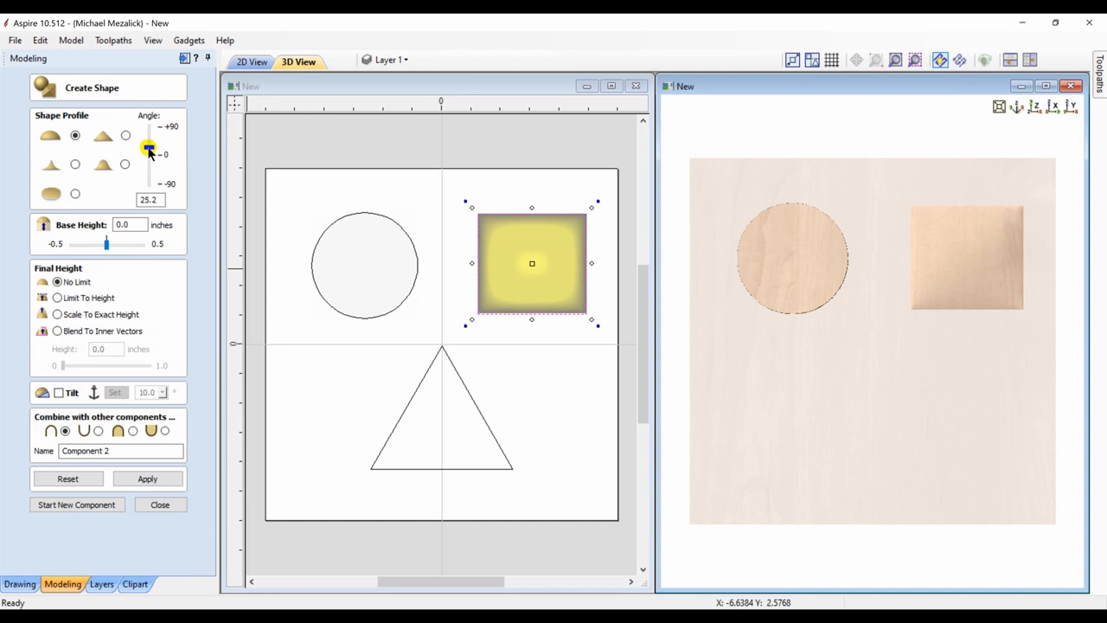
left_click_drag(149, 154, 148, 136)
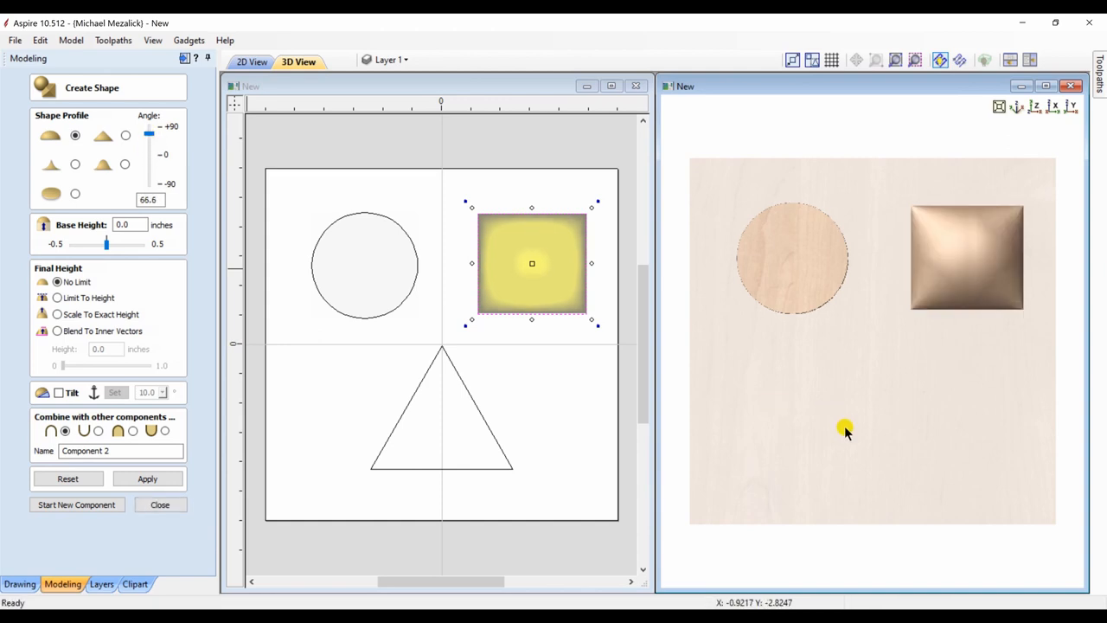
left_click_drag(846, 430, 914, 291)
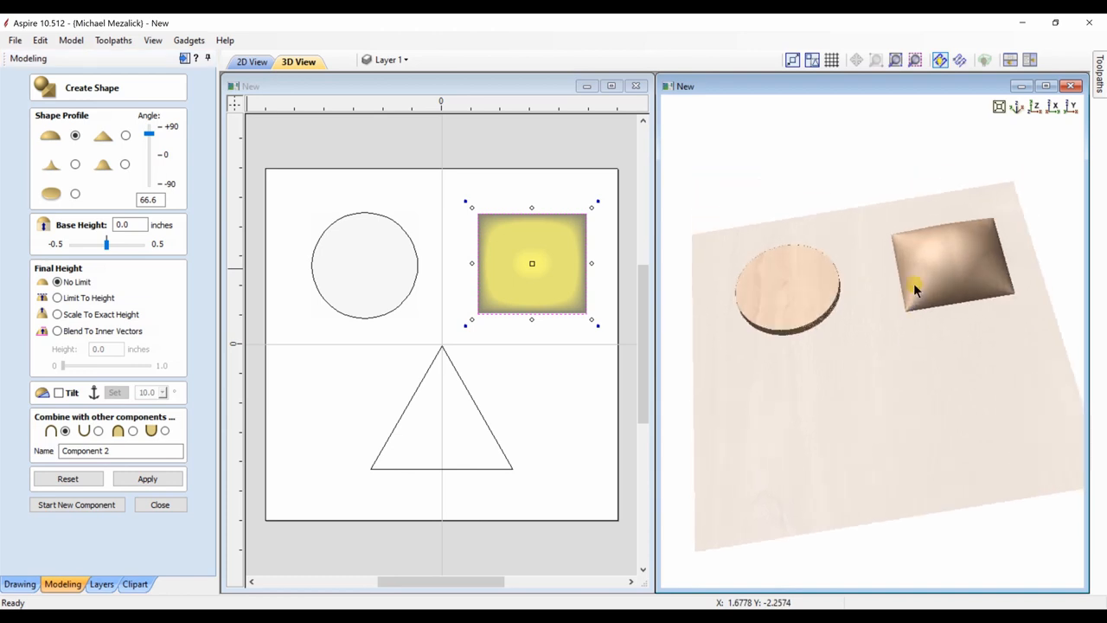
Step: Raise the square's base height through 0.22 to 0.5 inches and zoom in on the shapes
left_click_drag(107, 242, 111, 242)
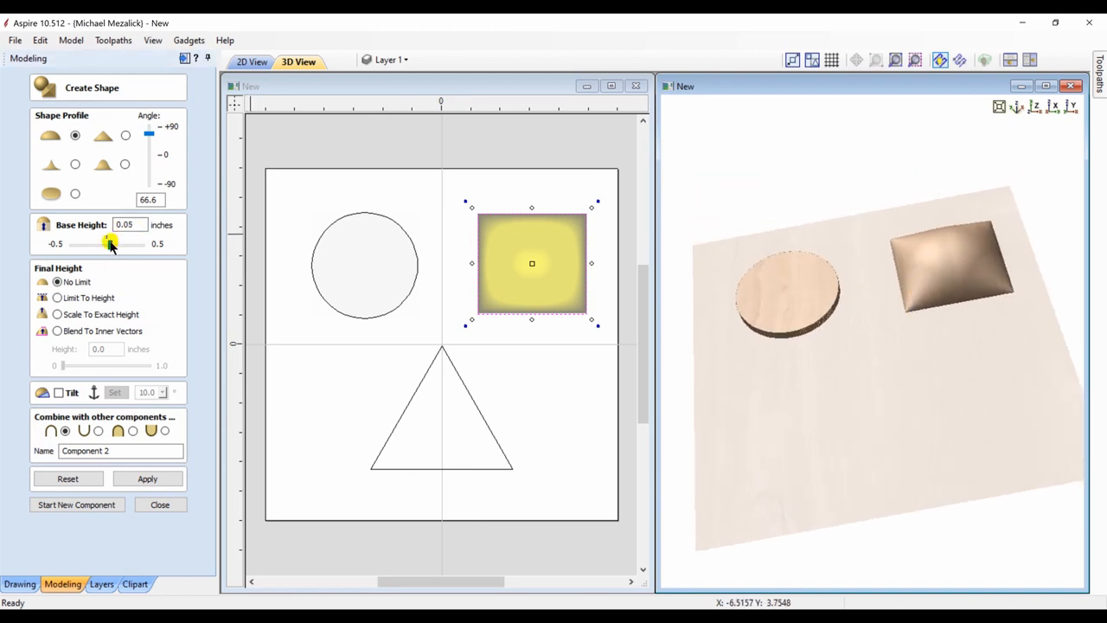
left_click_drag(107, 242, 123, 242)
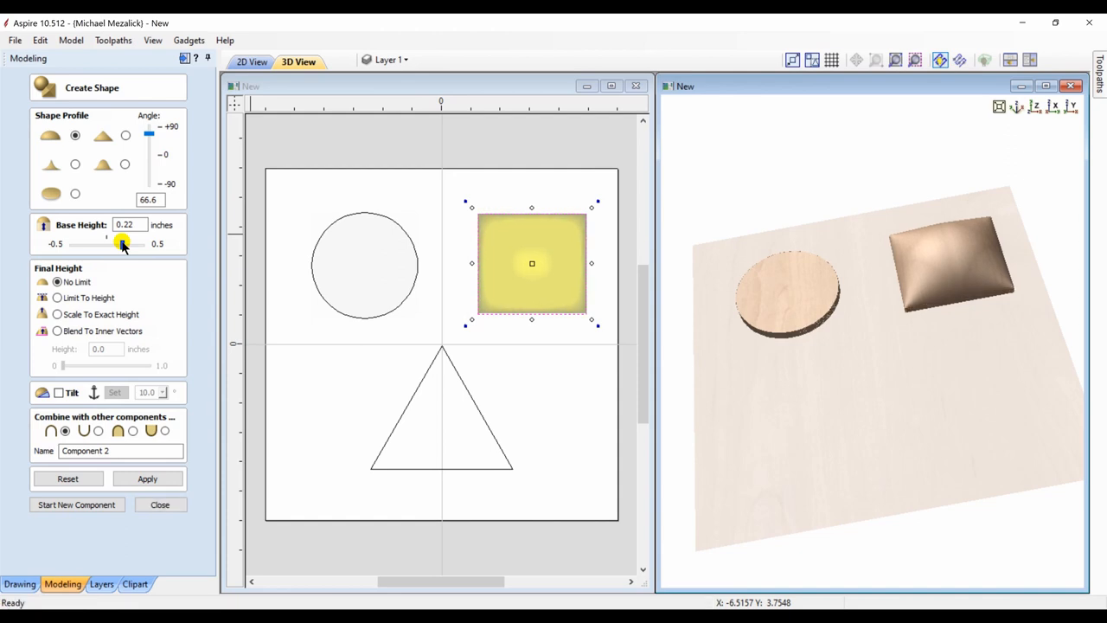
left_click_drag(123, 244, 156, 243)
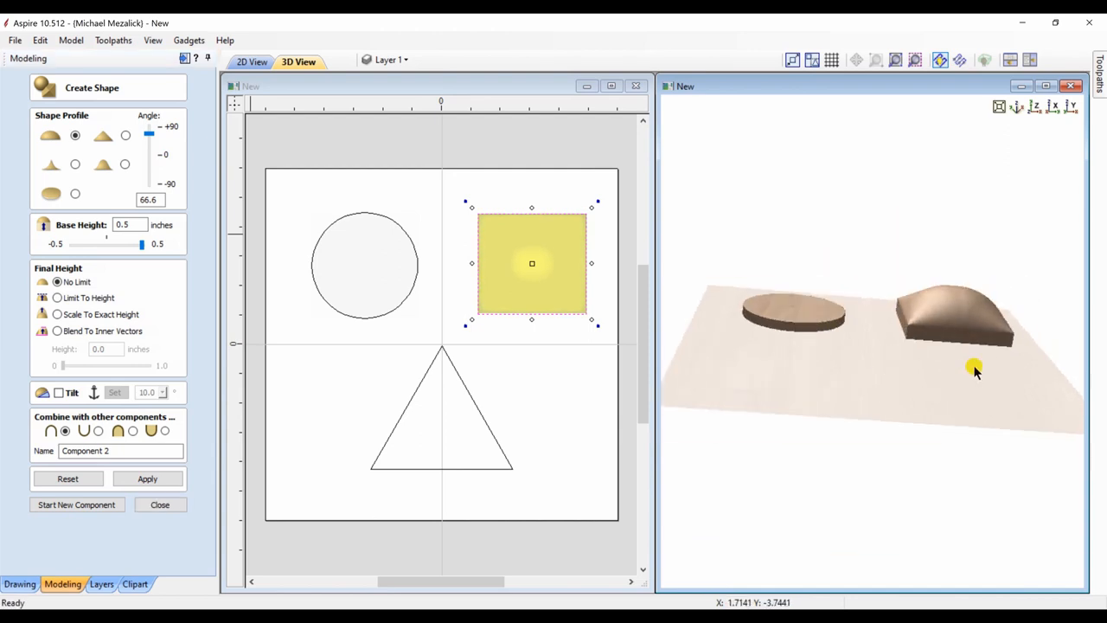
left_click_drag(976, 370, 775, 380)
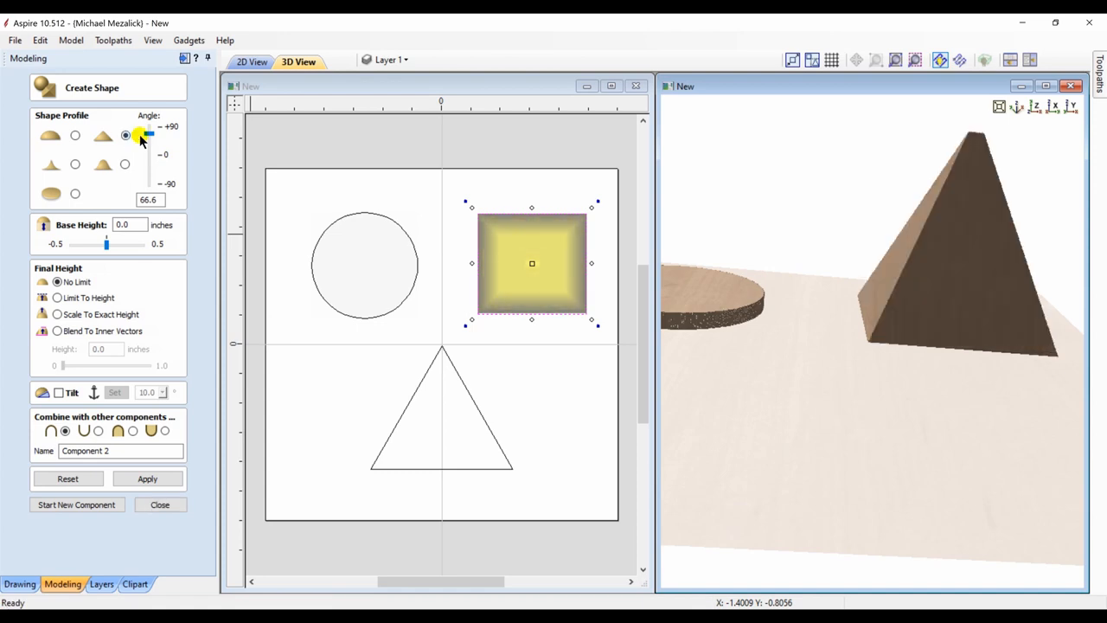
Step: Flatten the square to a 12.6-degree profile with a 0.14-inch base height
left_click_drag(142, 135, 149, 147)
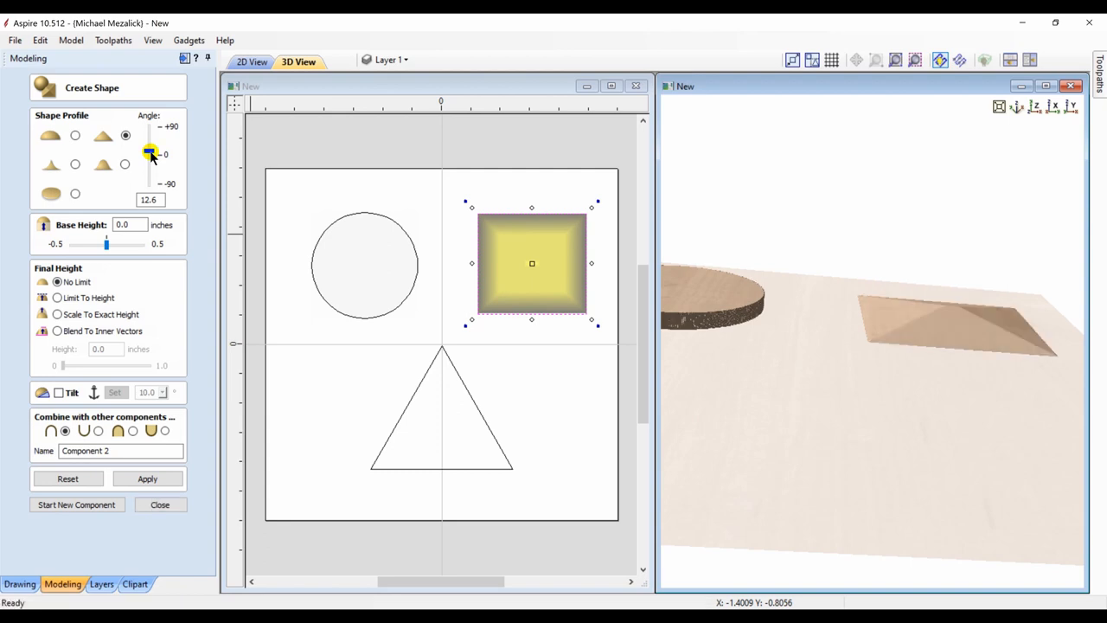
left_click_drag(107, 242, 105, 242)
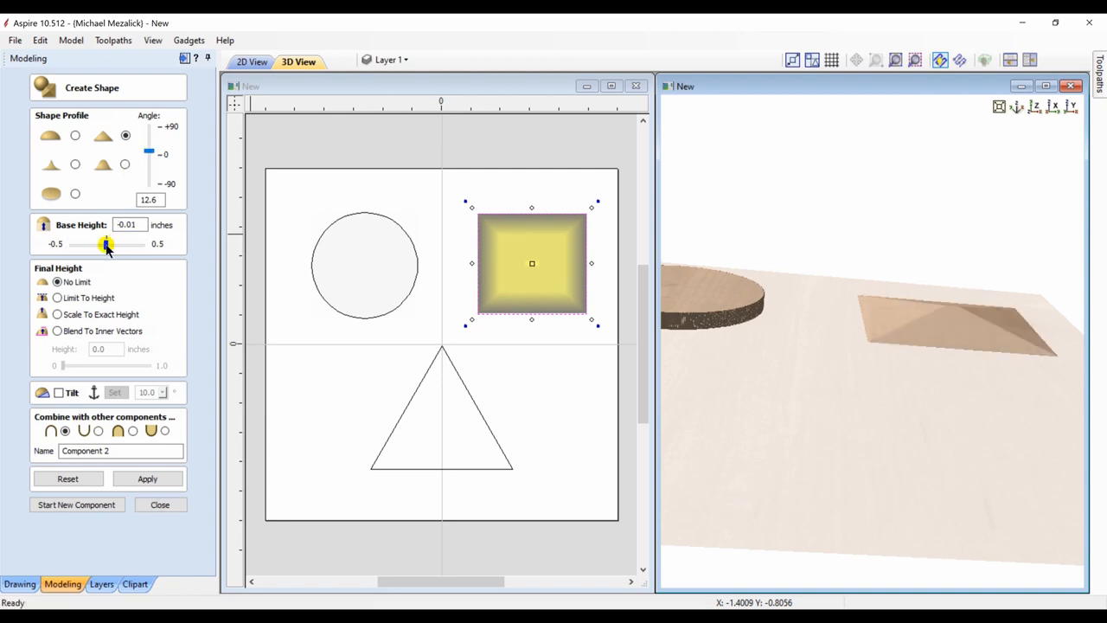
left_click_drag(106, 244, 117, 244)
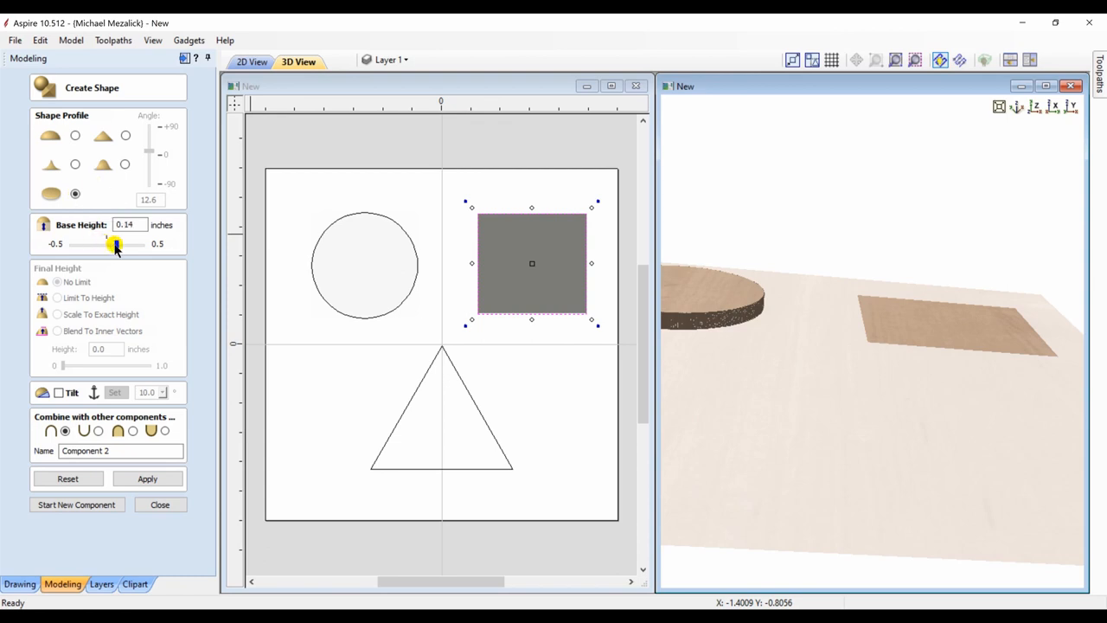
Step: Raise the flat square's base height through 0.25 and 0.38 to 0.45 inches
left_click_drag(114, 244, 124, 244)
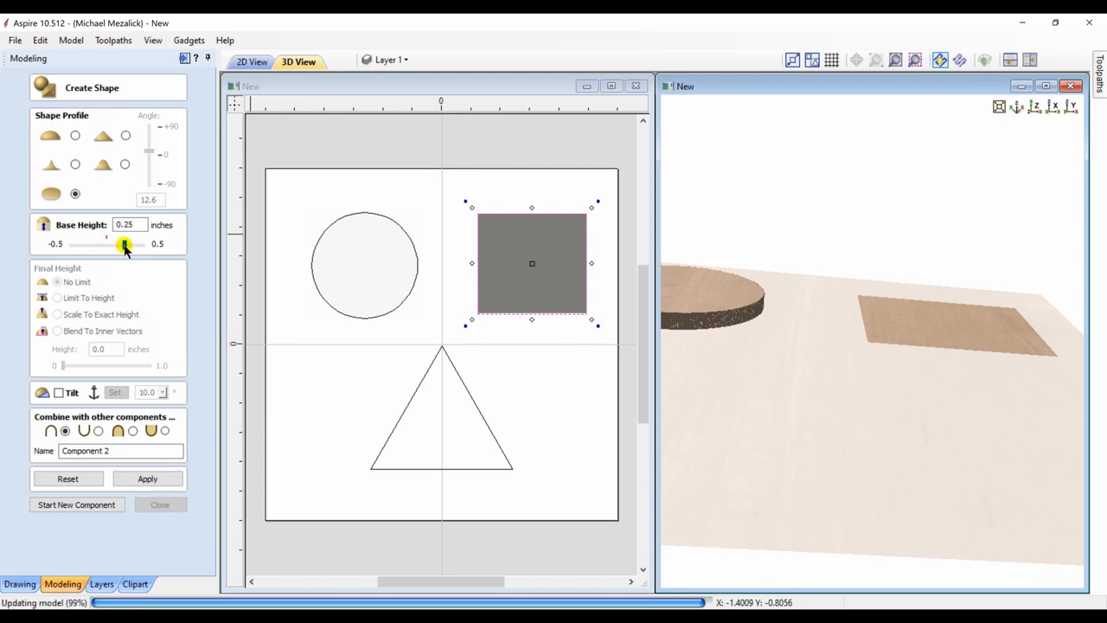
left_click_drag(125, 244, 131, 244)
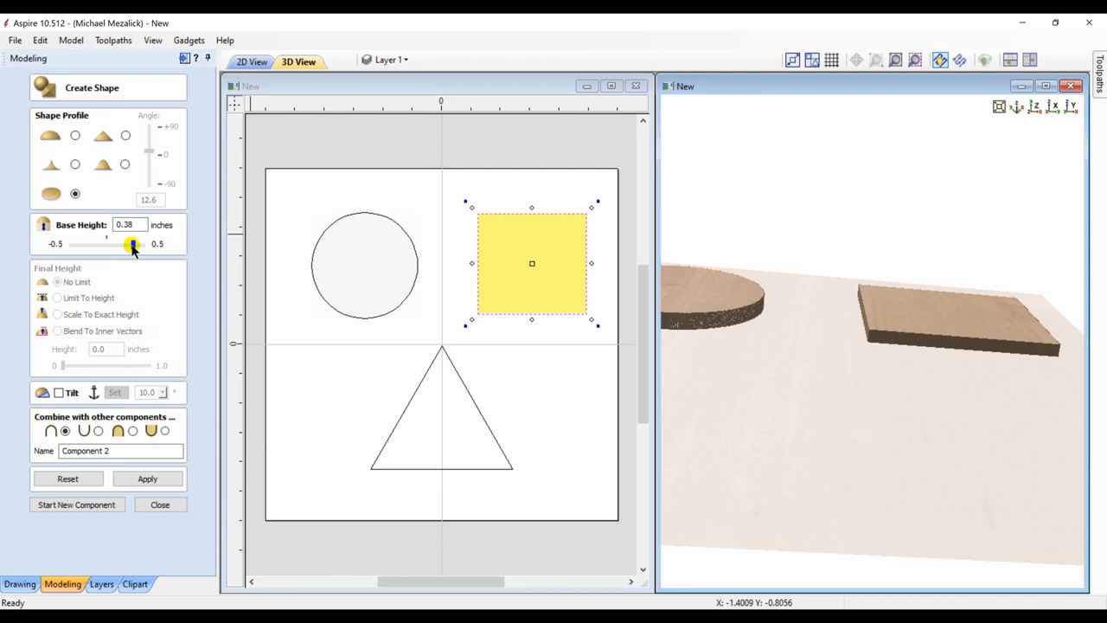
left_click_drag(129, 245, 138, 246)
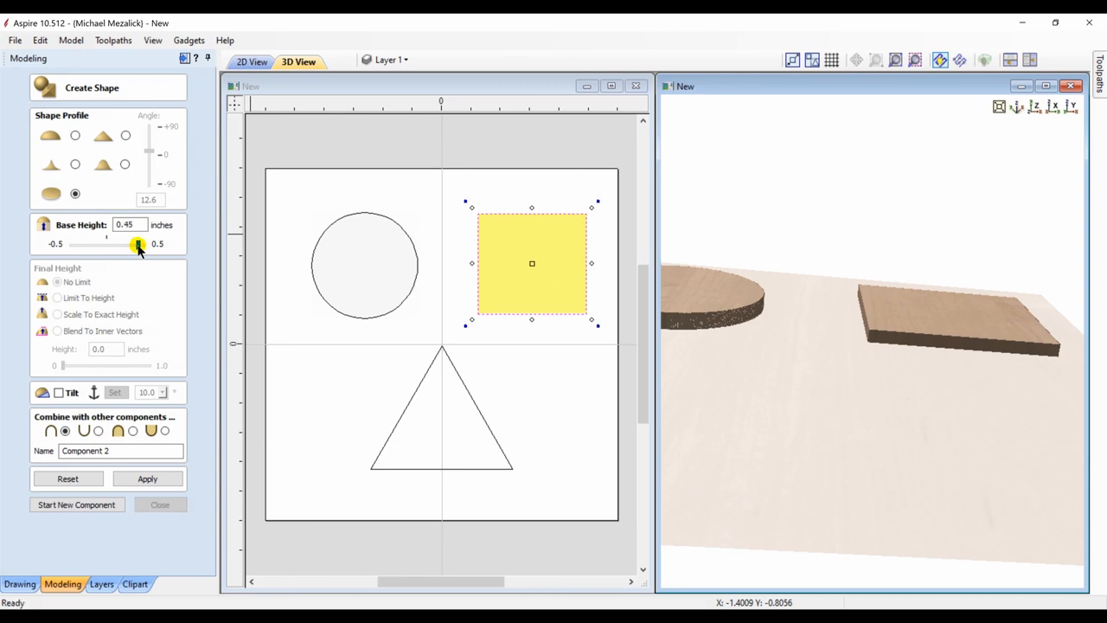
Step: Start a new component and select the triangle for Component 3
left_click(76, 505)
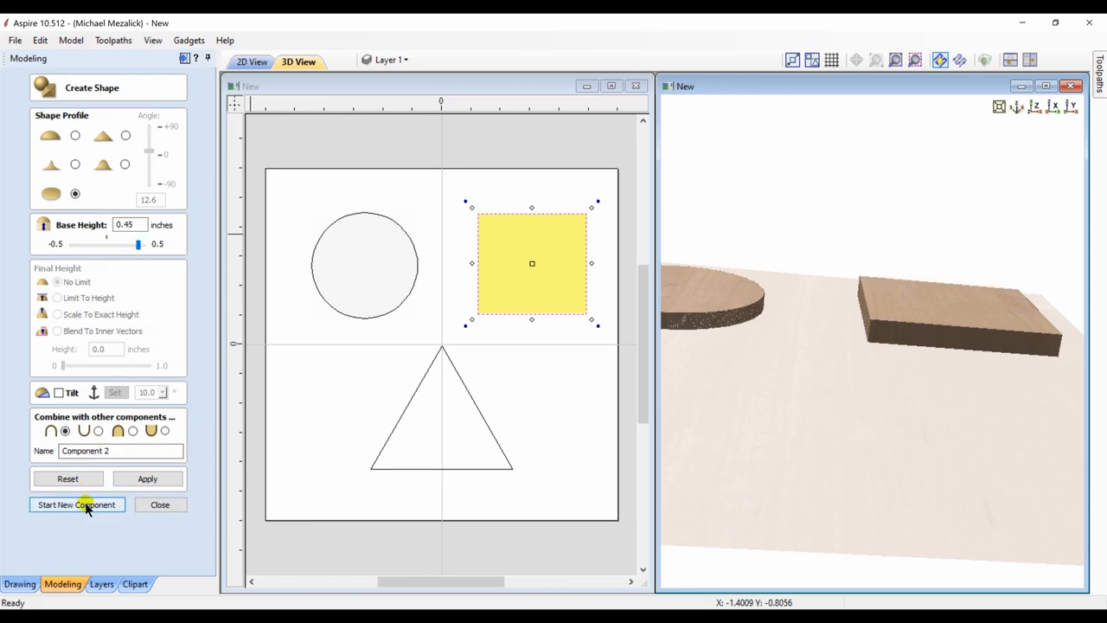
left_click(76, 505)
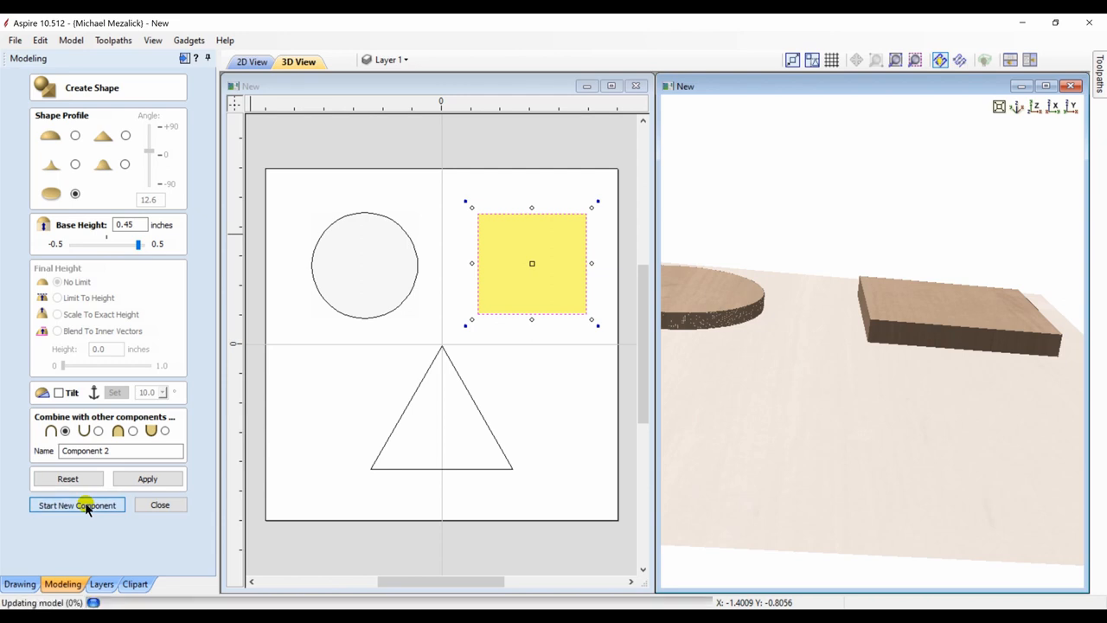
left_click(76, 505)
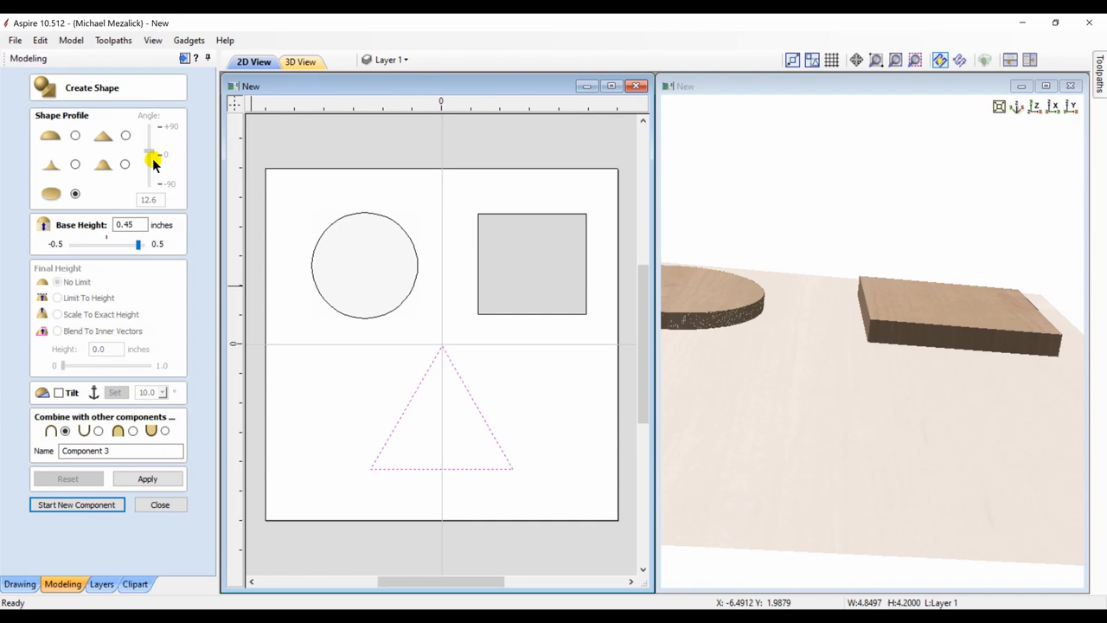
Step: Give the triangle a steep pointed profile with a slightly raised base, viewed in perspective
left_click(72, 135)
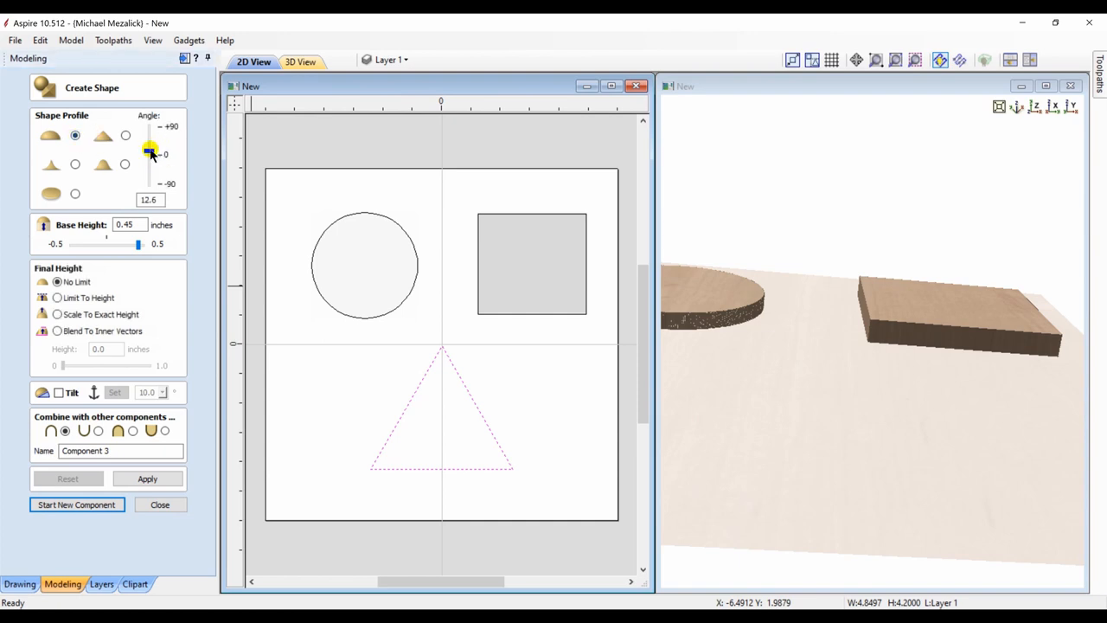
left_click_drag(148, 154, 149, 137)
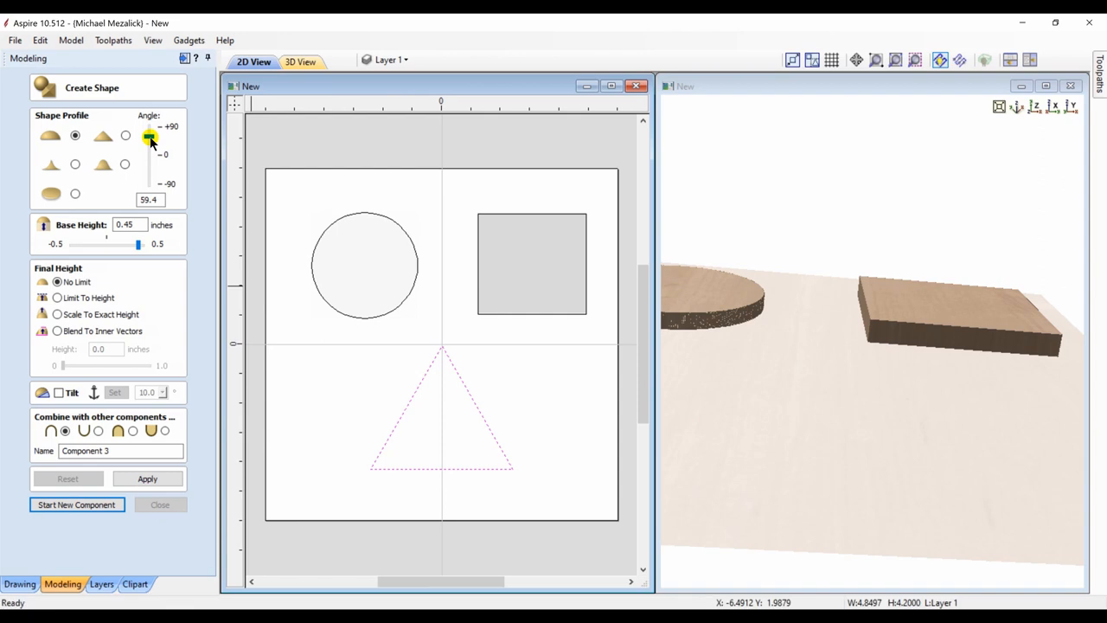
left_click(441, 429)
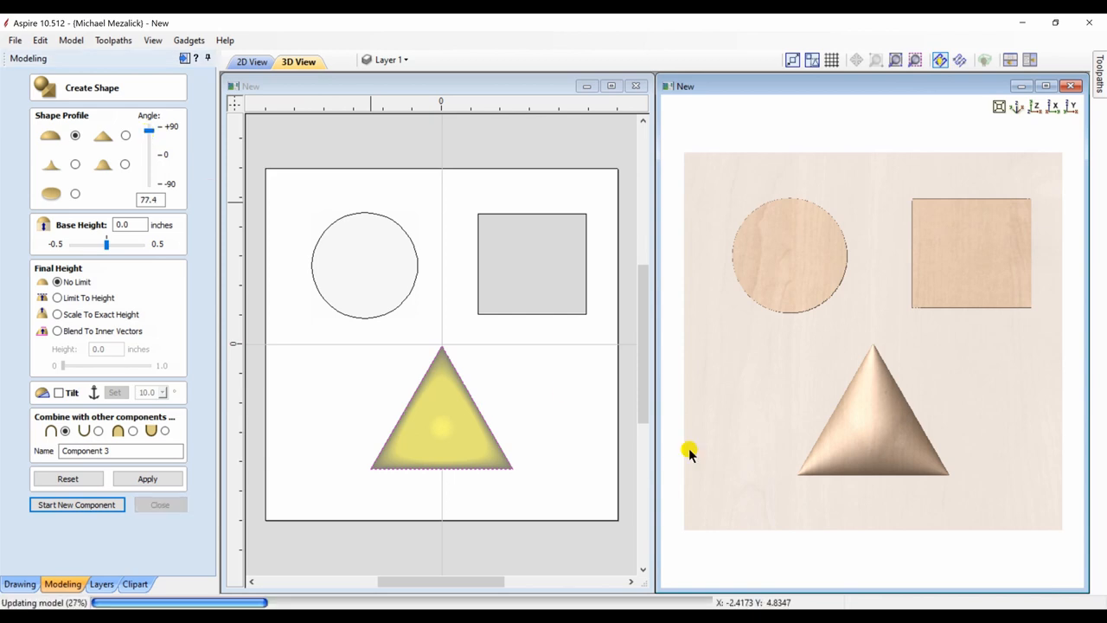
left_click_drag(688, 453, 846, 491)
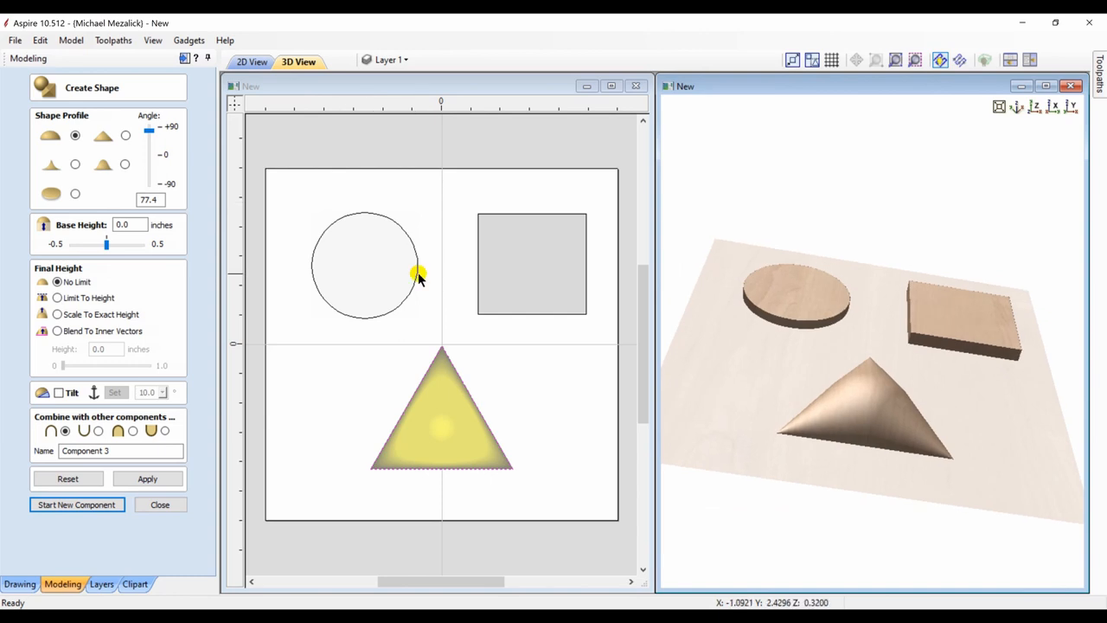
left_click_drag(107, 242, 117, 242)
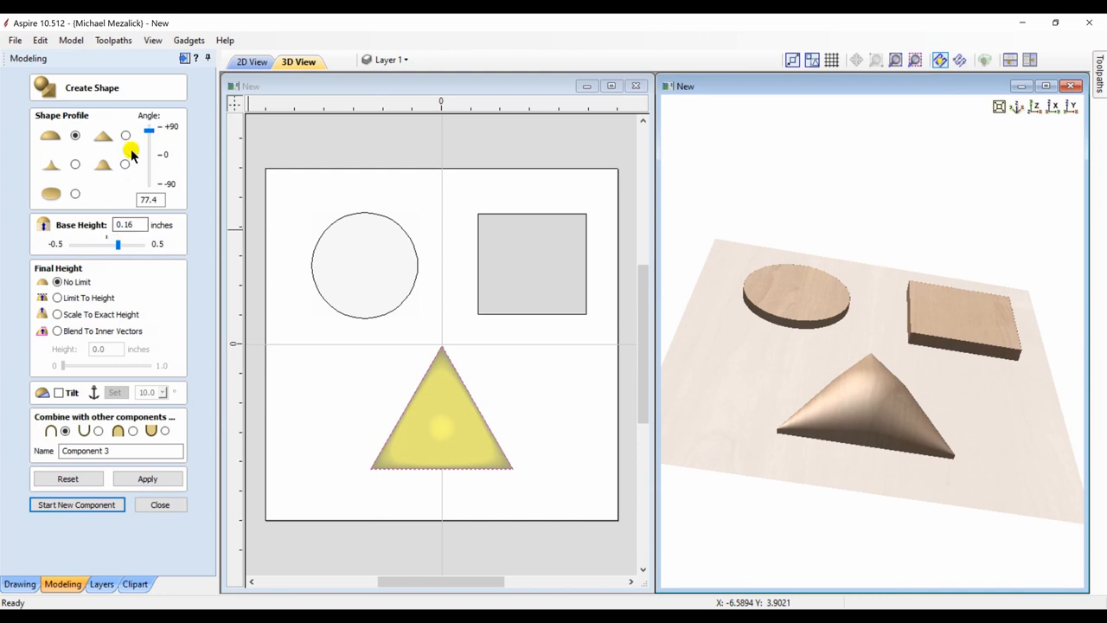
Step: Make the triangle a pointed pyramid at 27 degrees on a base raised to about 0.31 inches
left_click(124, 135)
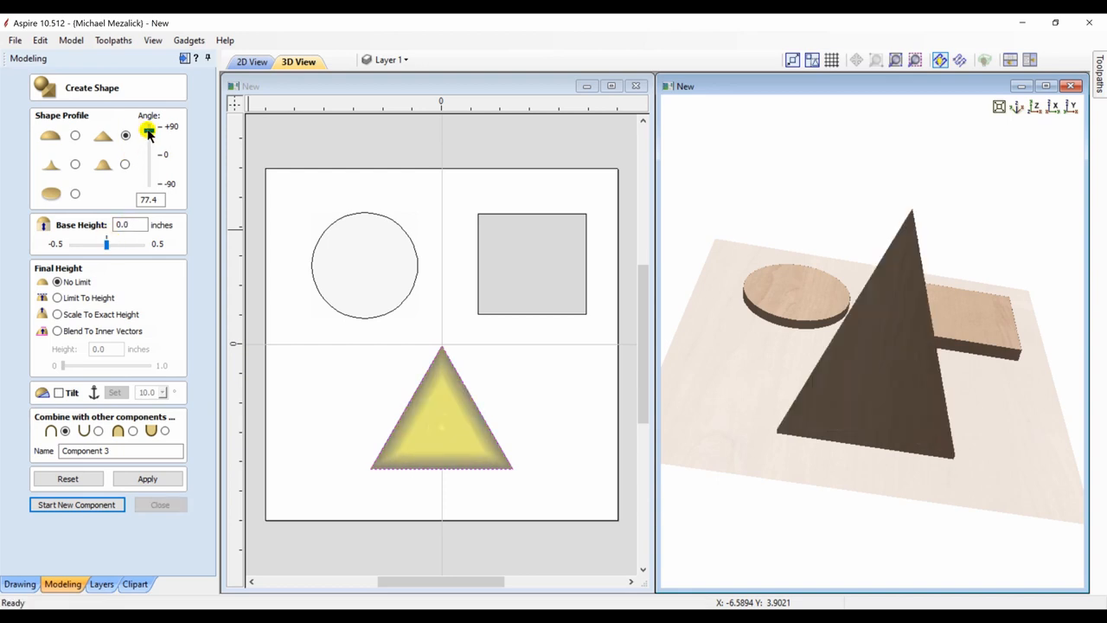
left_click_drag(149, 130, 150, 149)
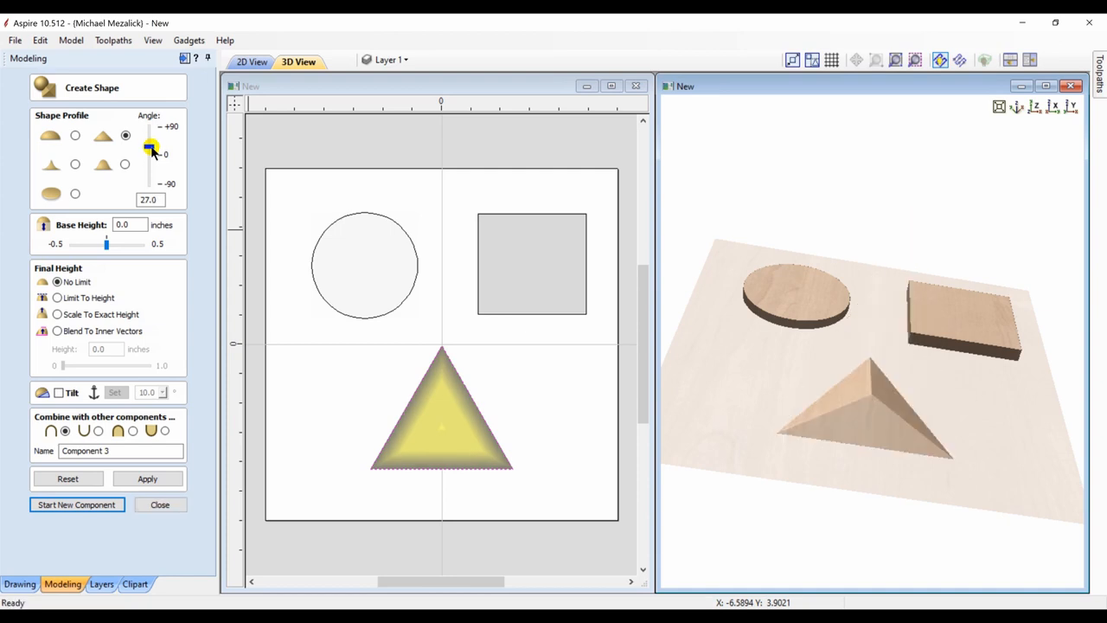
left_click_drag(107, 242, 107, 246)
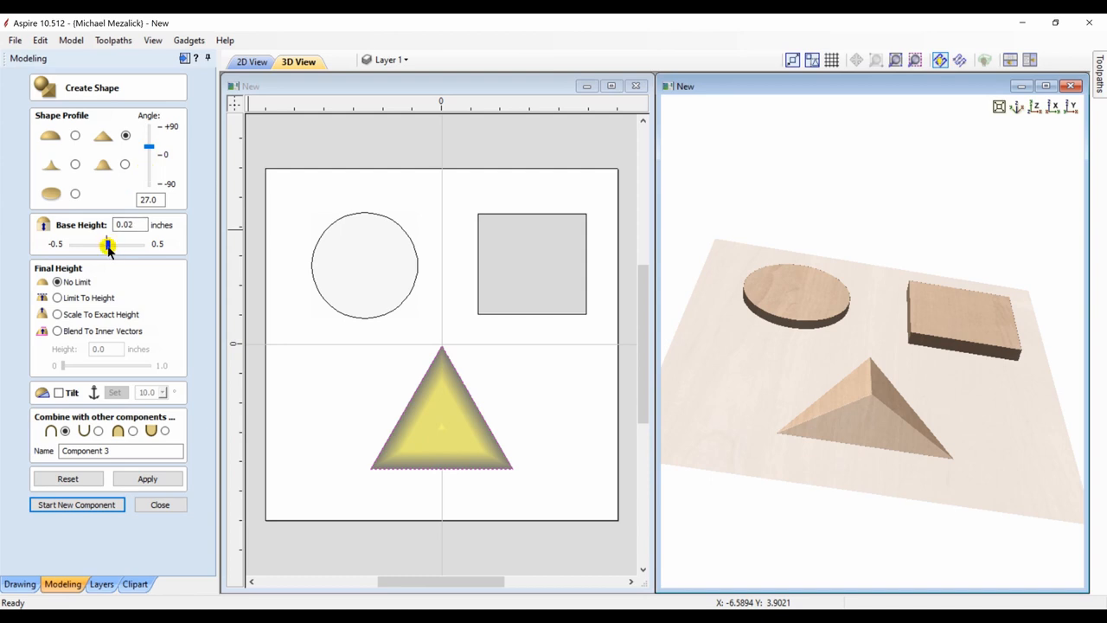
left_click_drag(107, 244, 126, 244)
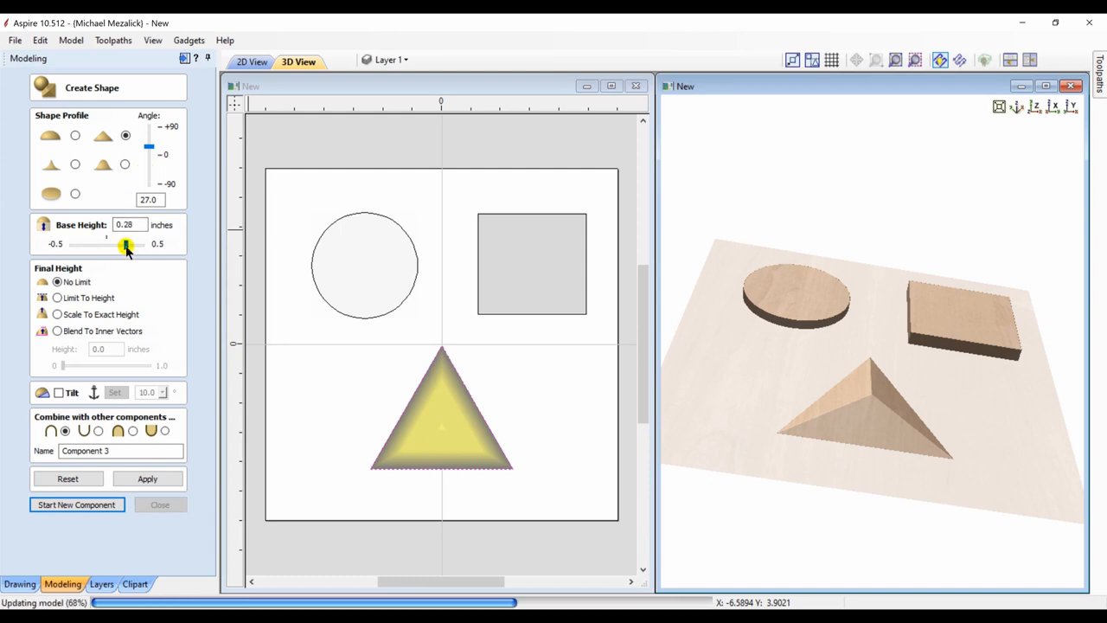
left_click_drag(124, 246, 130, 246)
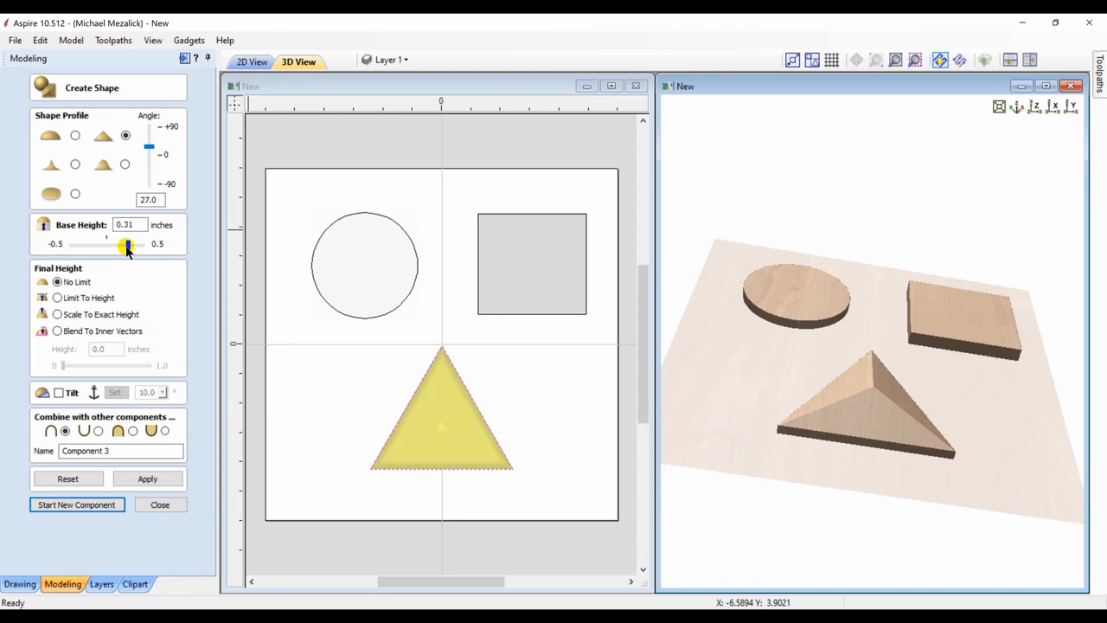
left_click_drag(128, 246, 144, 245)
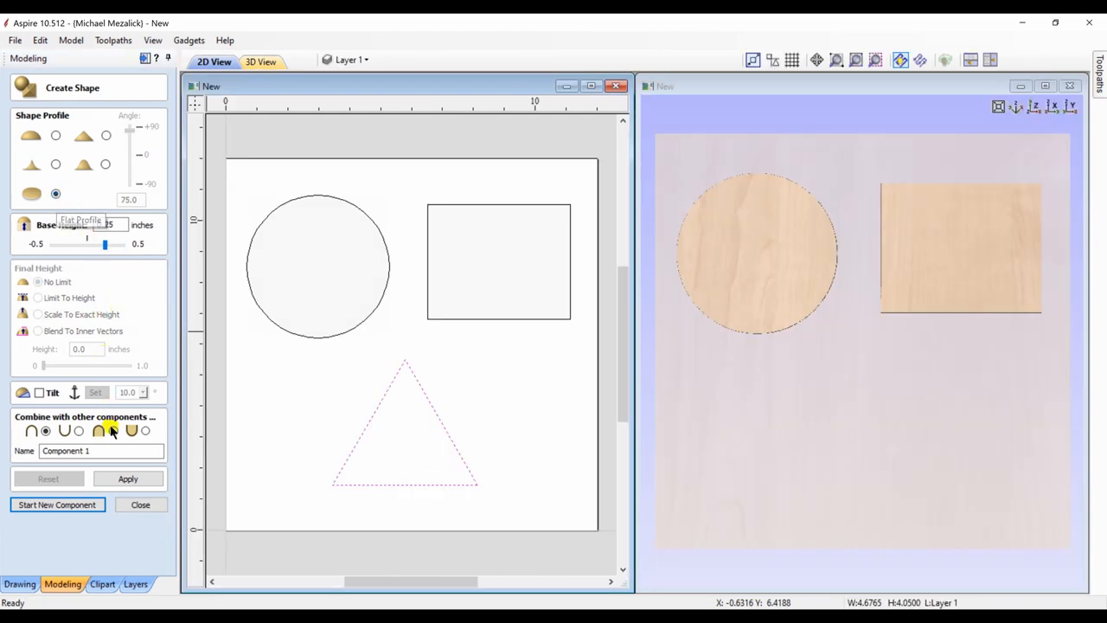
Step: Name the flat 0.25-inch triangle component 'Triangle', apply it and close the shape settings
left_click(45, 431)
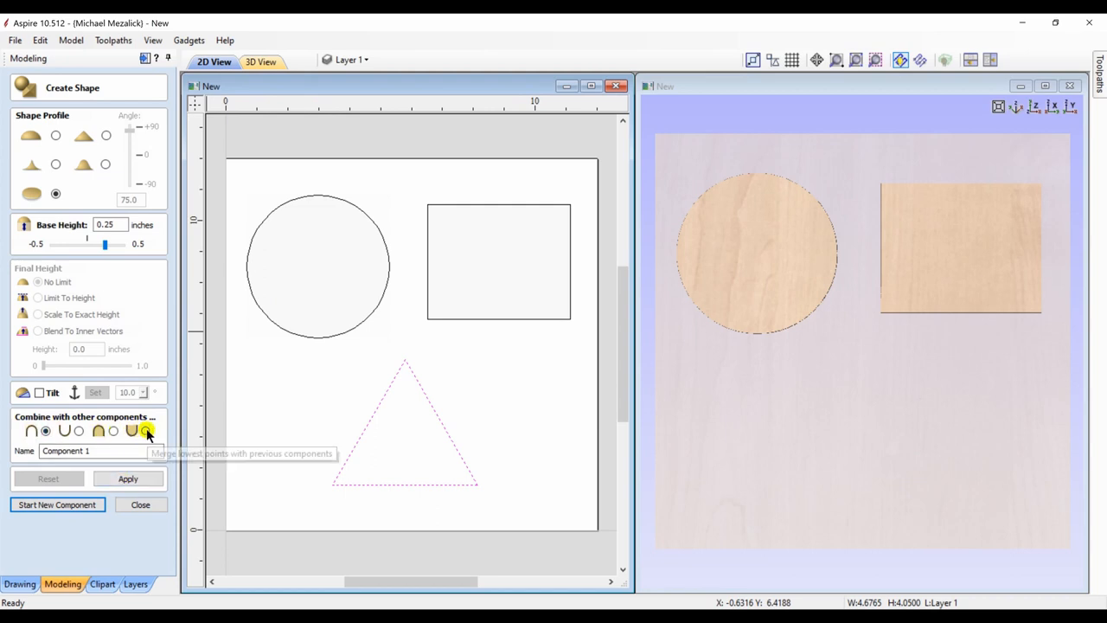
triple_click(87, 449)
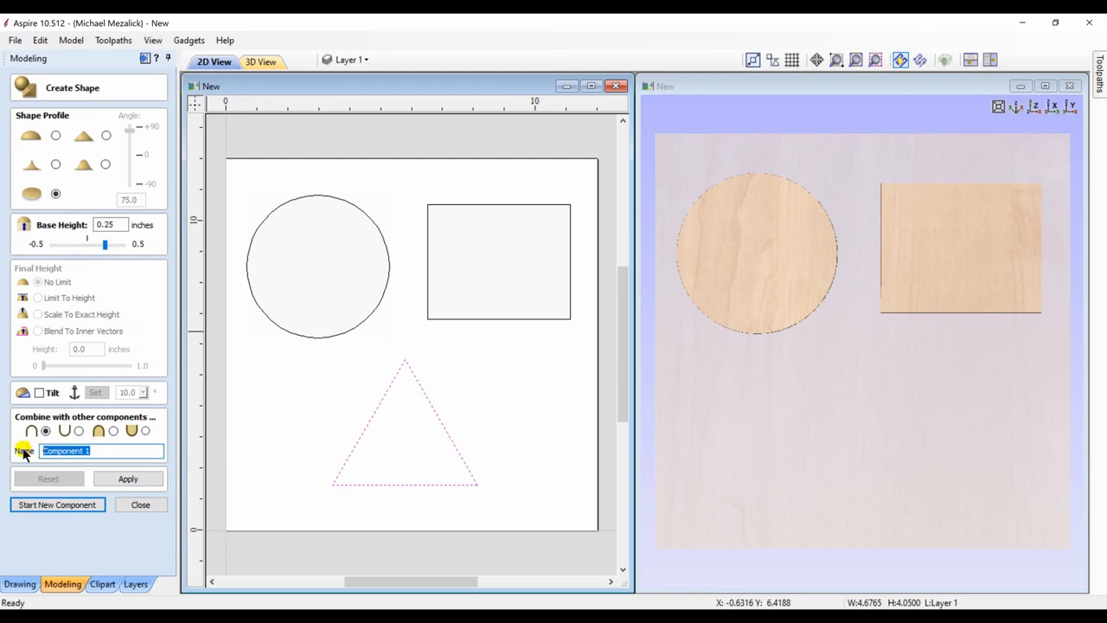
type("Triangle")
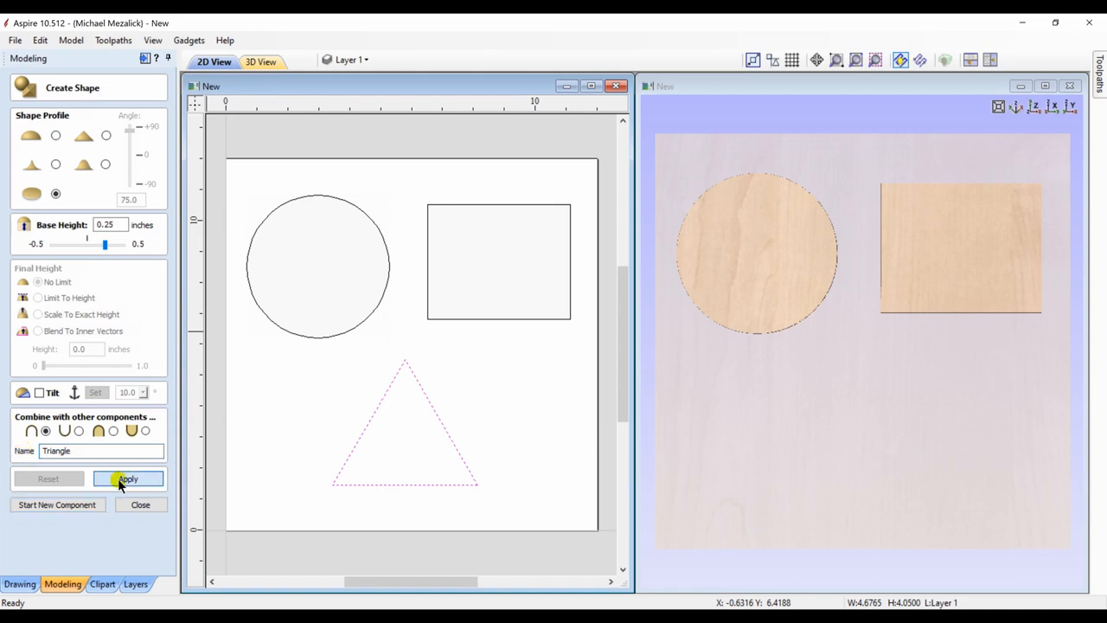
left_click(128, 477)
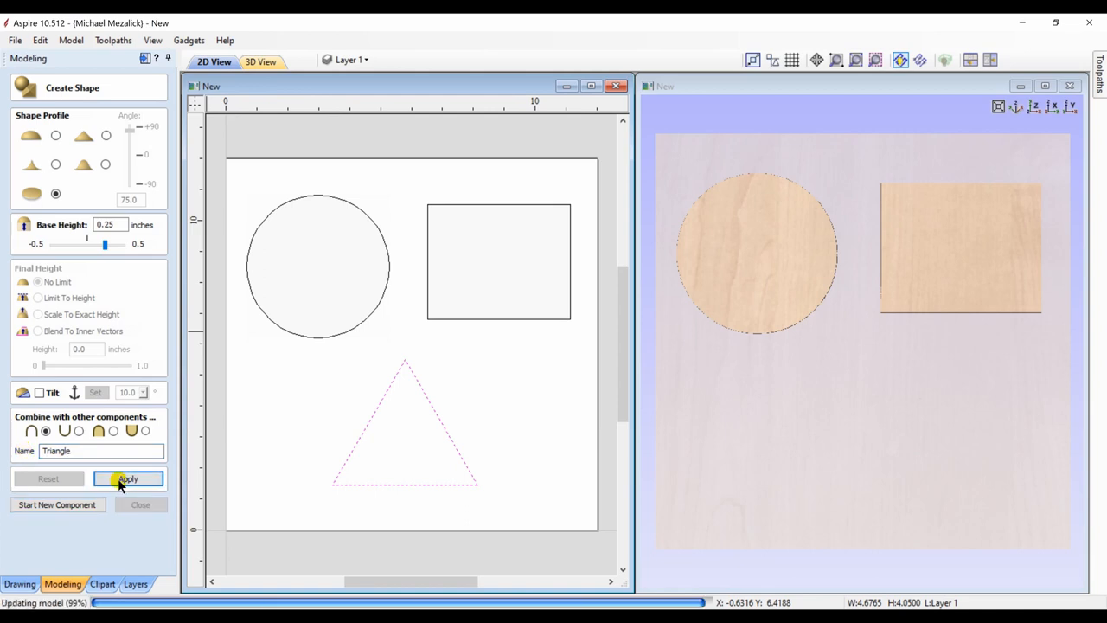
left_click(128, 478)
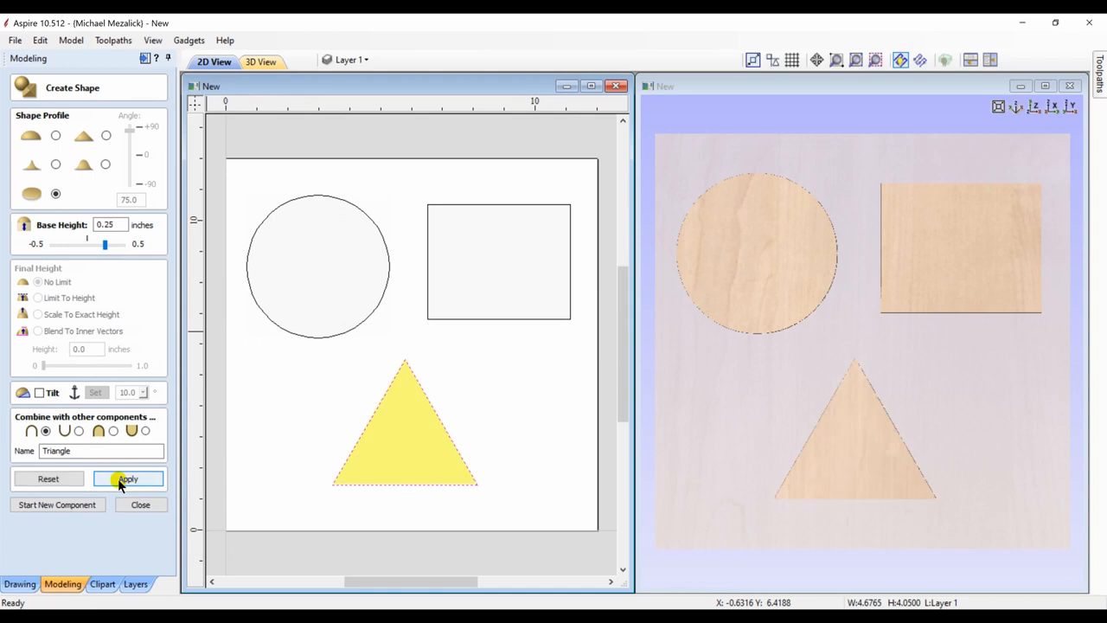
left_click(128, 477)
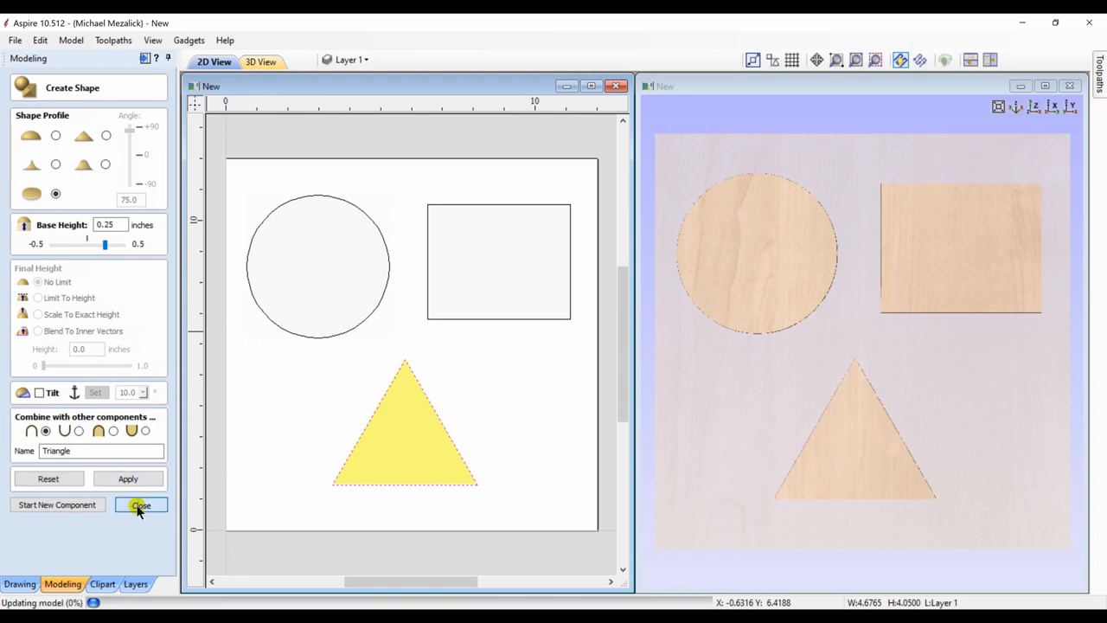
left_click(142, 505)
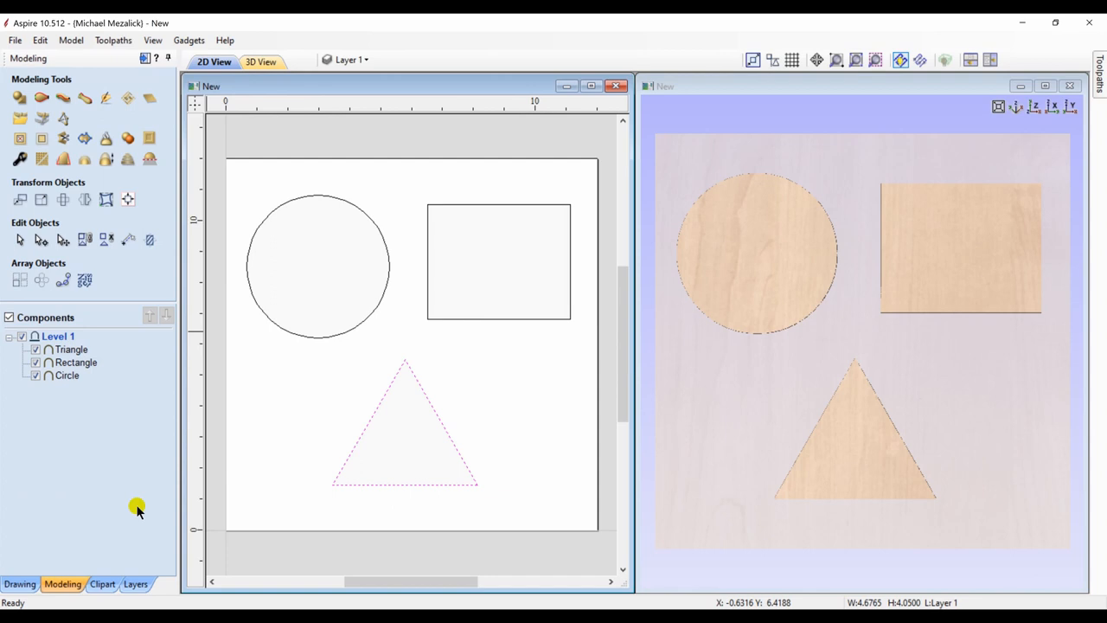
mouse_move(73, 317)
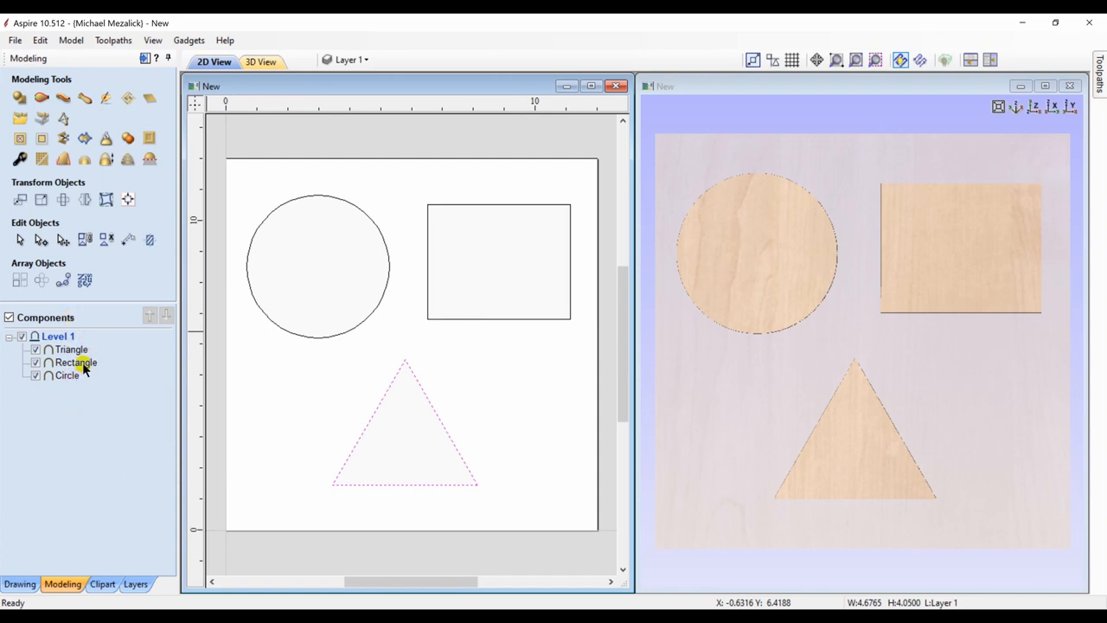
mouse_move(69, 350)
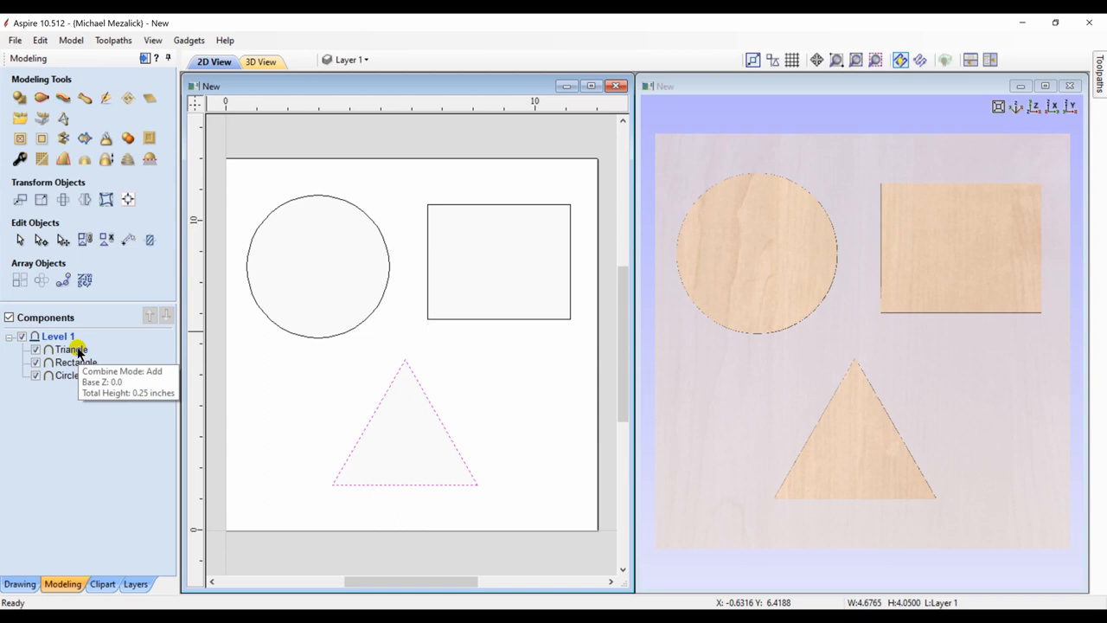
mouse_move(130, 402)
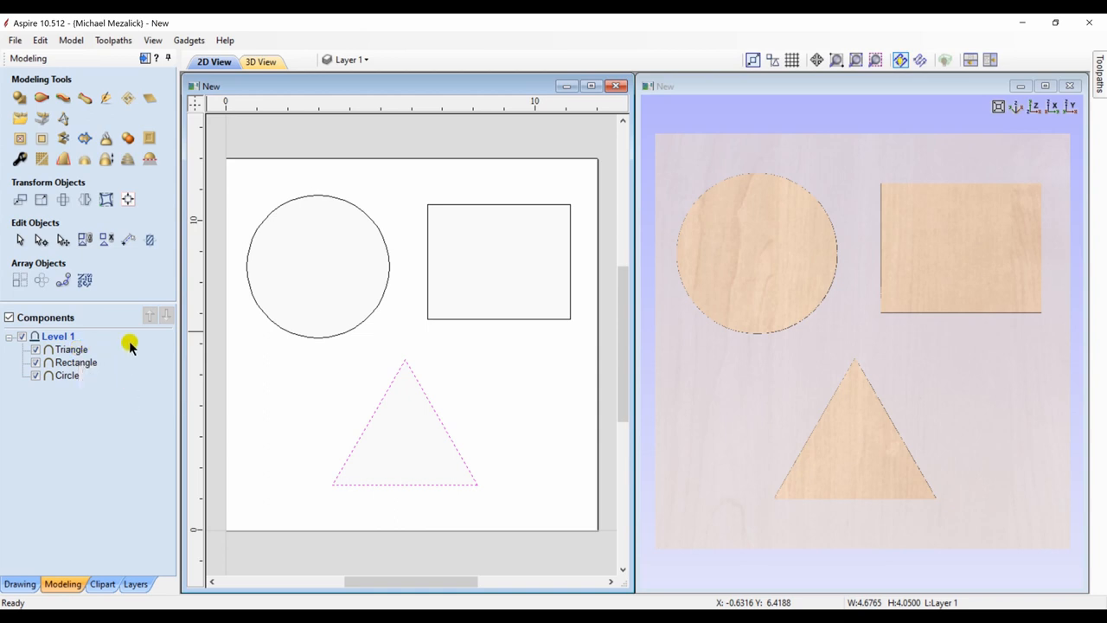
mouse_move(48, 377)
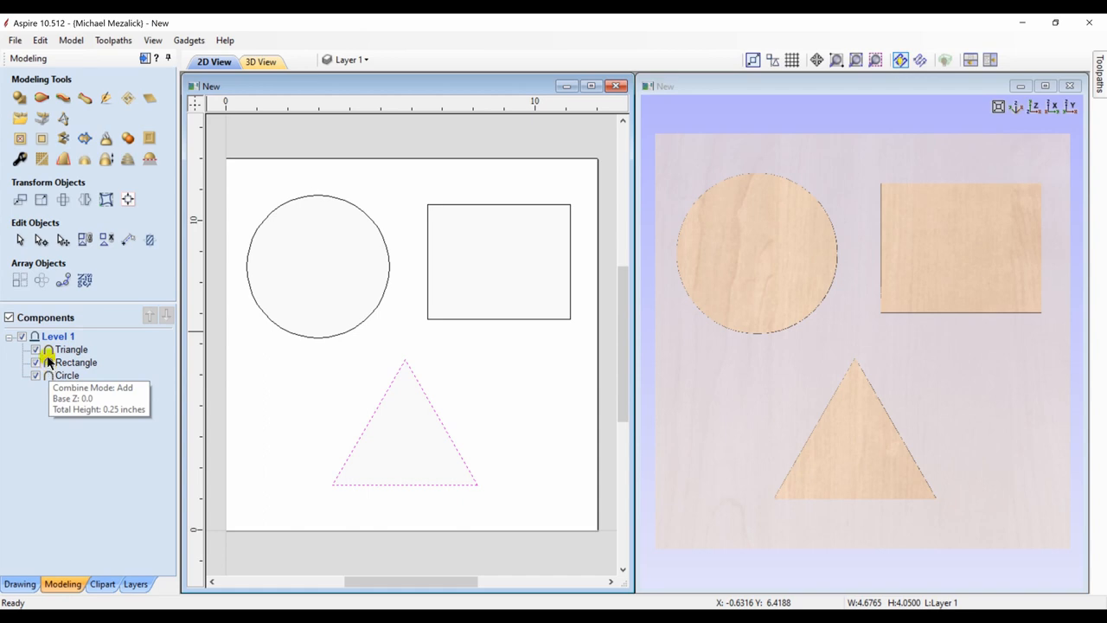
mouse_move(48, 350)
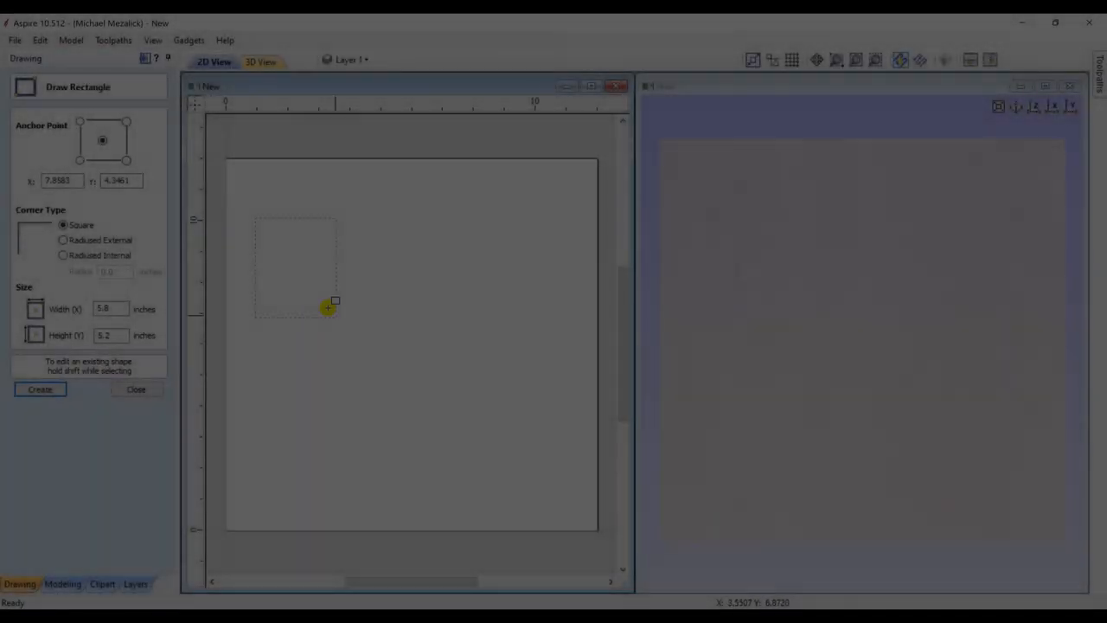
Step: Draw a second rectangle overlapping the first's lower right and start Create Shape on the first
left_click_drag(327, 304, 418, 339)
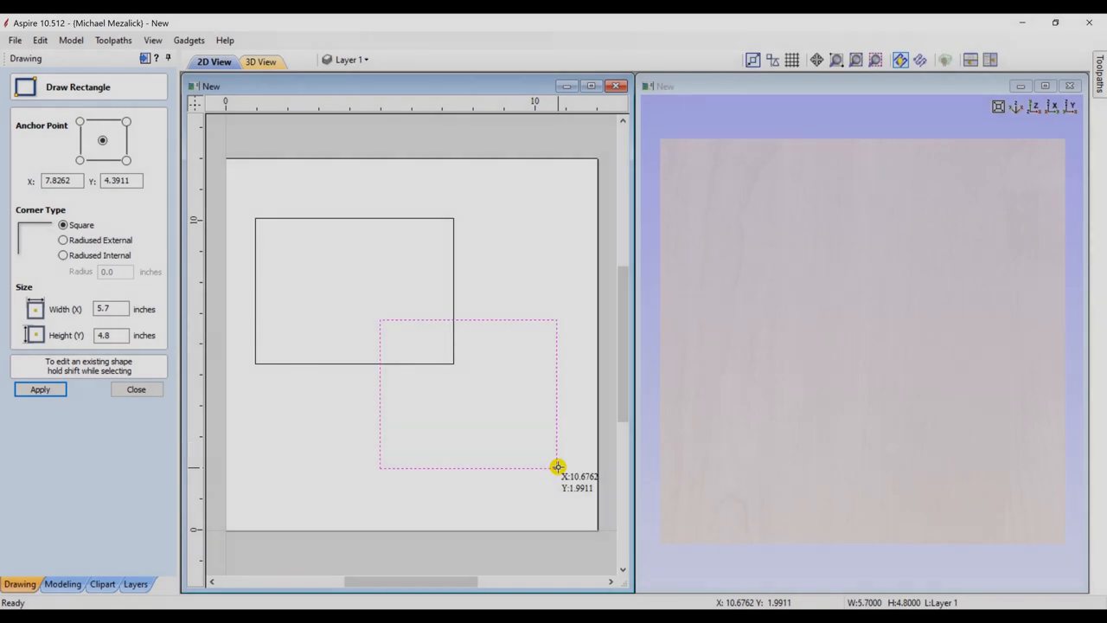
left_click(136, 389)
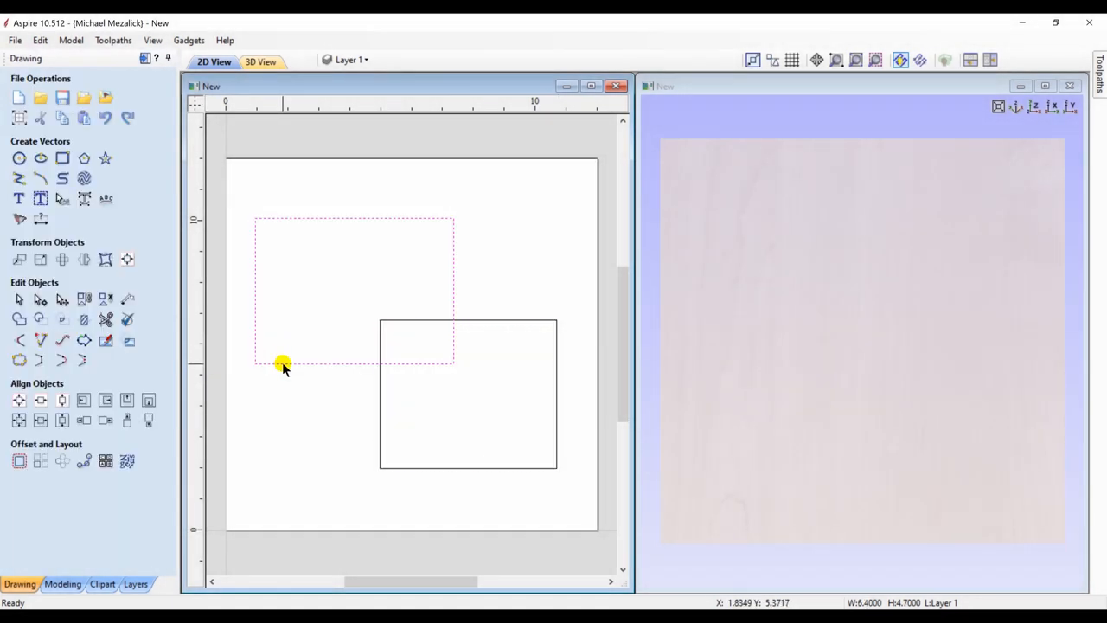
left_click(62, 585)
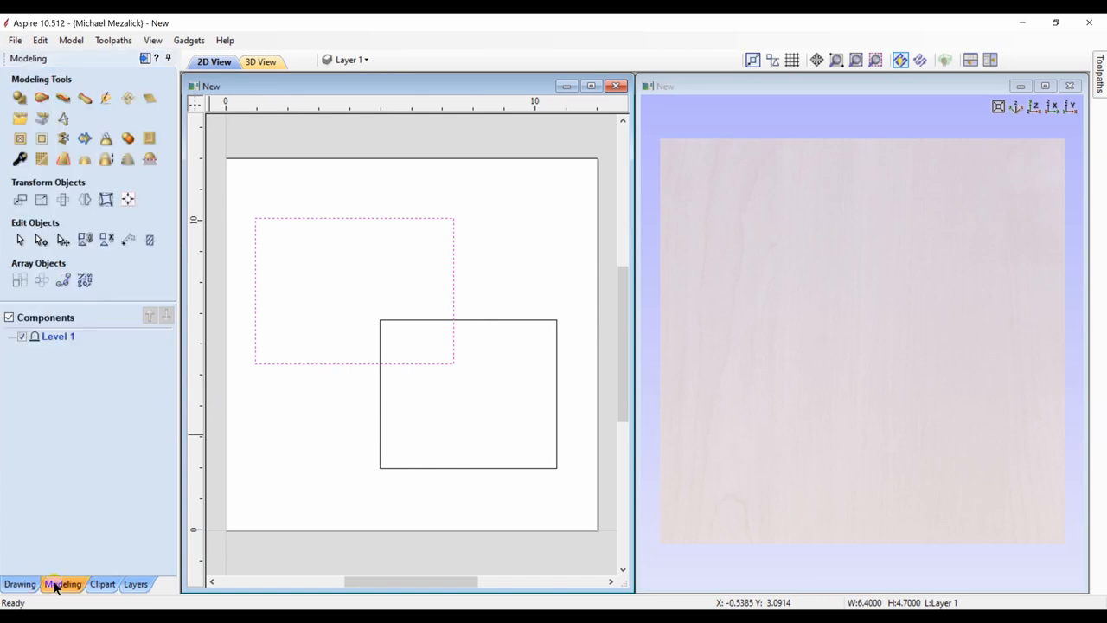
left_click(17, 100)
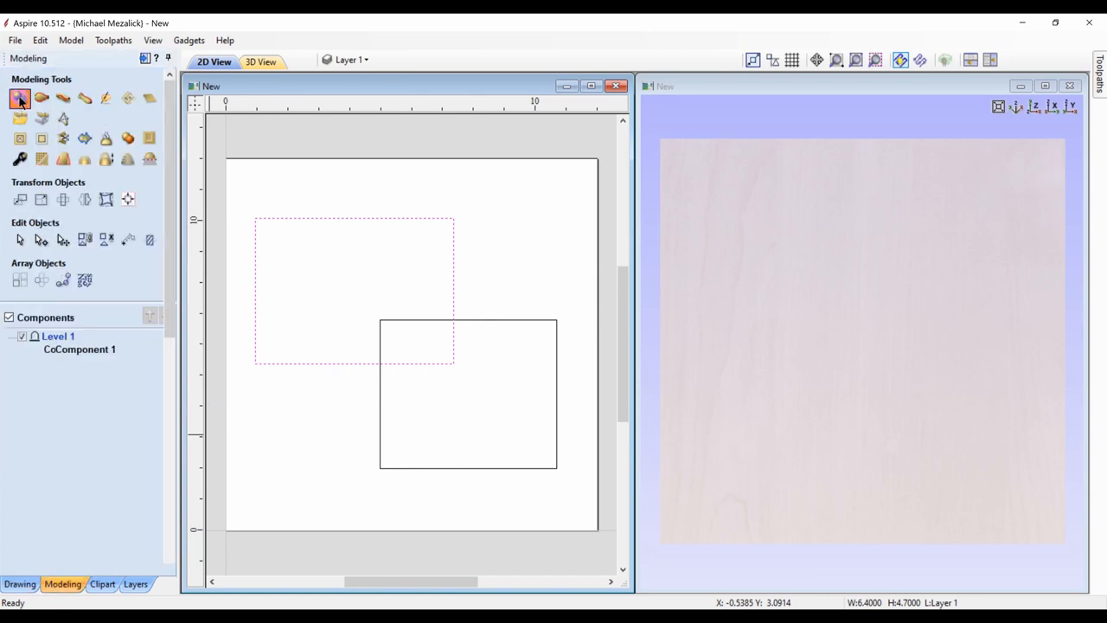
Step: Give the upper-left rectangle a flat 0.5-inch base height, name it 'Square 1' and apply
left_click(17, 99)
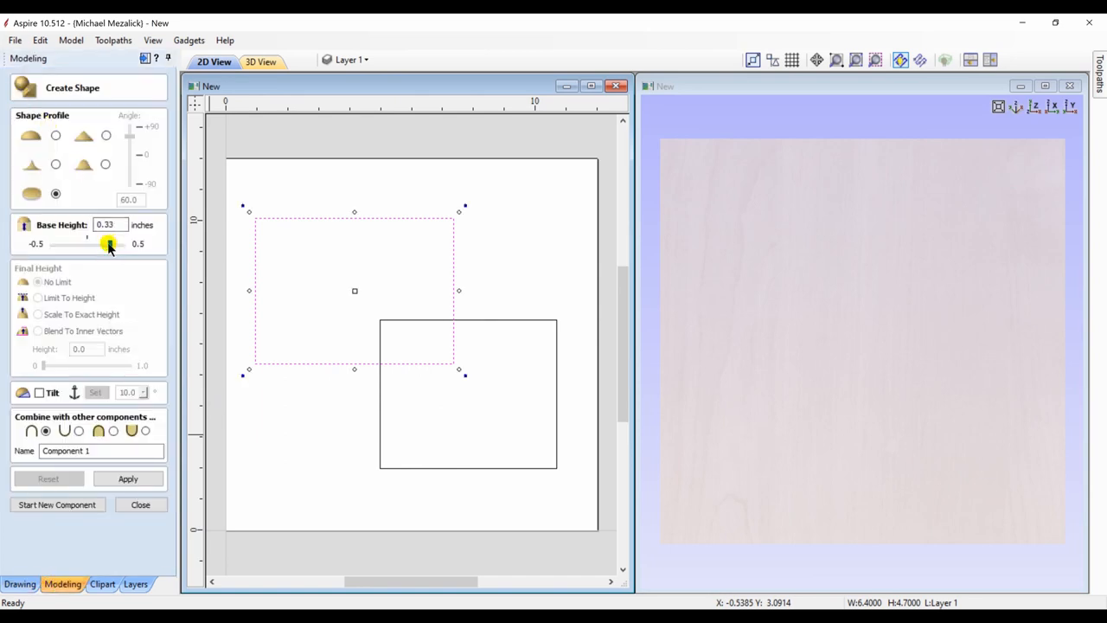
left_click_drag(109, 242, 121, 242)
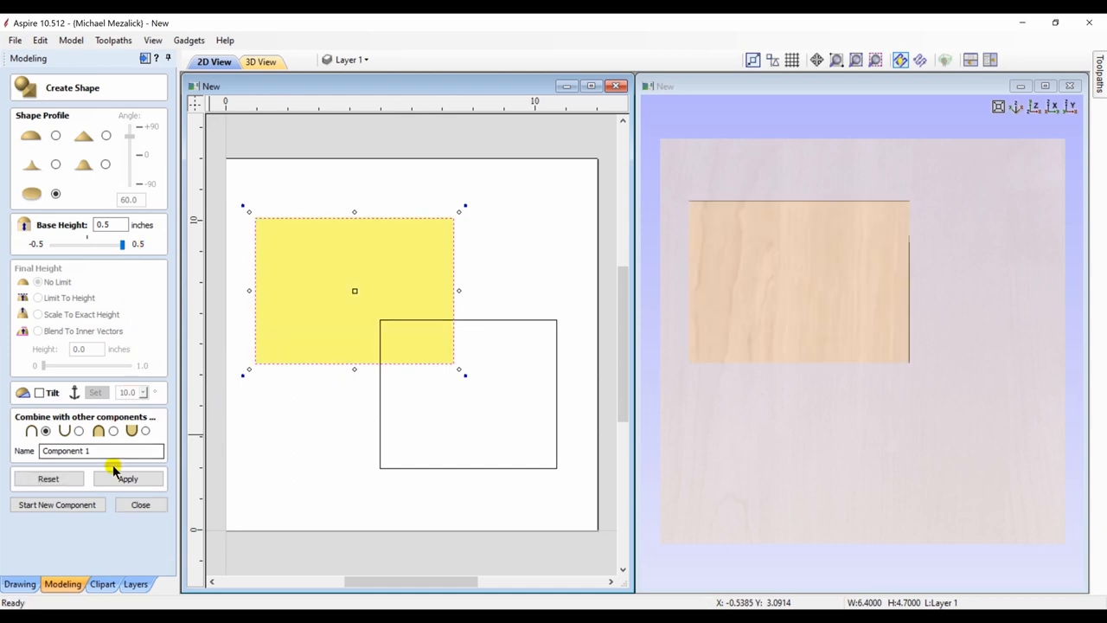
left_click(128, 477)
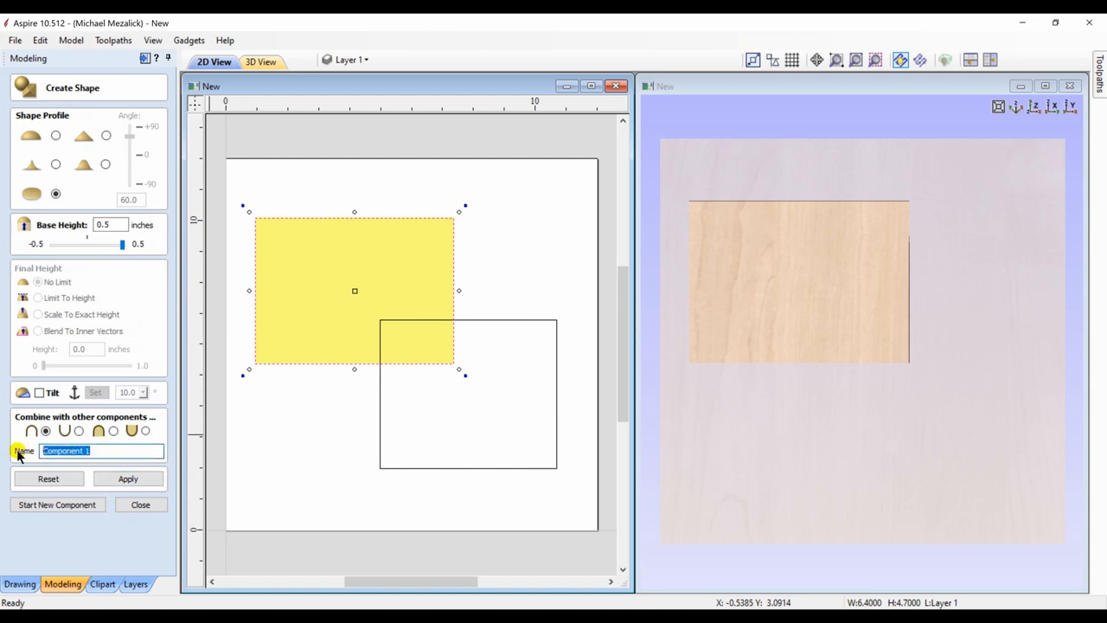
type("Square 1")
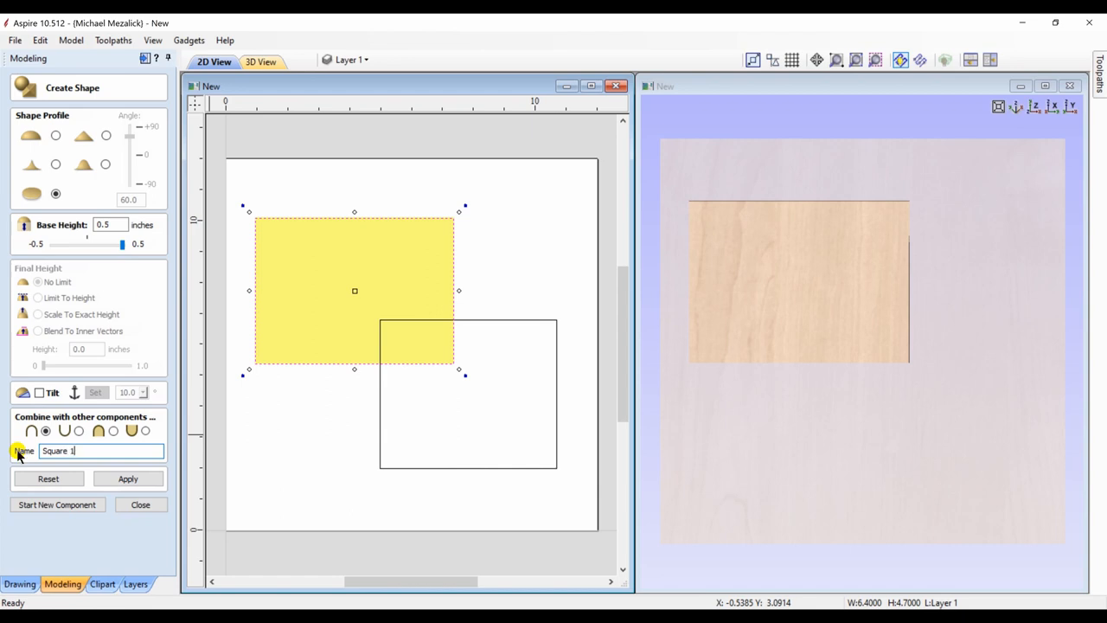
left_click(128, 478)
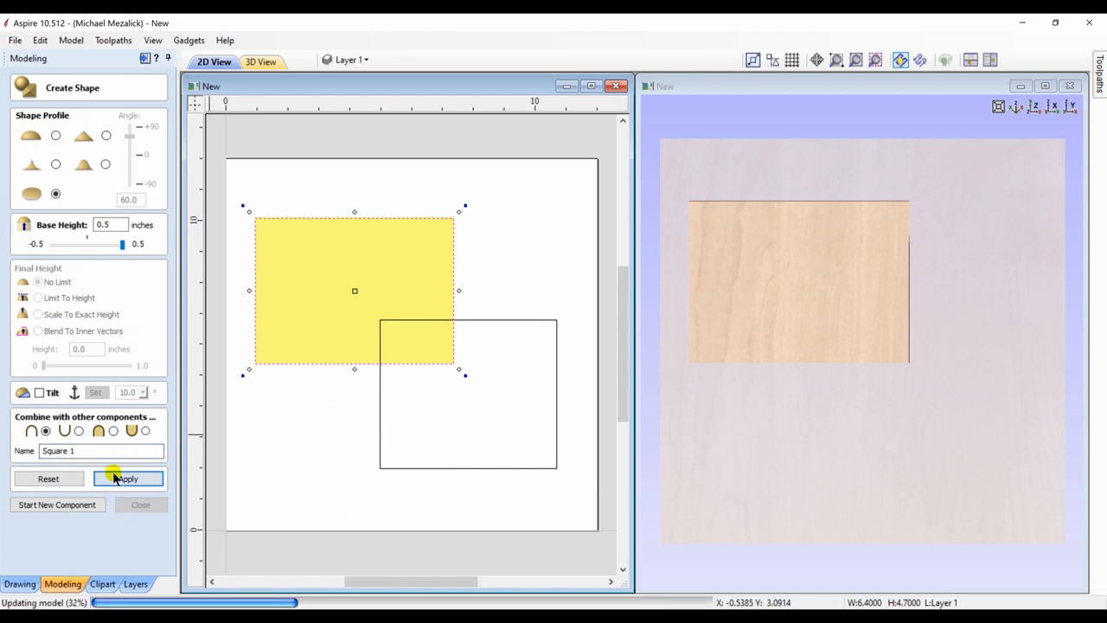
left_click(128, 477)
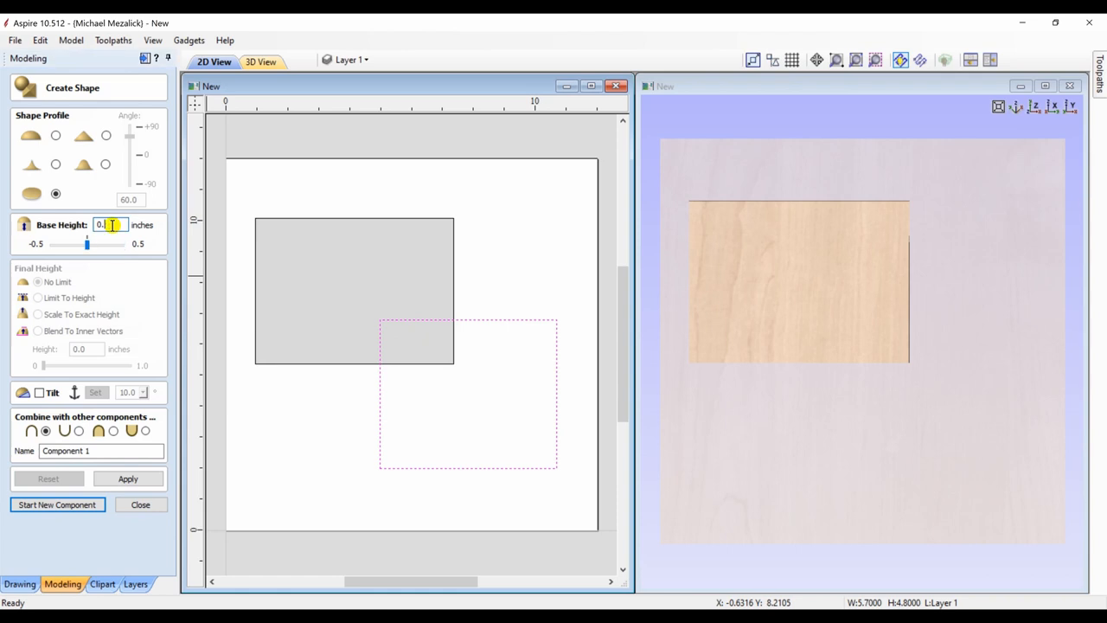
Step: Build the second rectangle as a flat 0.25-inch component named 'Square 2' and close Create Shape
type("0.25")
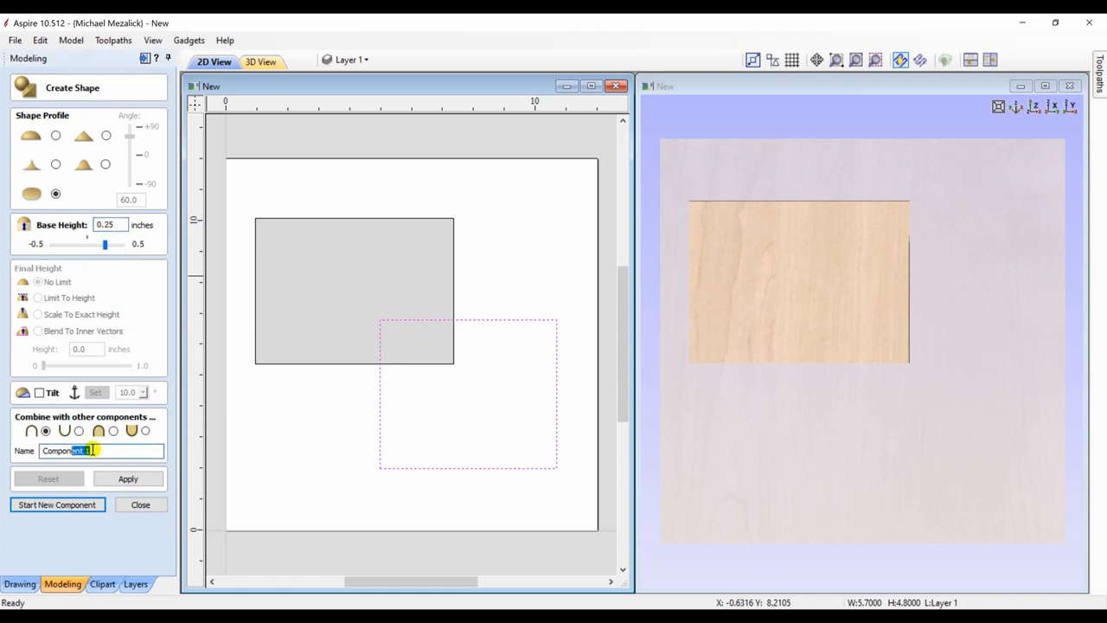
type("Sq")
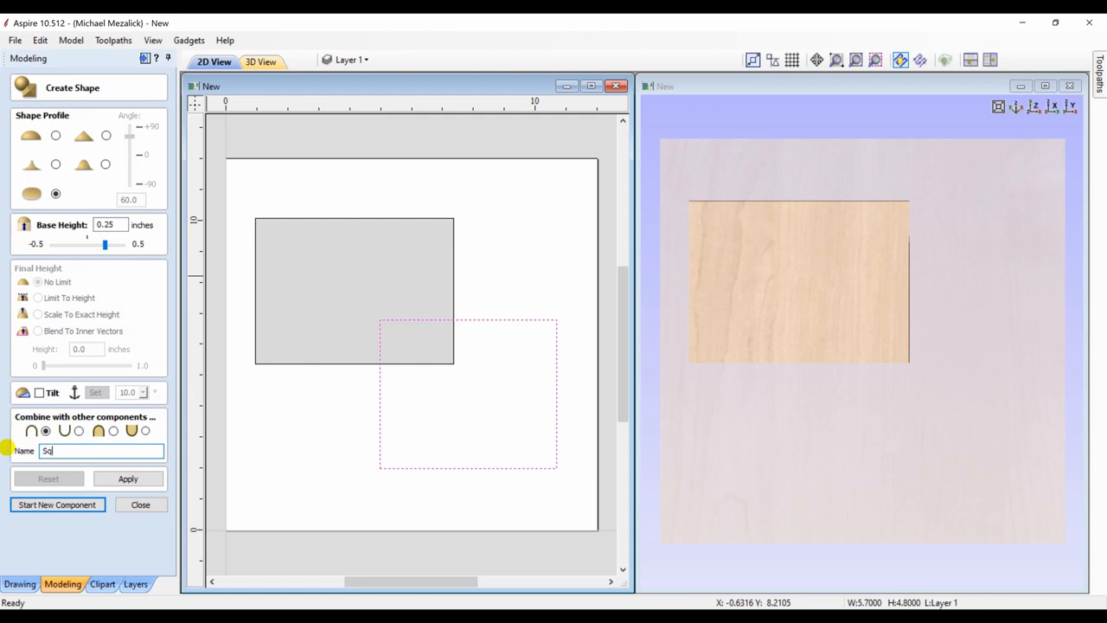
type("quare 2")
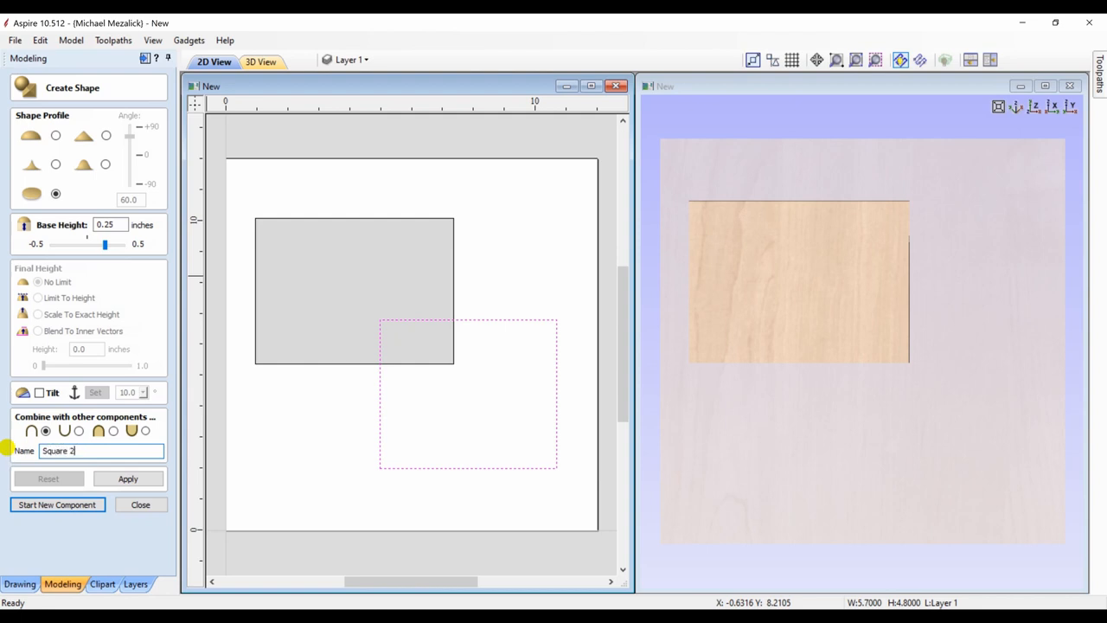
left_click(128, 477)
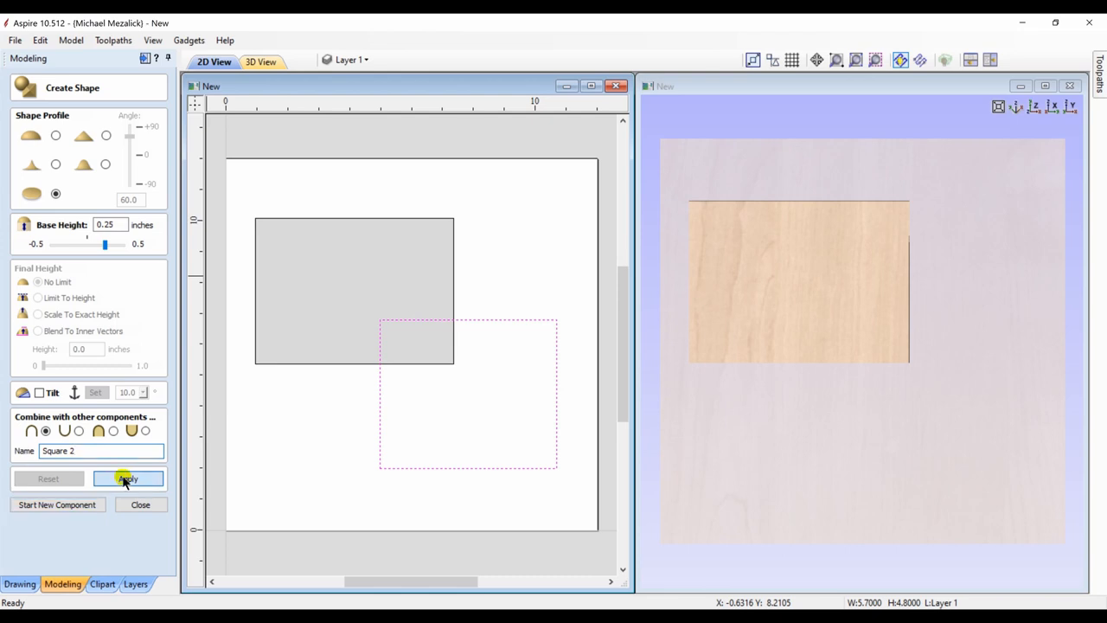
left_click(127, 477)
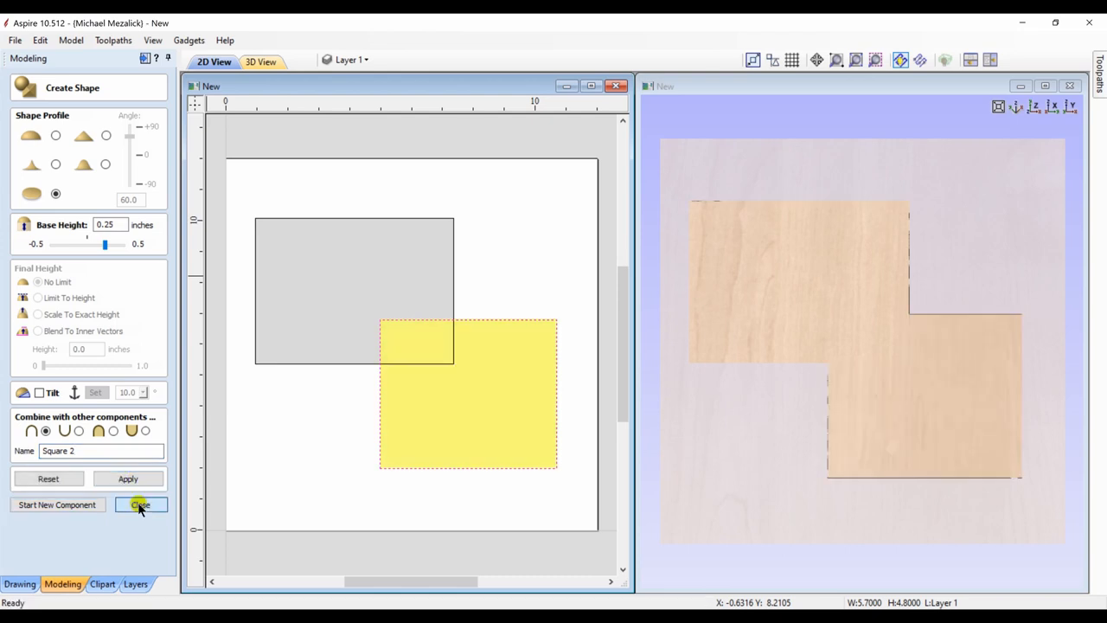
left_click(140, 505)
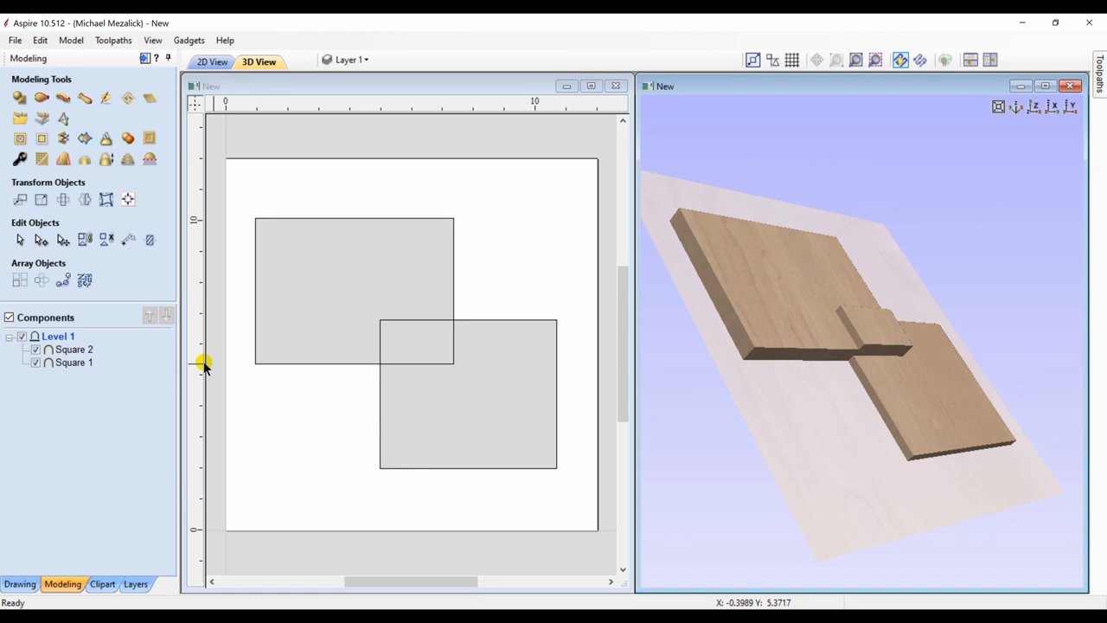
mouse_move(72, 350)
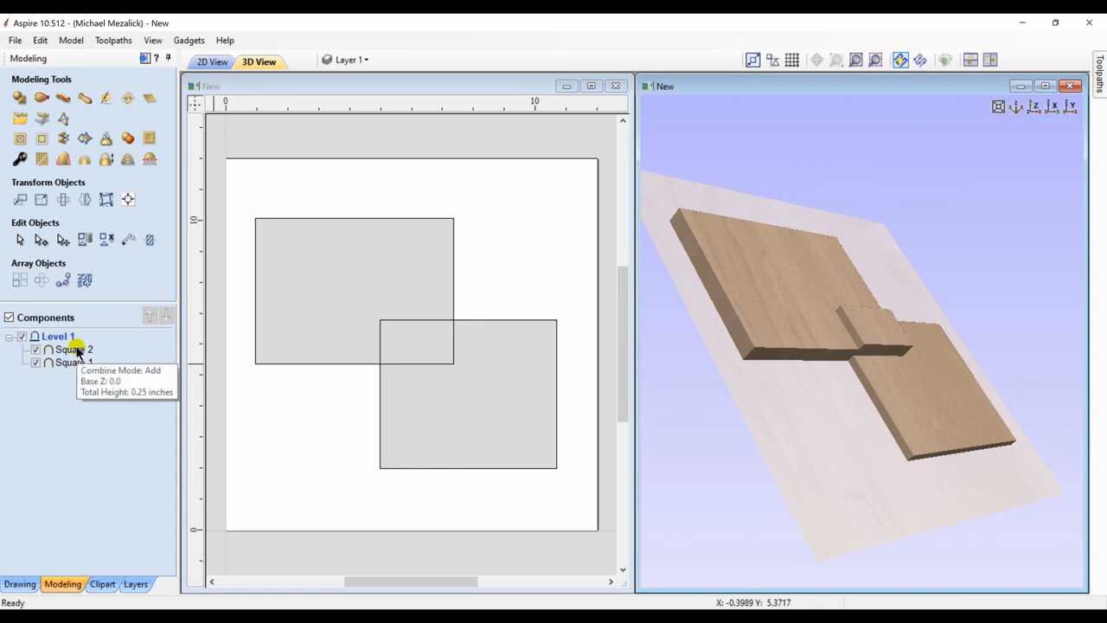
Step: Switch Square 2's combine mode to Subtract from the Components list menu
right_click(73, 349)
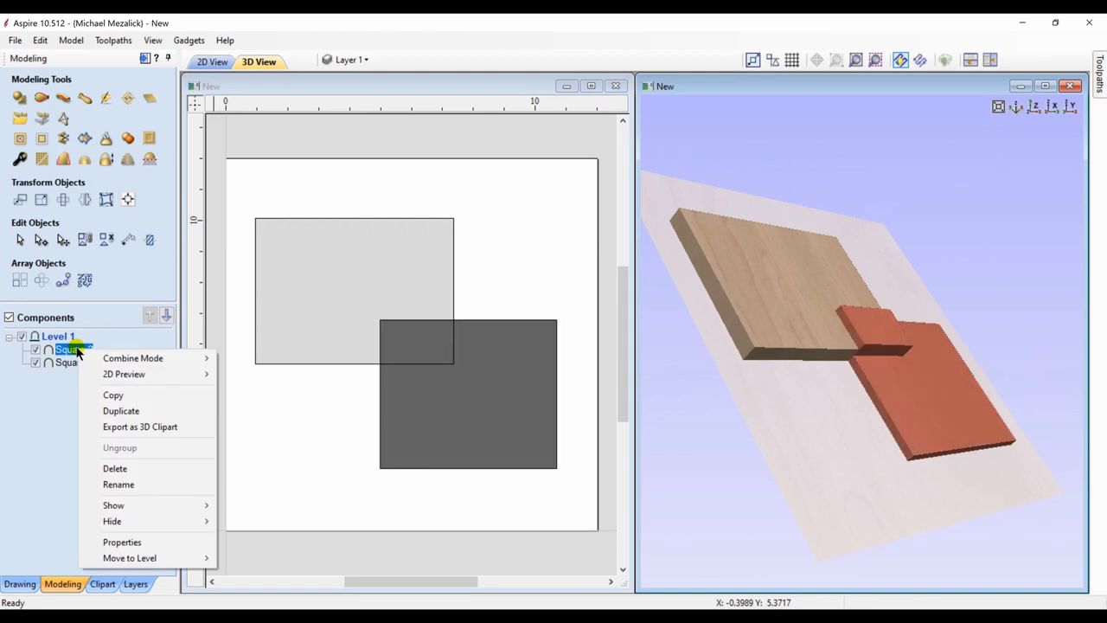
left_click(131, 358)
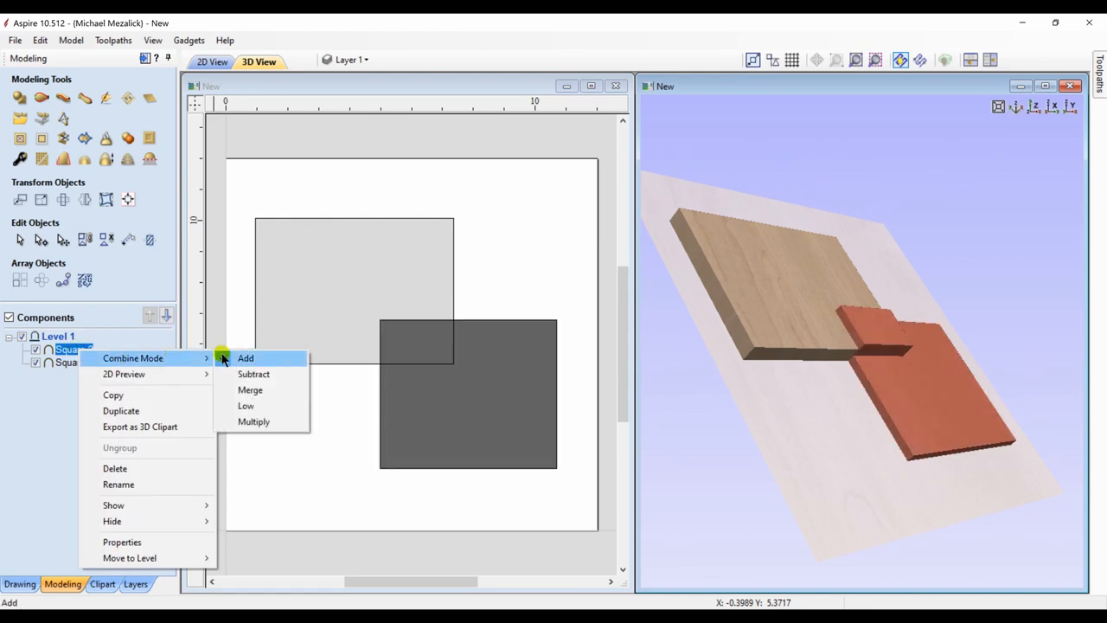
left_click(252, 374)
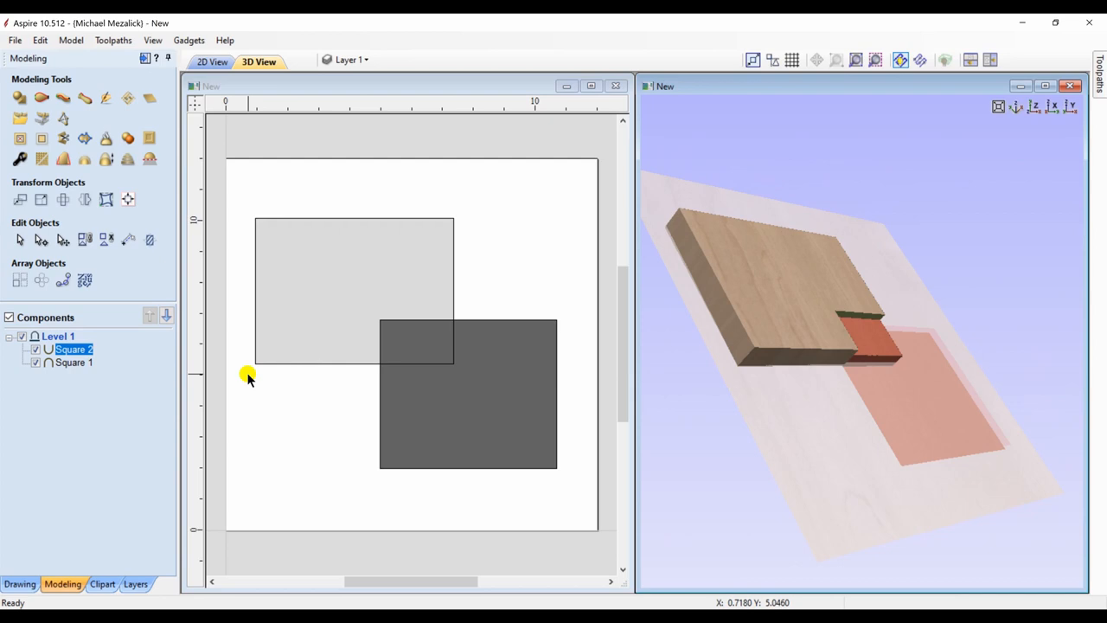
mouse_move(261, 360)
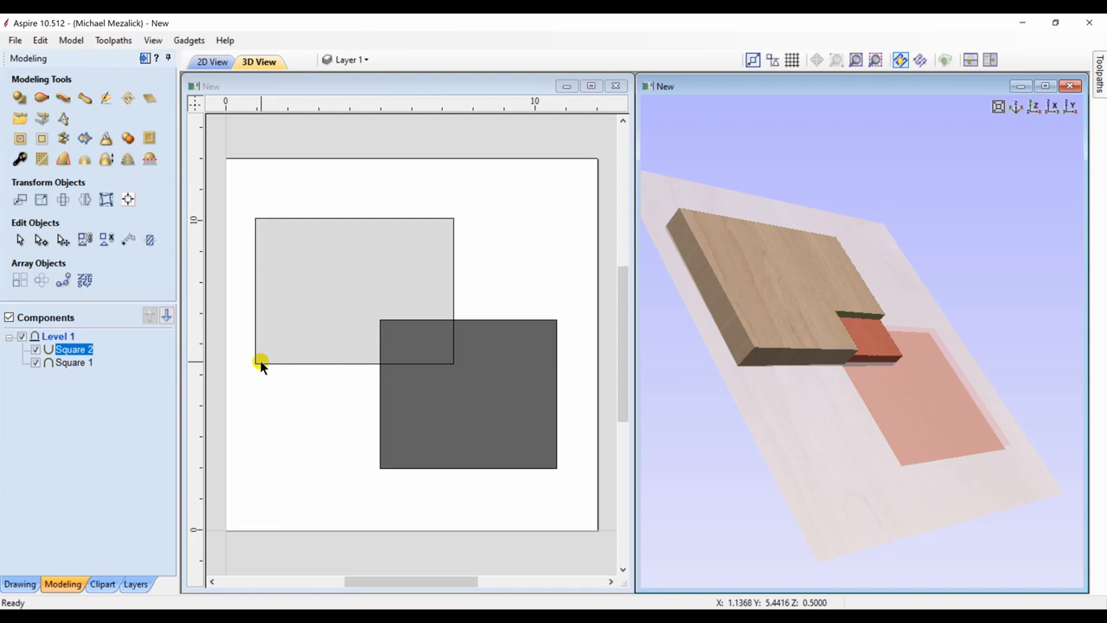
mouse_move(200, 354)
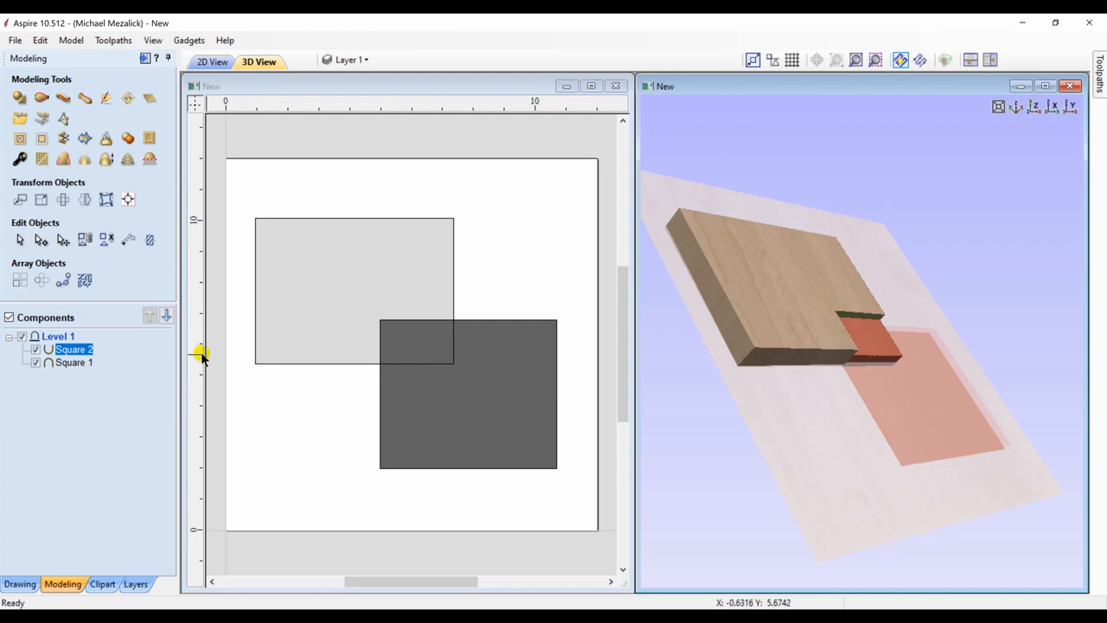
Step: Set Square 2 to Merge, then to Low combine mode via its right-click menu
right_click(71, 349)
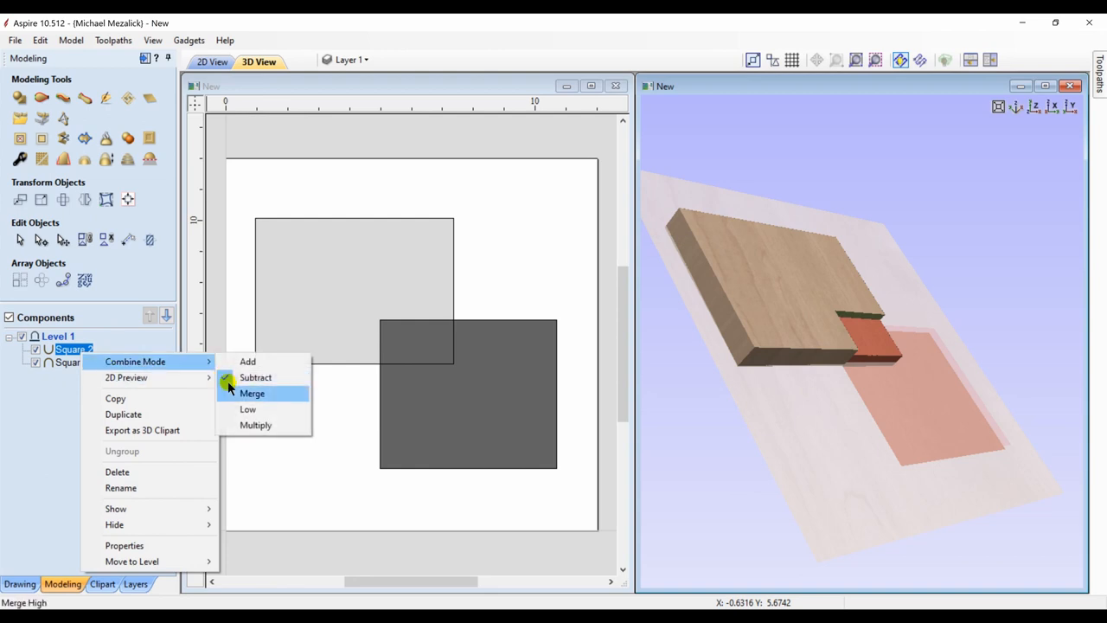
left_click(253, 393)
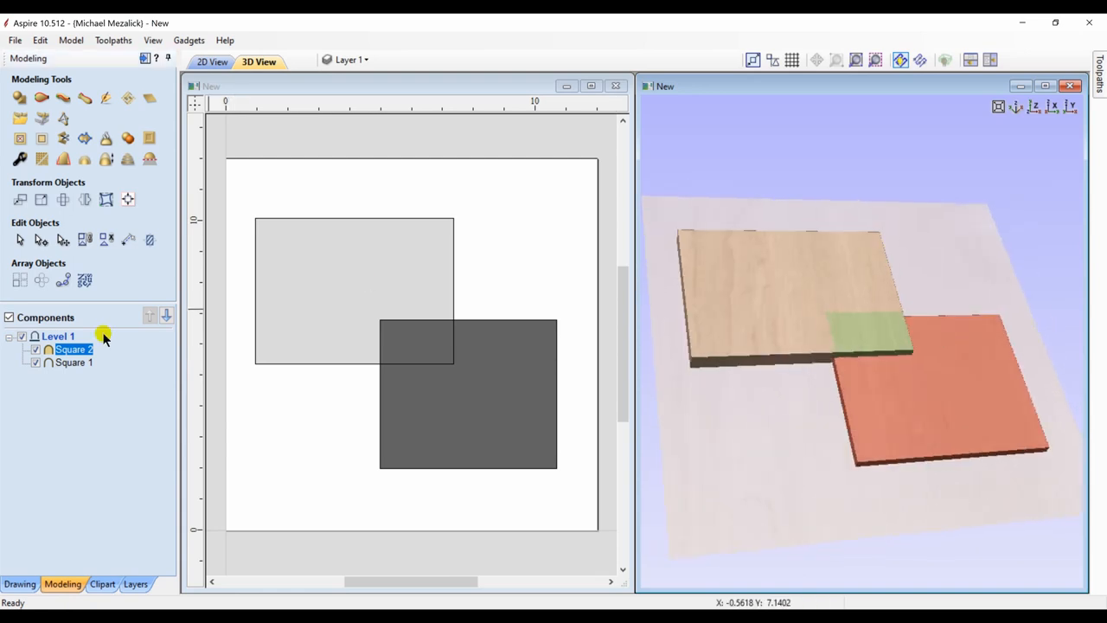
right_click(73, 349)
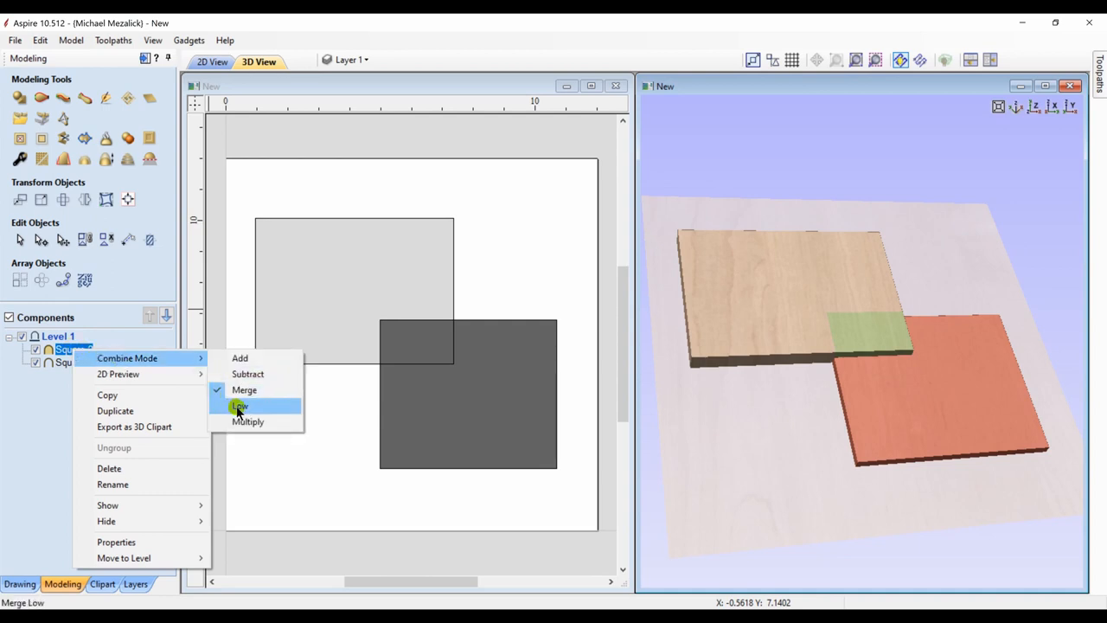
left_click(240, 405)
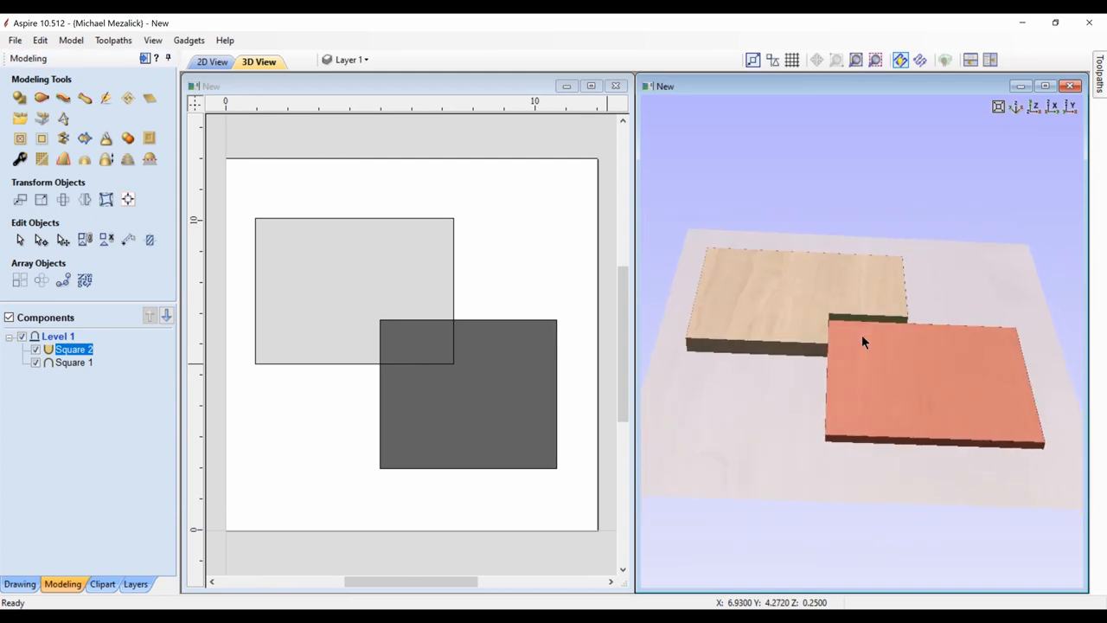
mouse_move(810, 328)
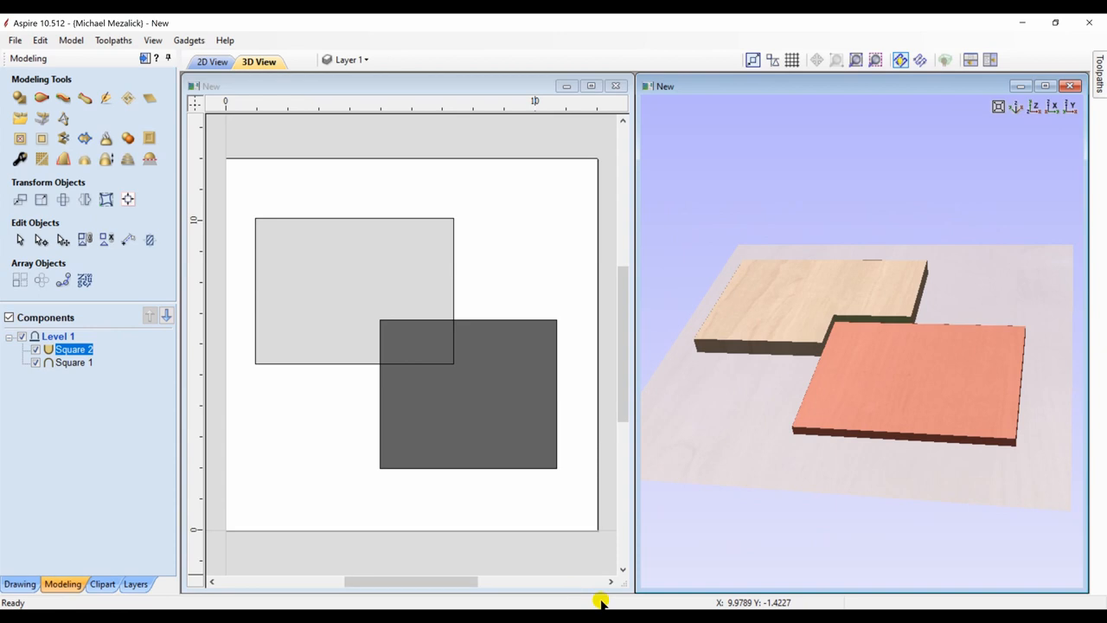
mouse_move(102, 372)
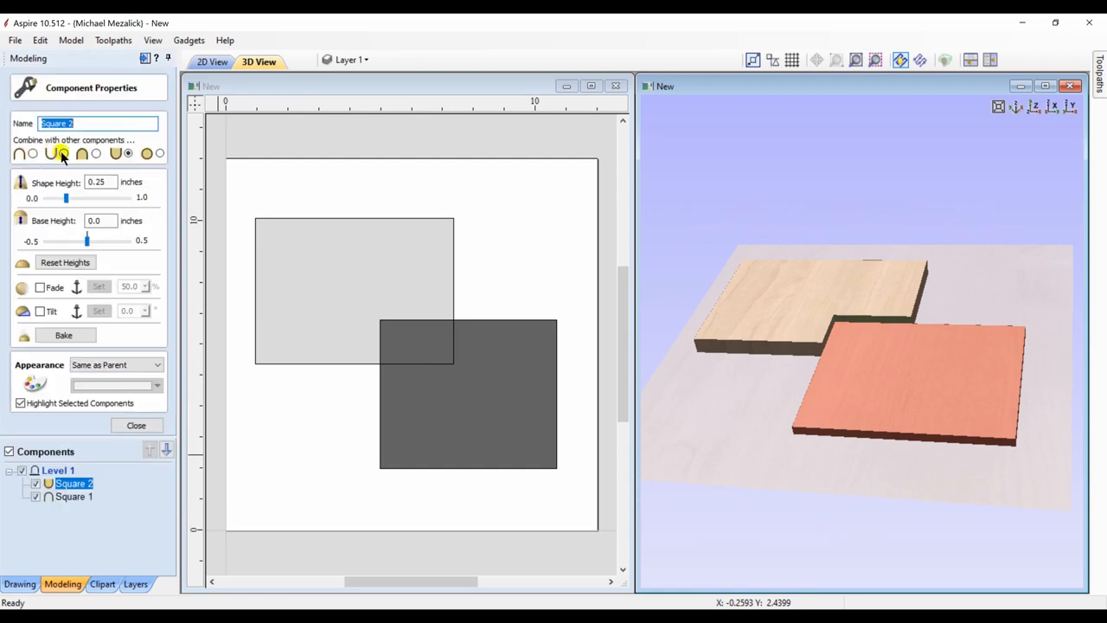
Step: In Component Properties try Subtract and Merge on Square 2, restore Add, and close
left_click(64, 152)
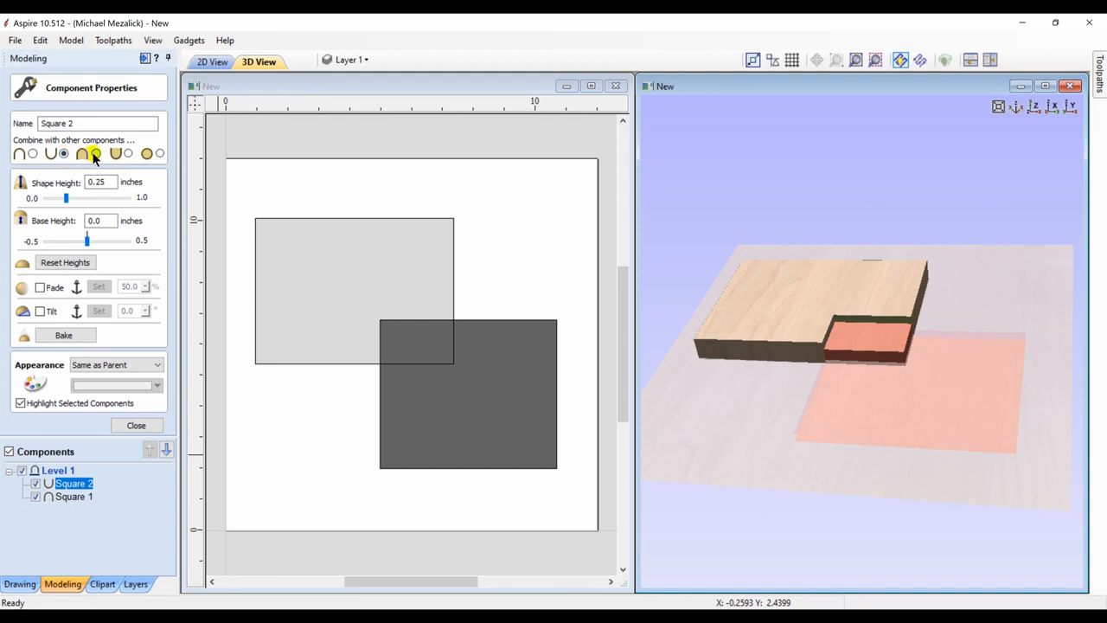
left_click(48, 152)
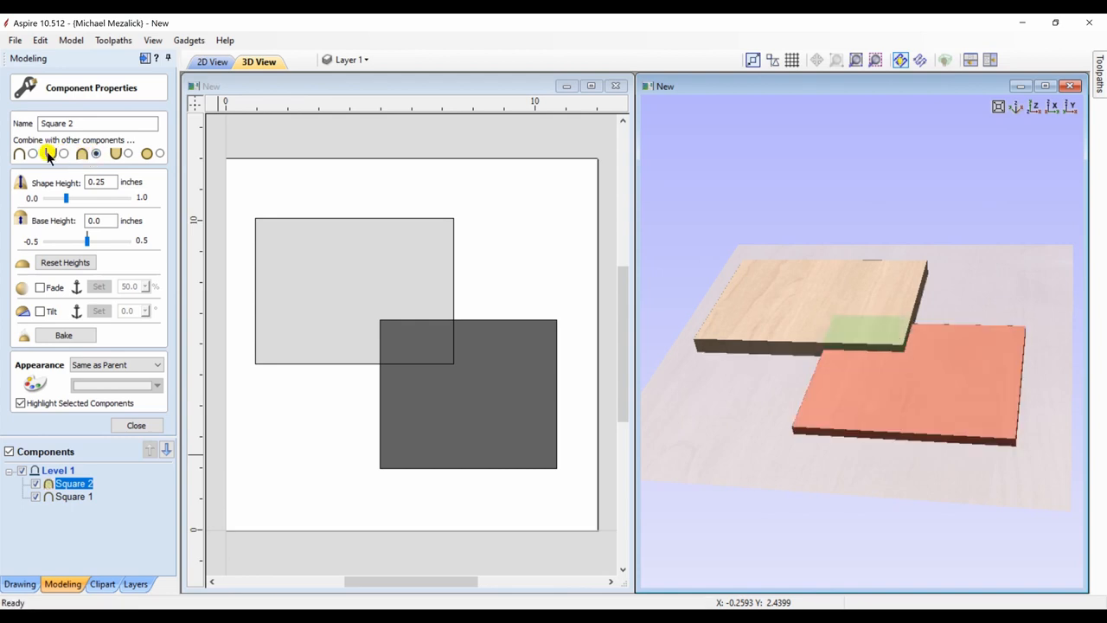
left_click(35, 154)
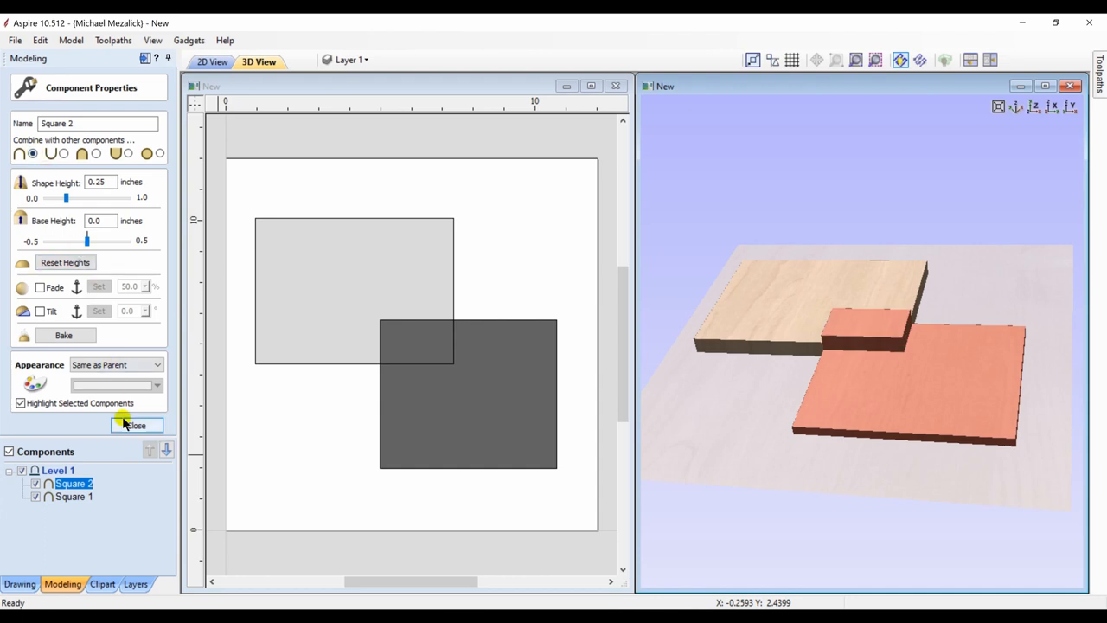
left_click(135, 426)
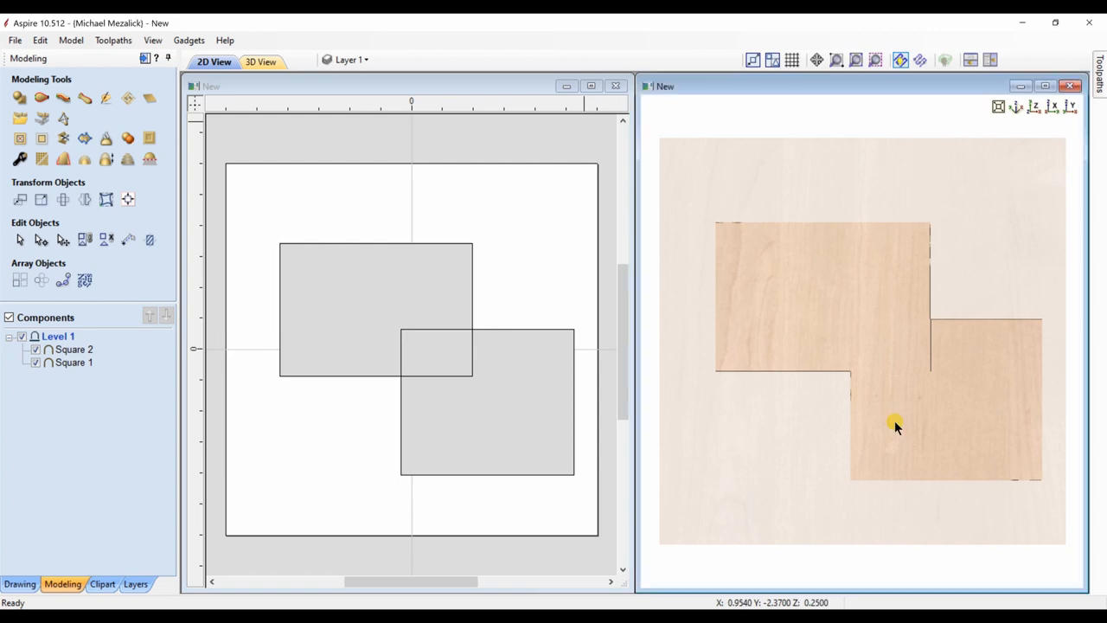
Step: From Square 2's quick properties cycle Subtract and Merge, leave it on Low, and close
left_click(73, 349)
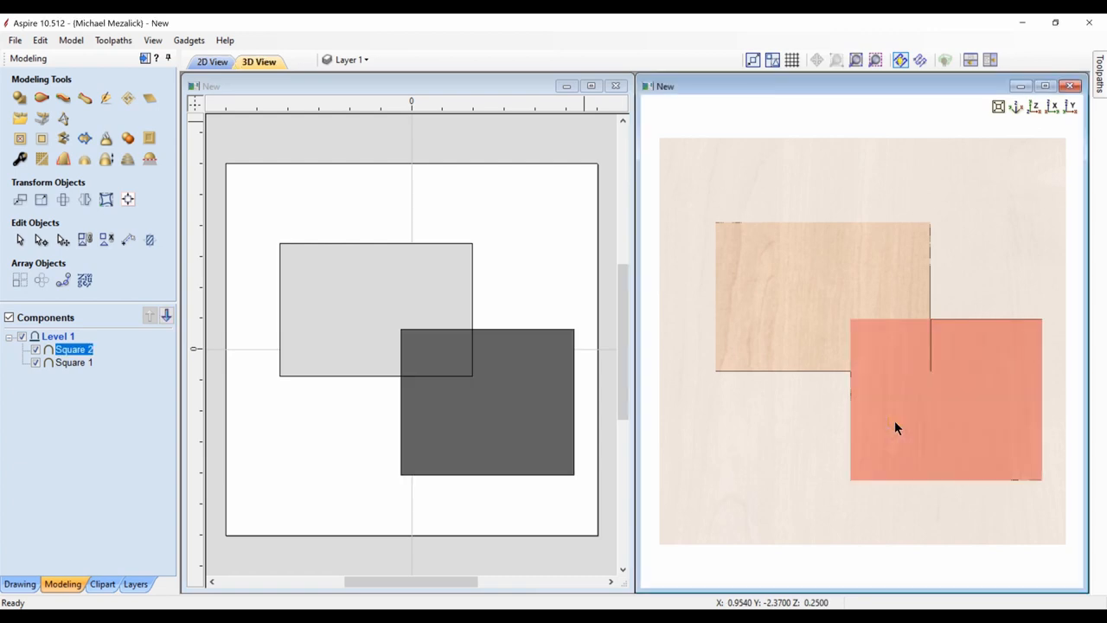
left_click(896, 429)
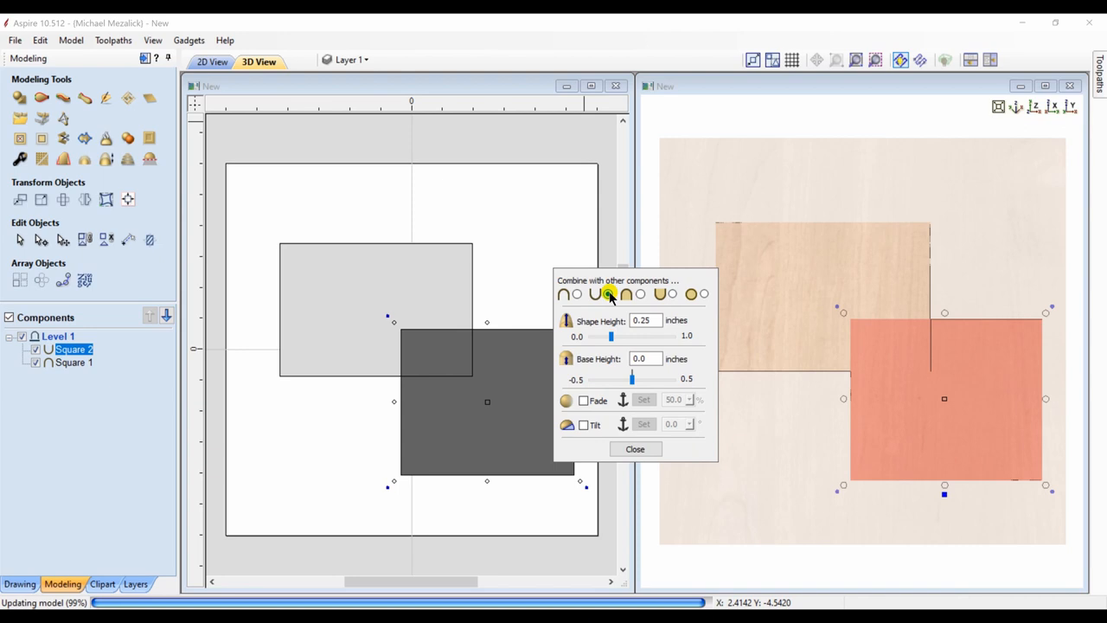
left_click(638, 294)
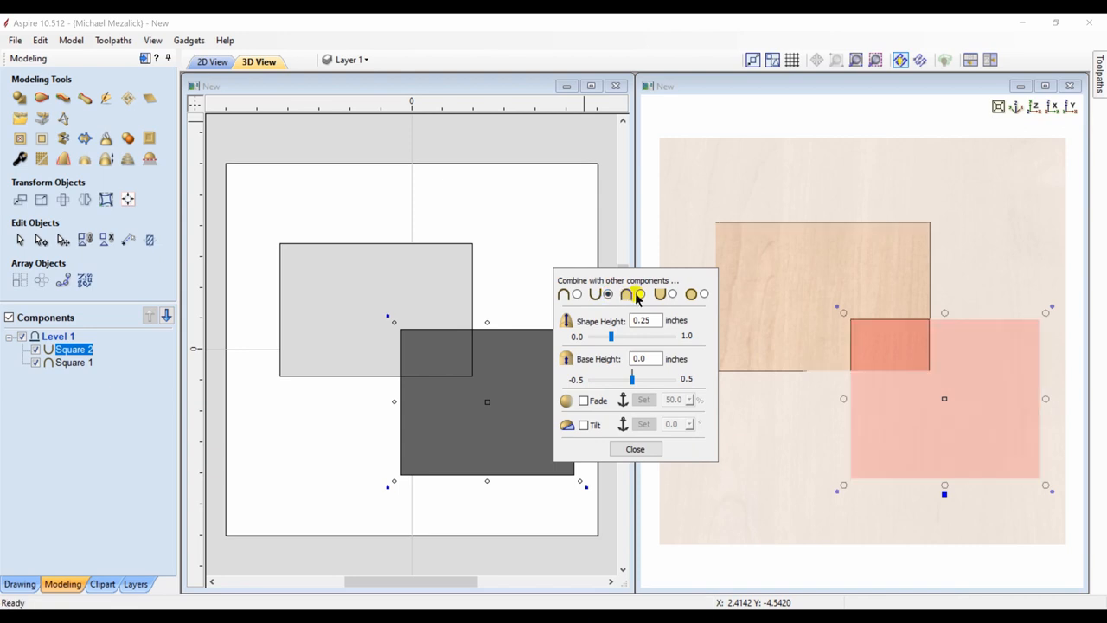
left_click(639, 294)
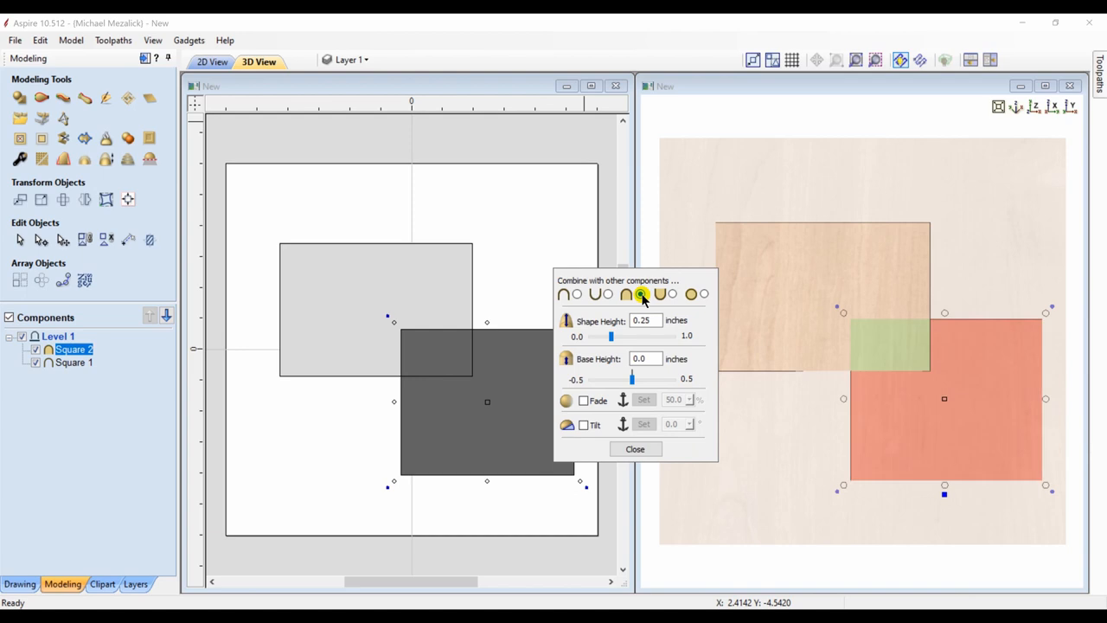
left_click(671, 294)
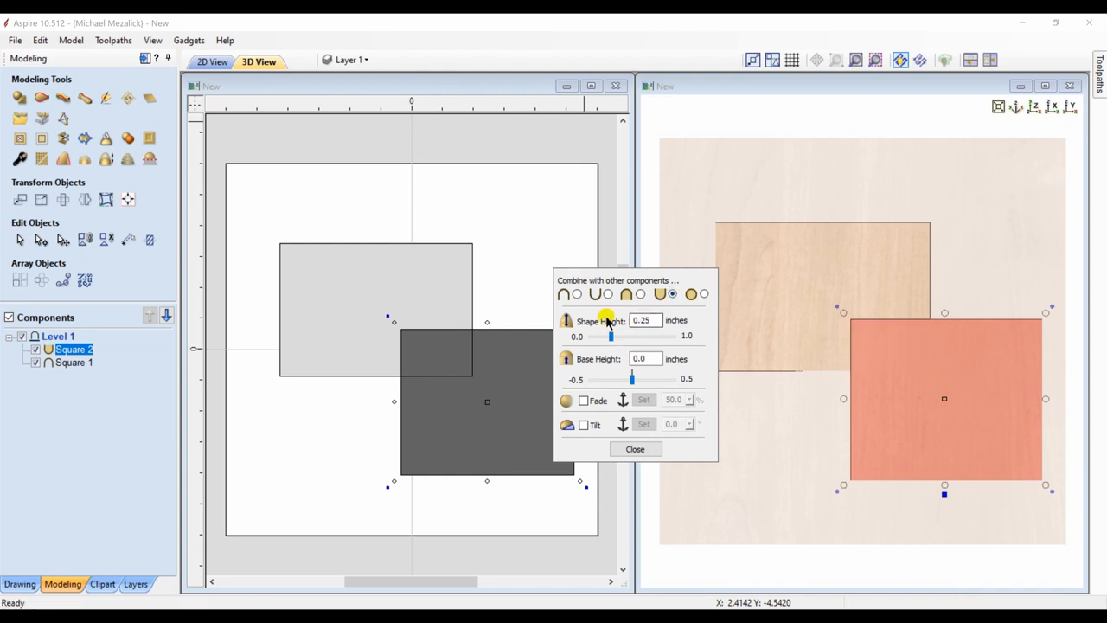
mouse_move(599, 371)
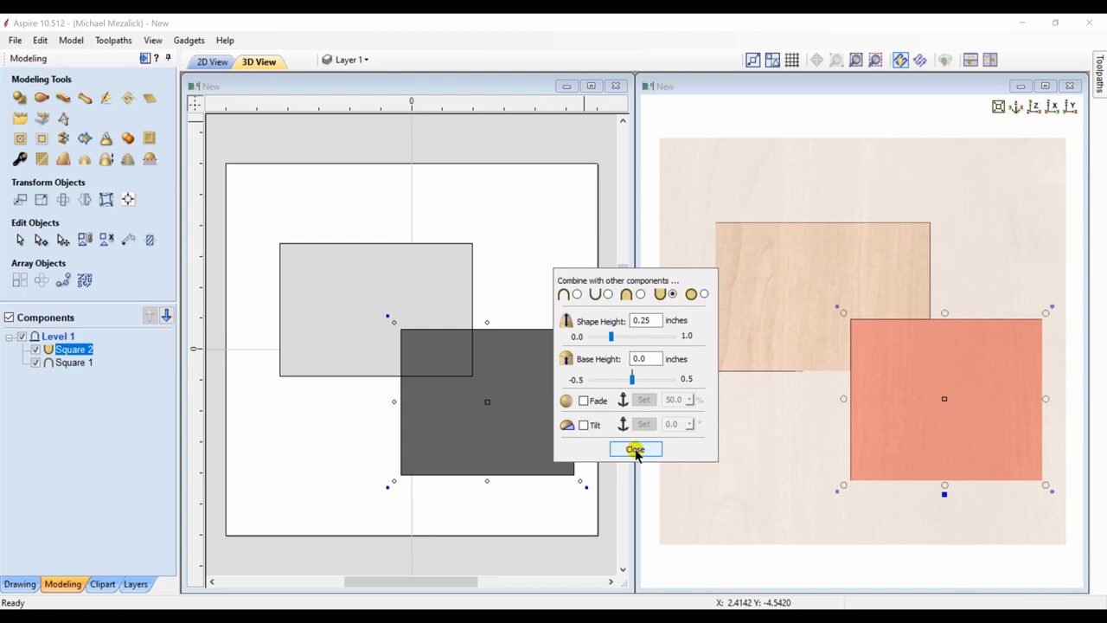
left_click(635, 448)
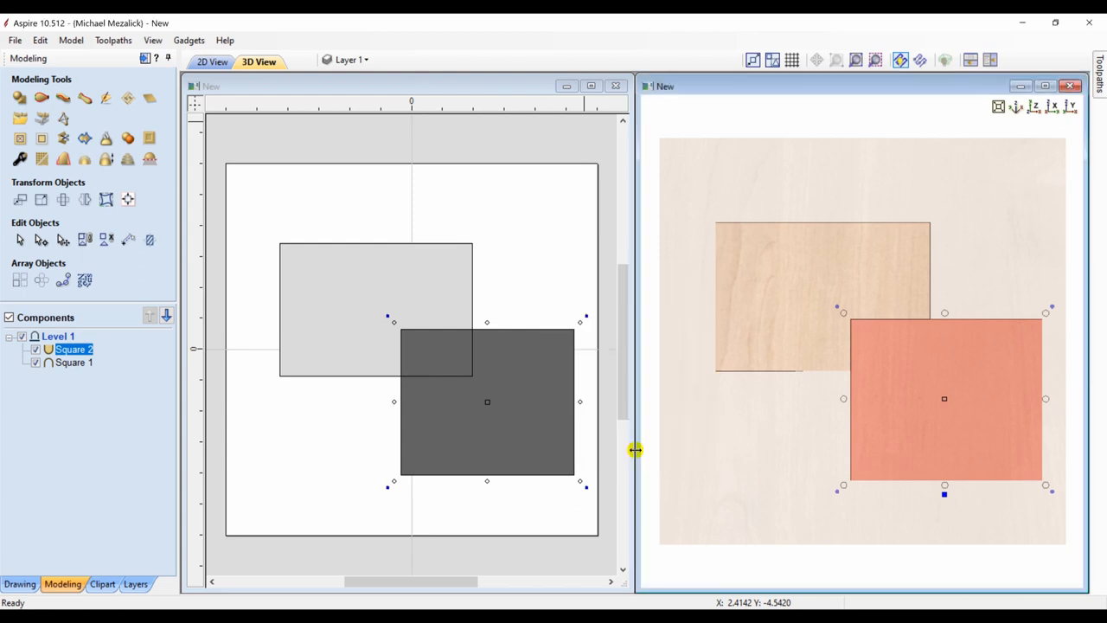